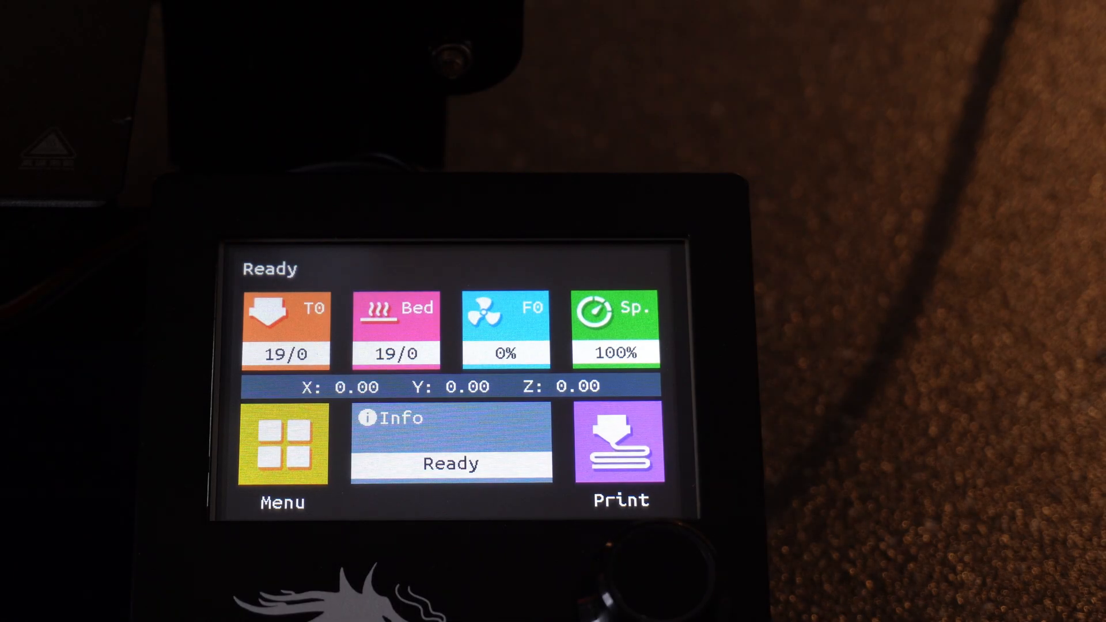
Toggle the speed tile between Sp. and Fr., then go through Menu to Settings
left_click(614, 328)
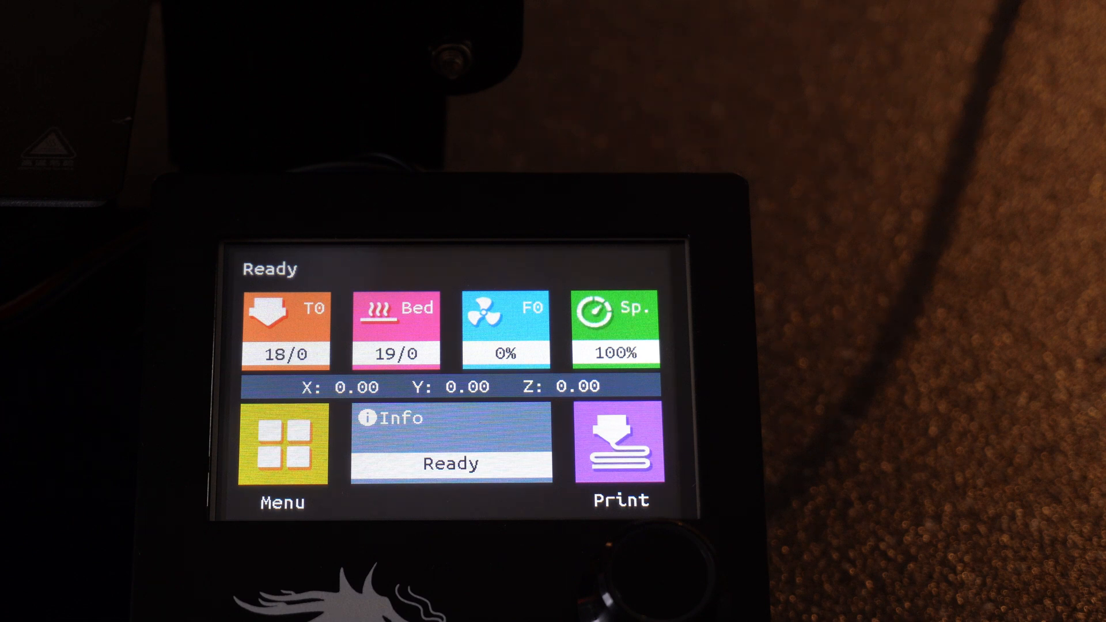
left_click(614, 324)
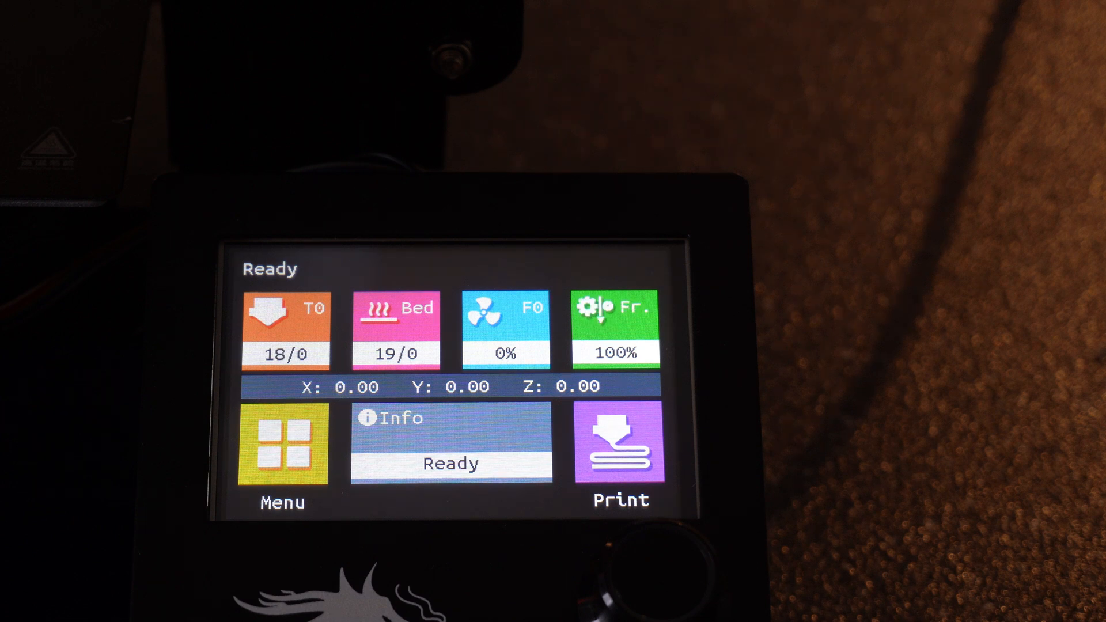
left_click(615, 326)
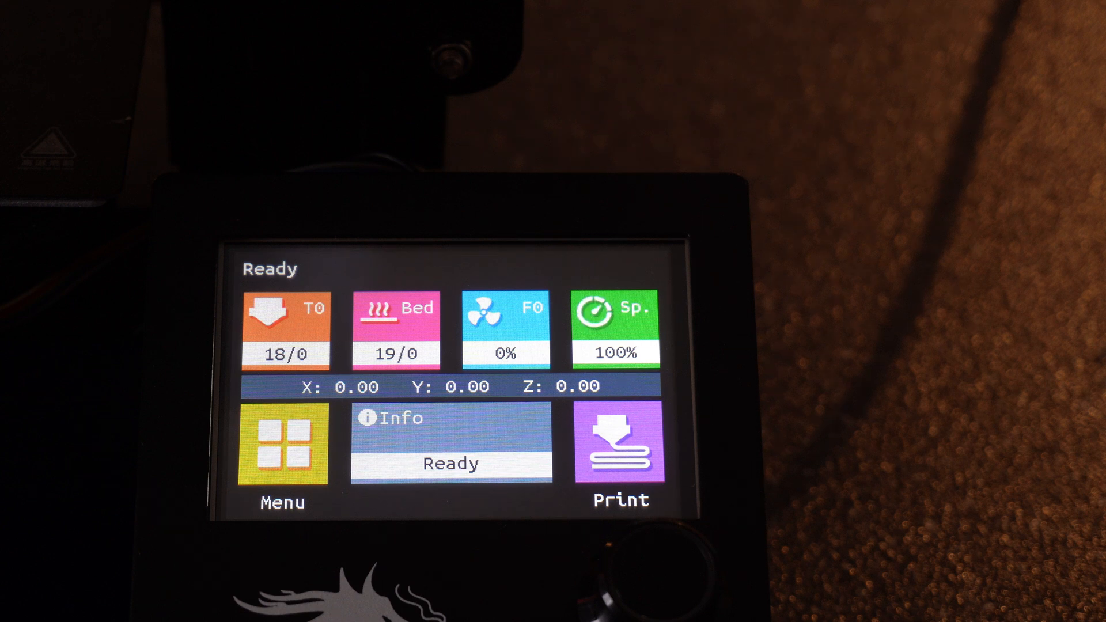
left_click(613, 327)
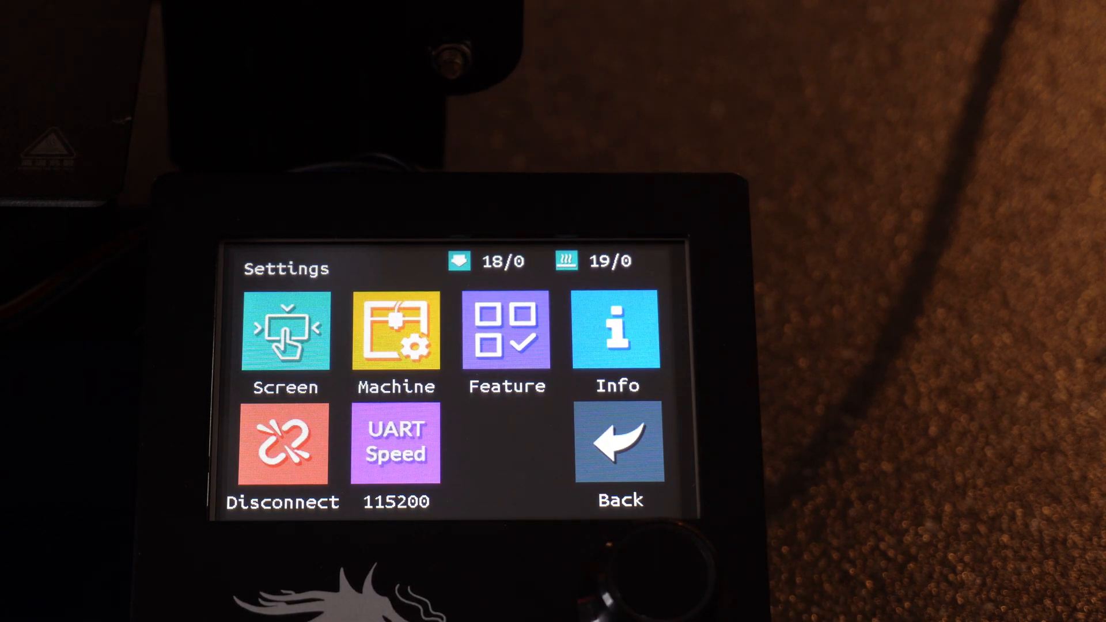
left_click(616, 330)
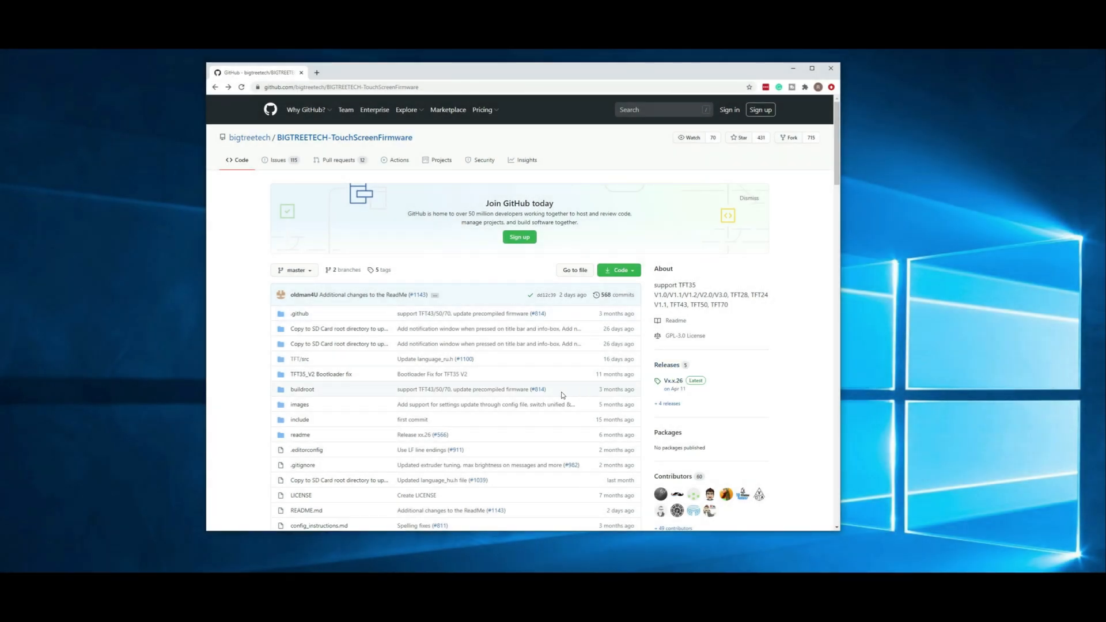
mouse_move(379, 170)
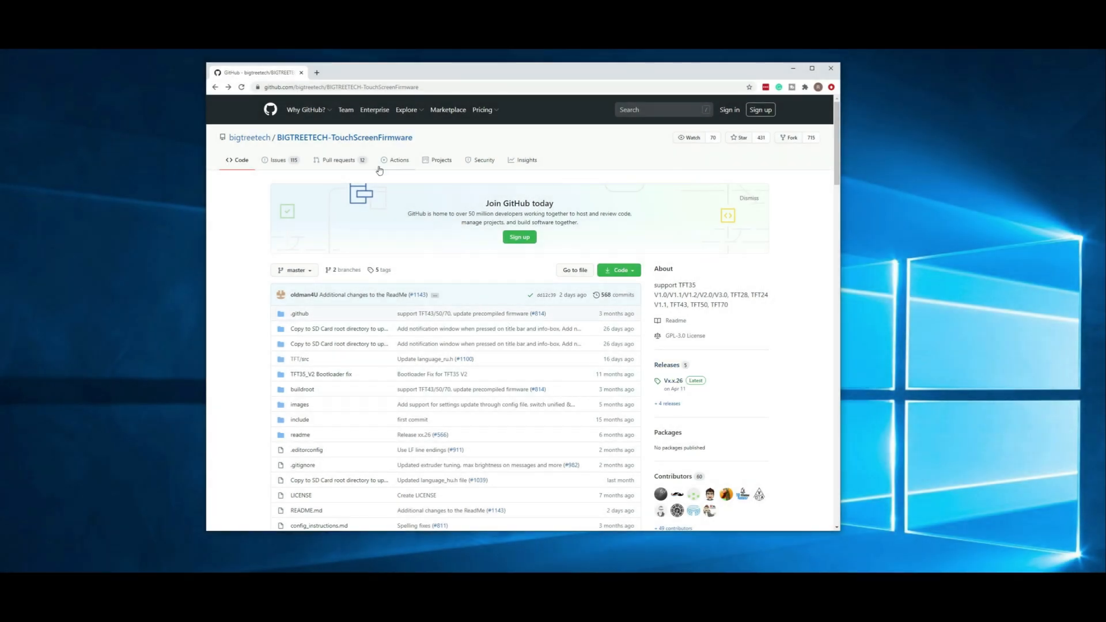
mouse_move(369, 232)
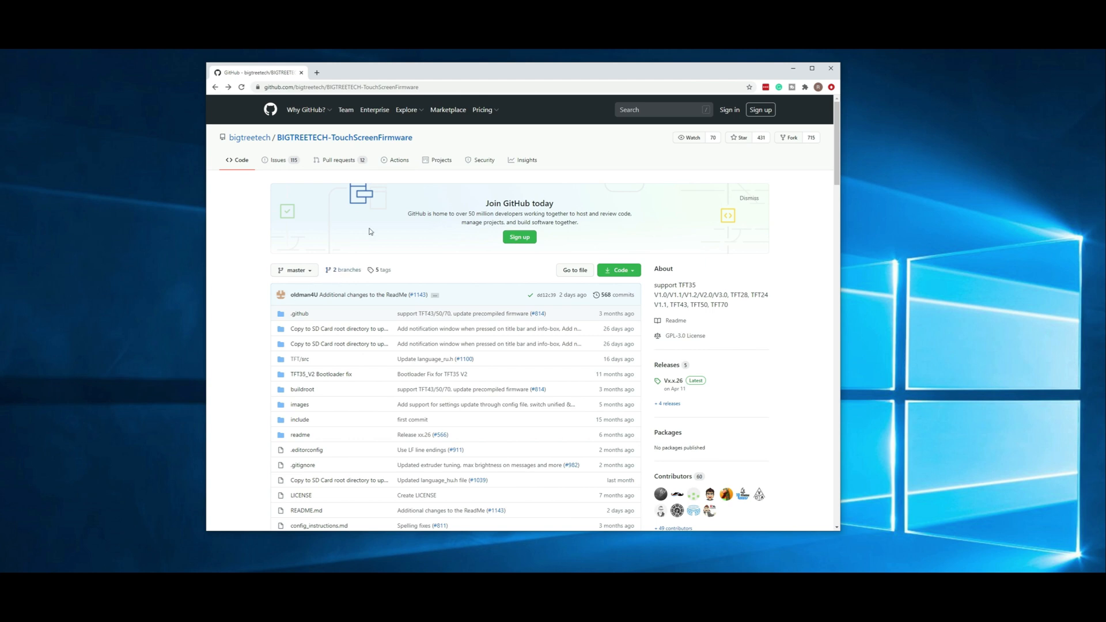
mouse_move(539, 267)
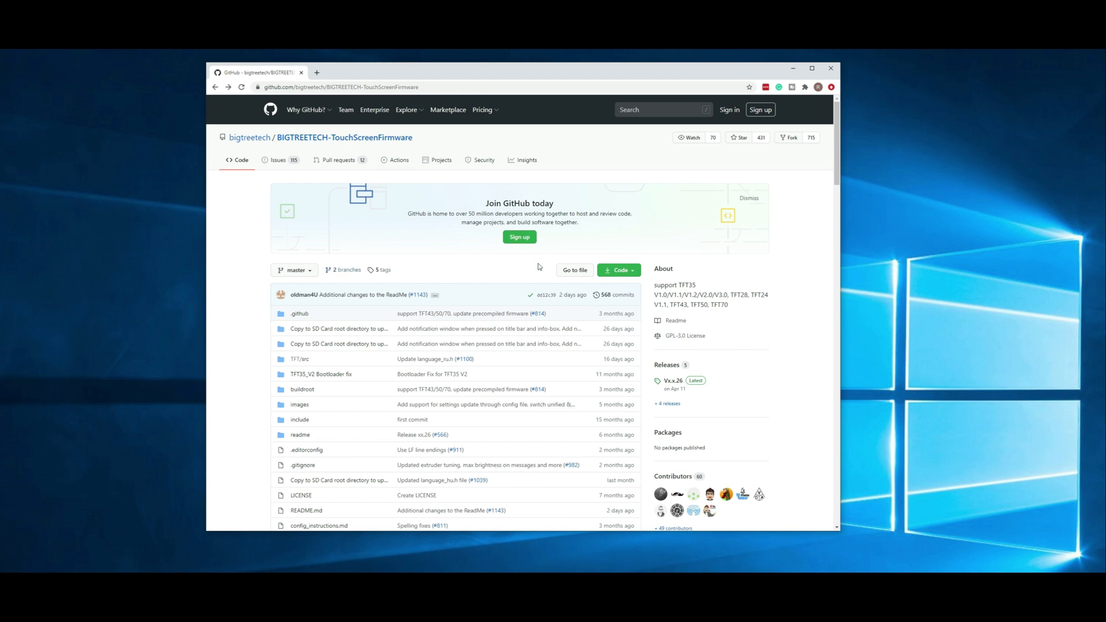
mouse_move(556, 313)
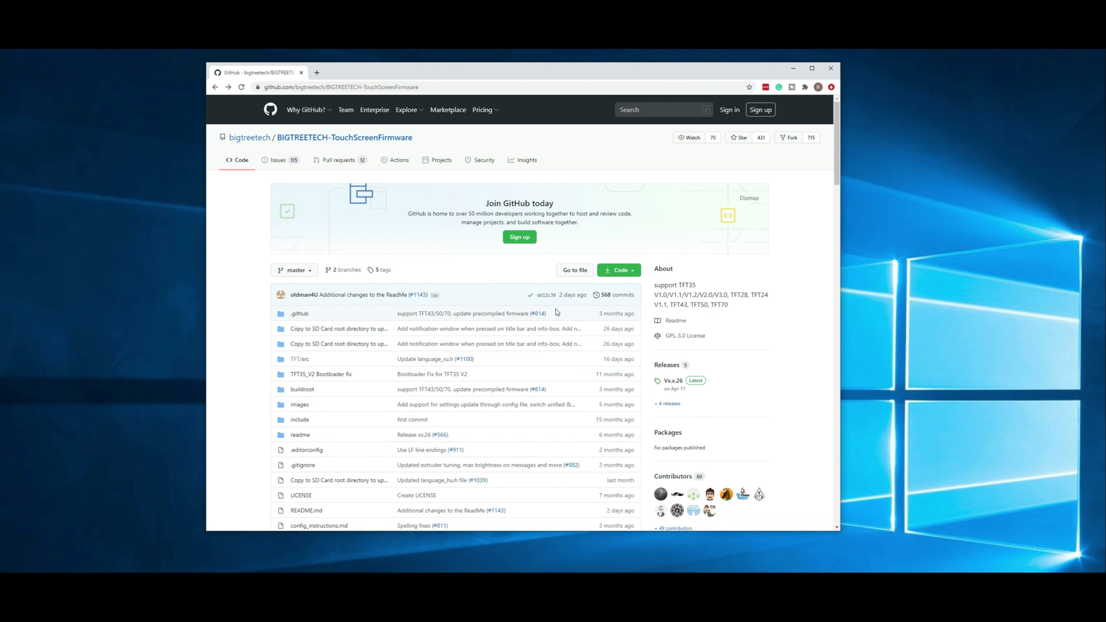
mouse_move(493, 264)
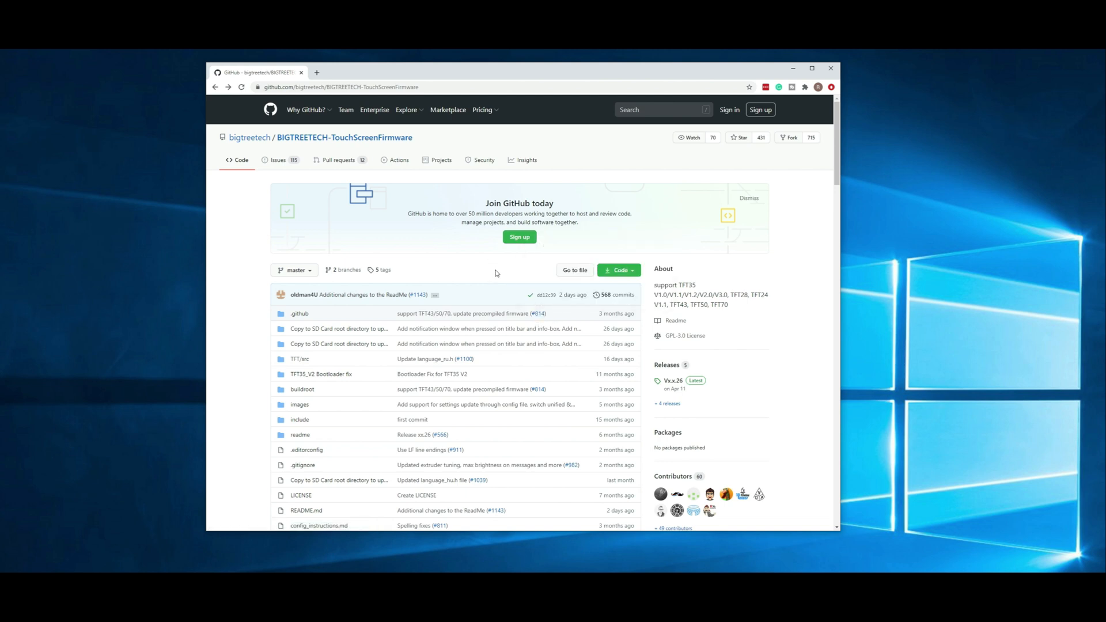
mouse_move(511, 261)
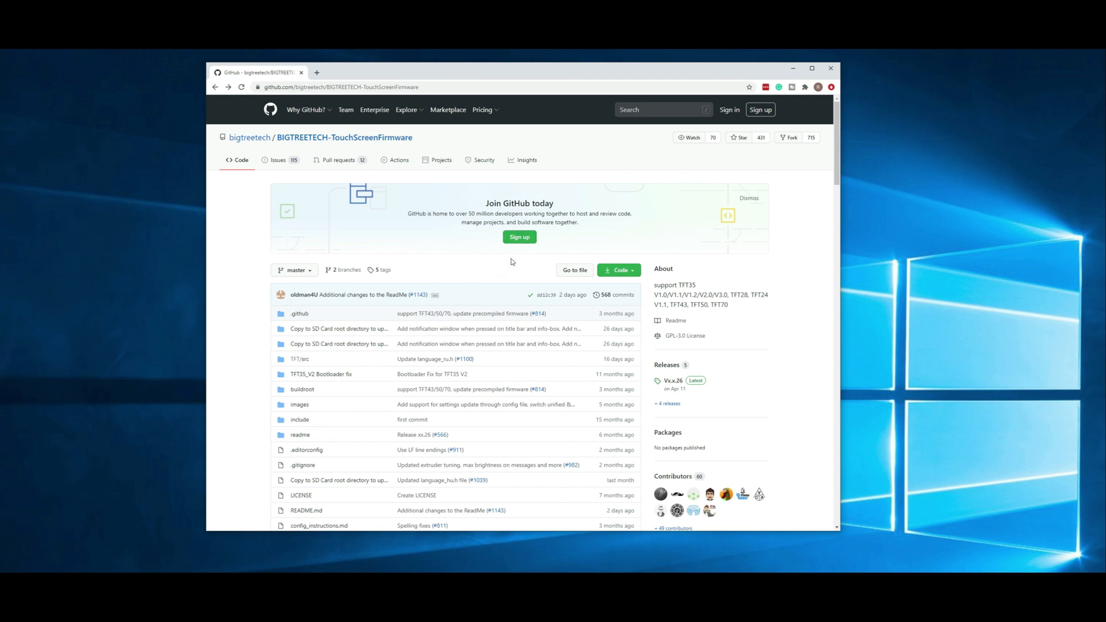
mouse_move(667, 403)
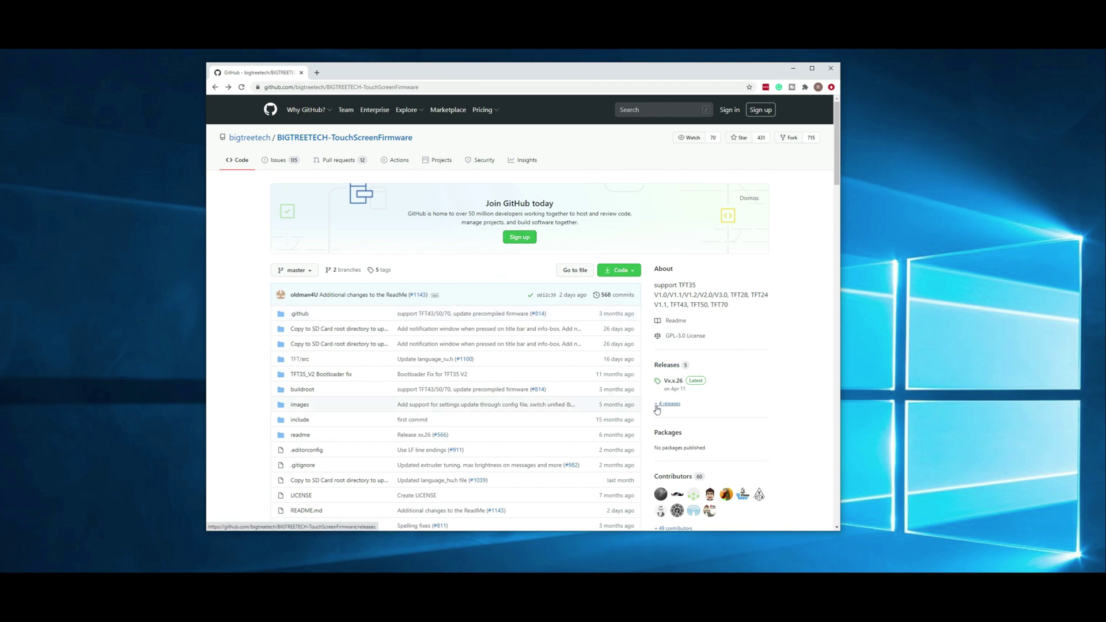
Open the '+ 4 releases' link in the repository's Releases sidebar
left_click(666, 403)
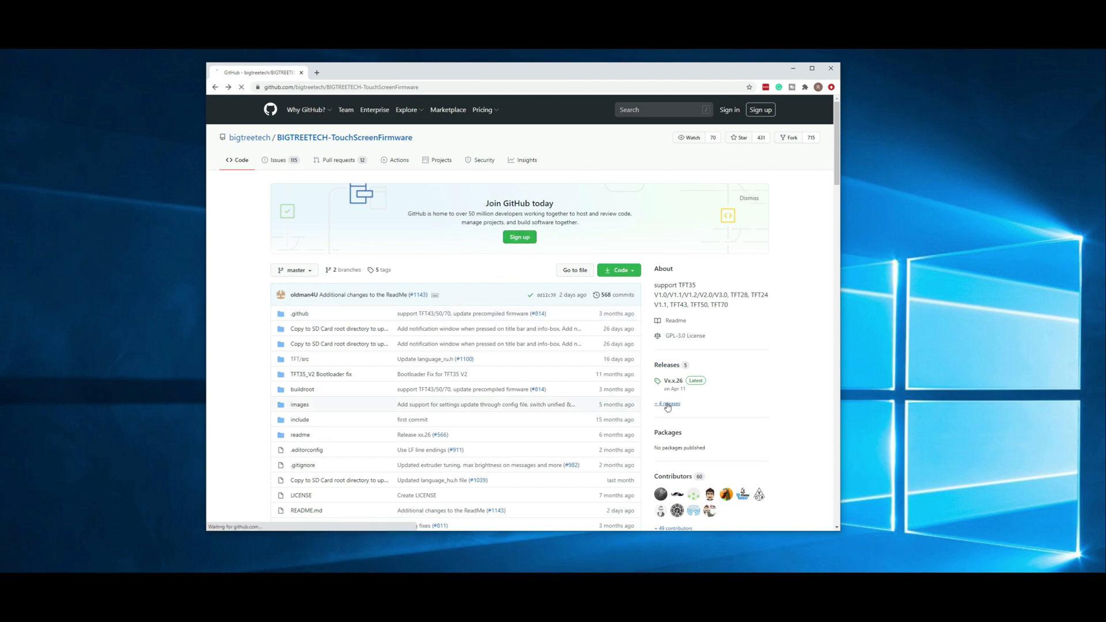
Scroll the releases page down to the older releases Vx.x.23 through Vx.x.21
left_click(665, 405)
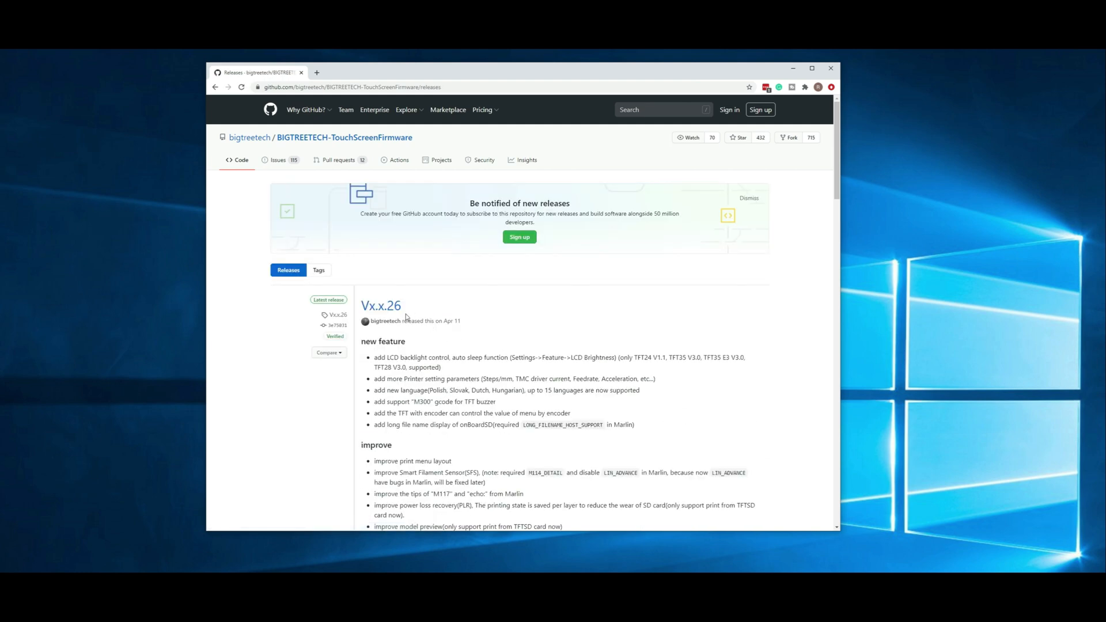
scroll("down", 3)
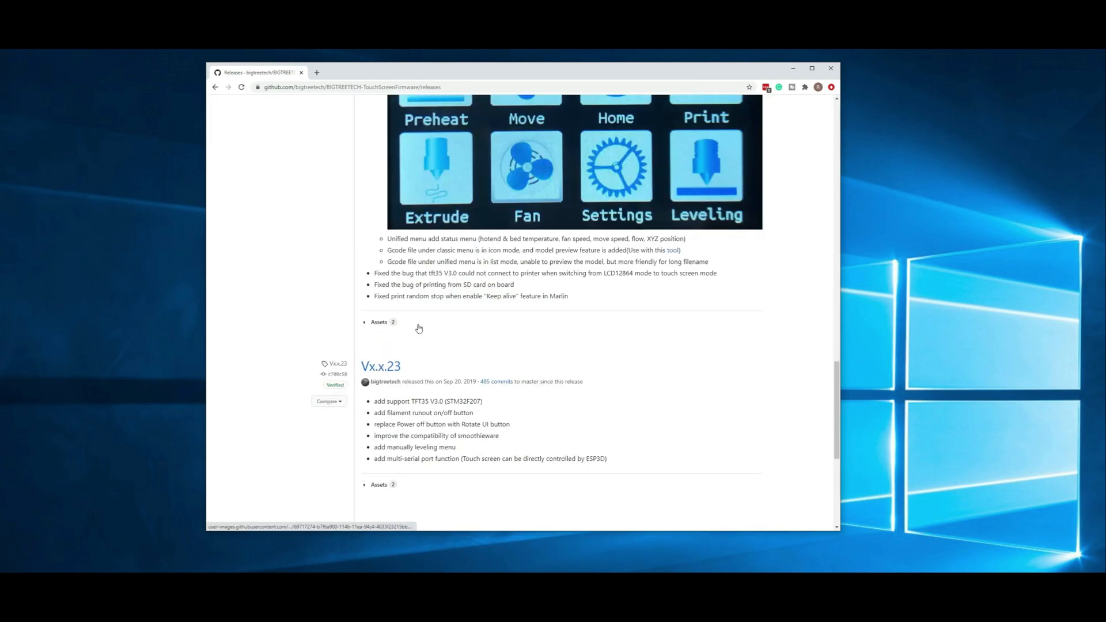
scroll("down", 3)
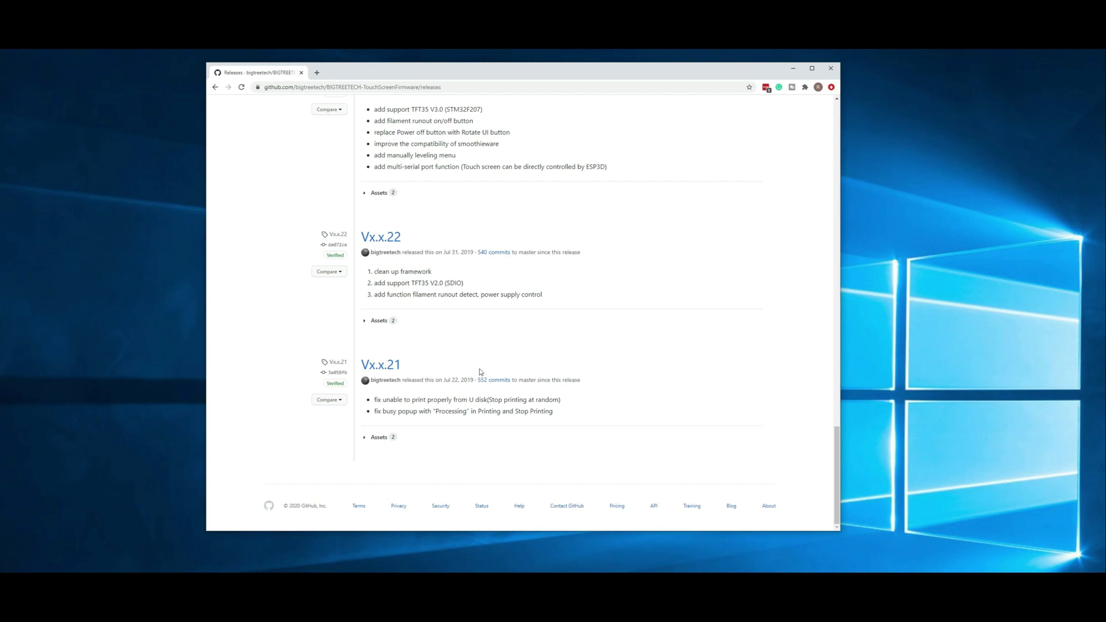
mouse_move(396, 377)
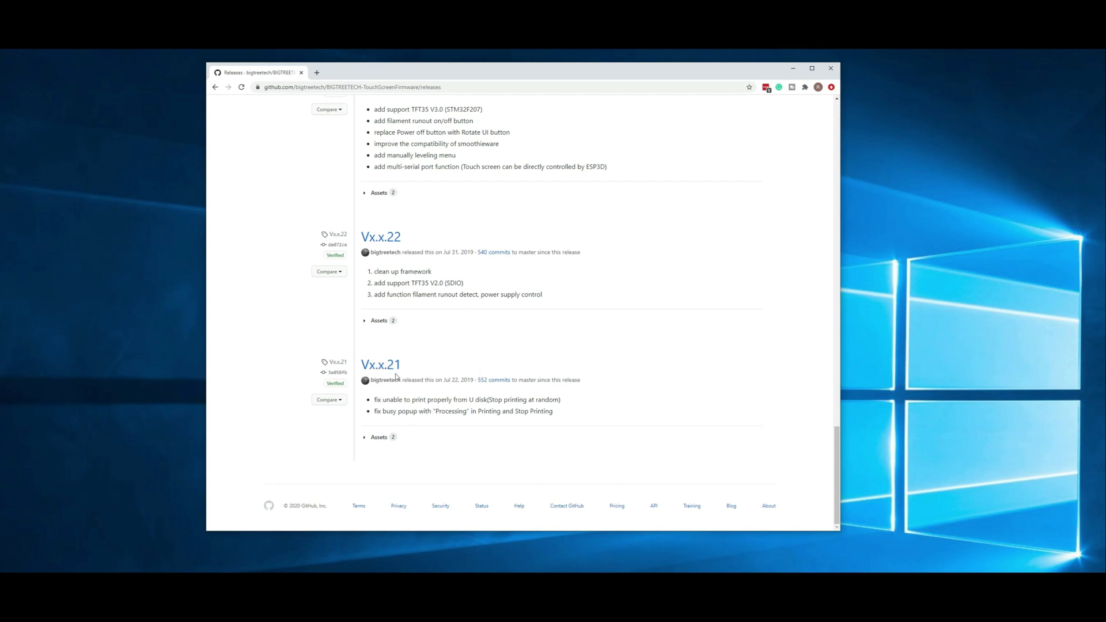
mouse_move(381, 401)
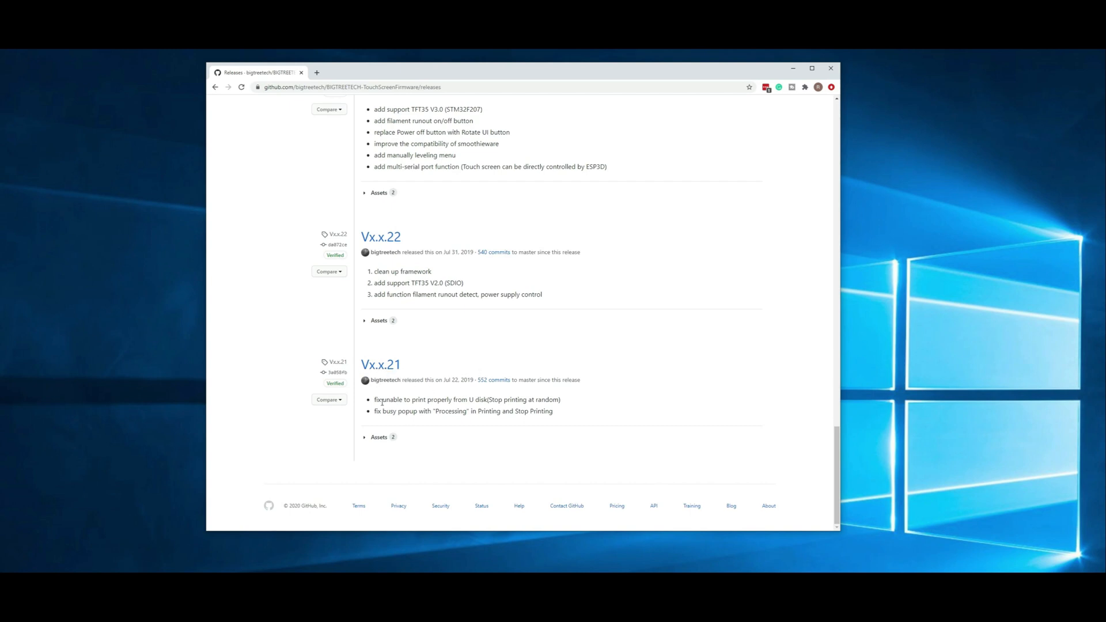
mouse_move(562, 414)
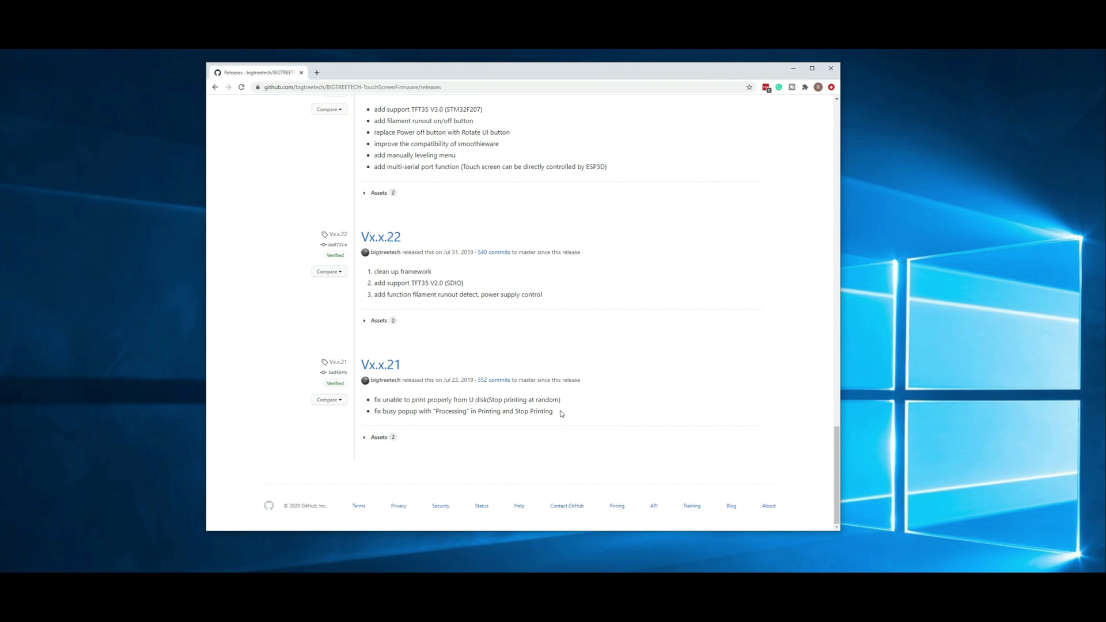
mouse_move(649, 351)
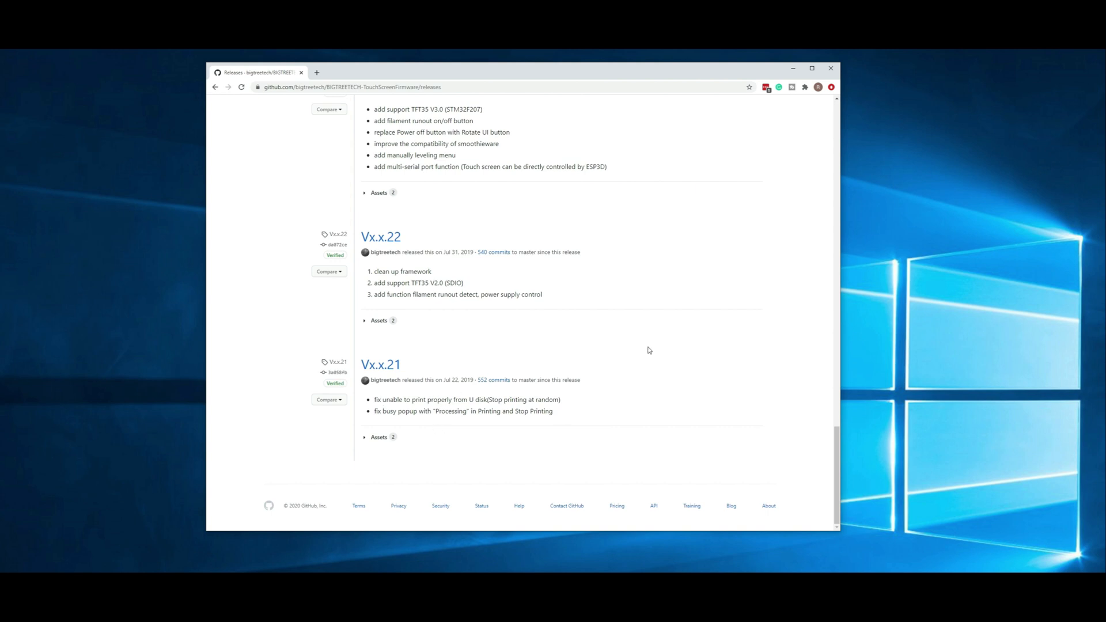
scroll("up", 3)
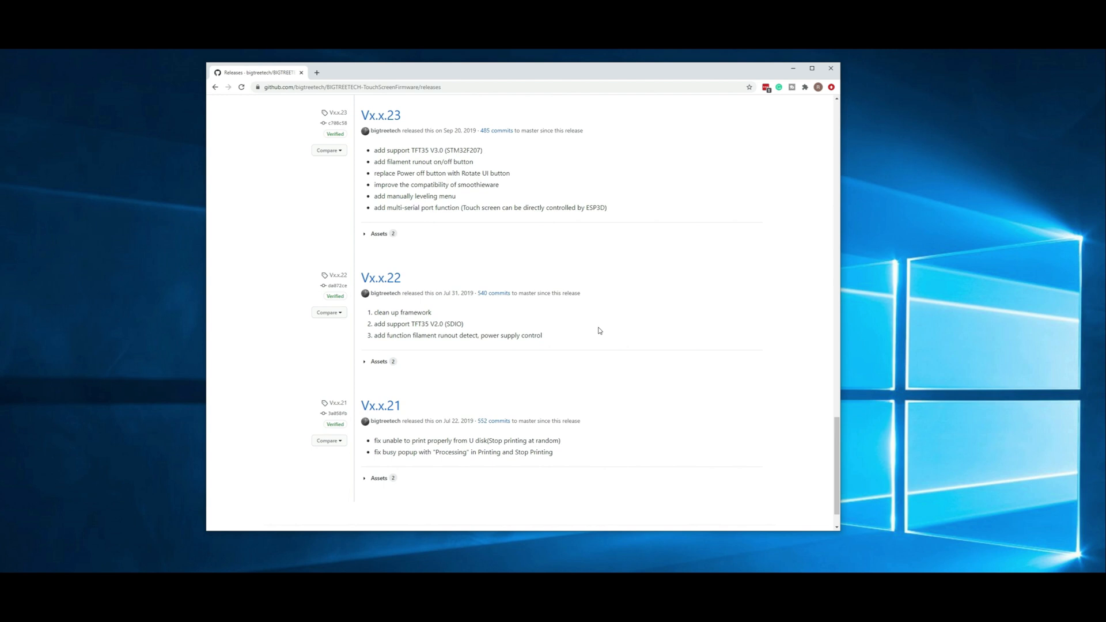
mouse_move(420, 339)
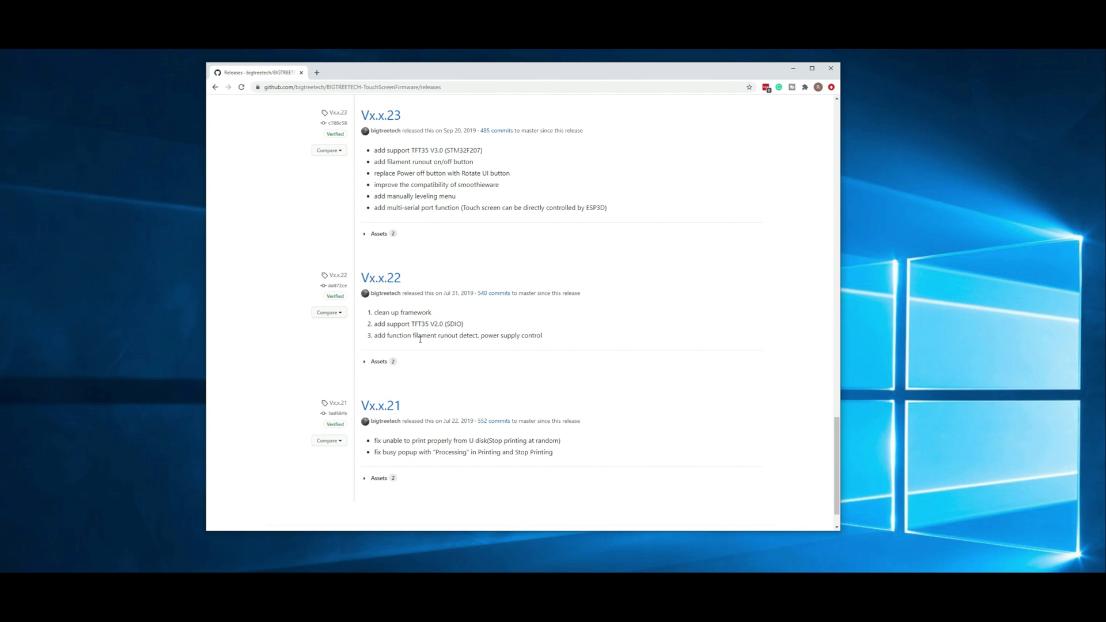
mouse_move(565, 340)
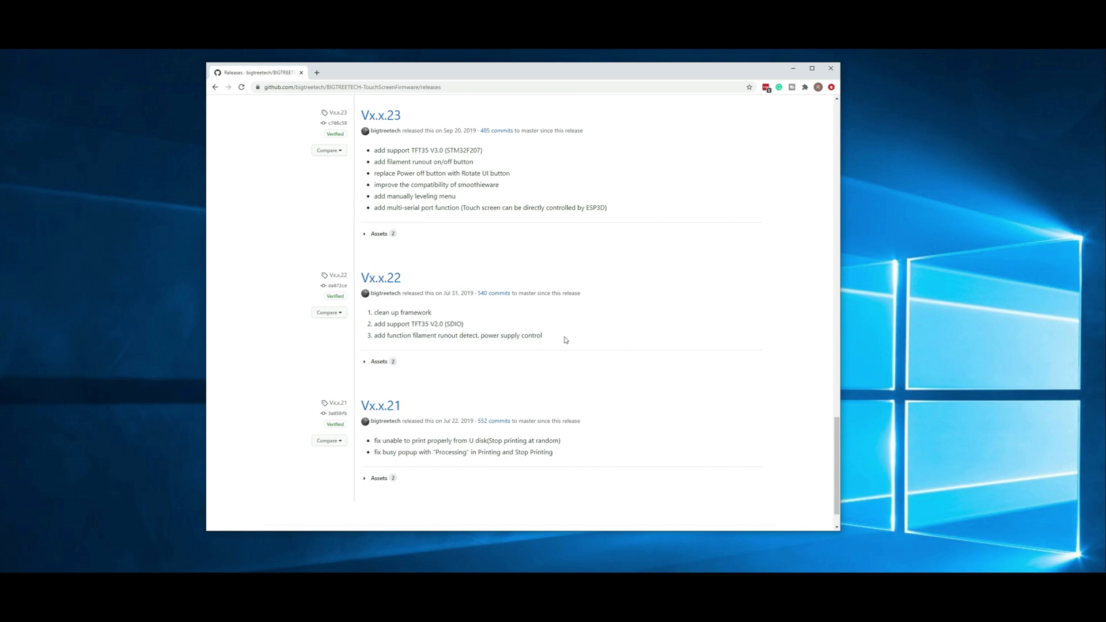
Scroll through the releases list and back up to the latest release, Vx.x.26
scroll("up", 3)
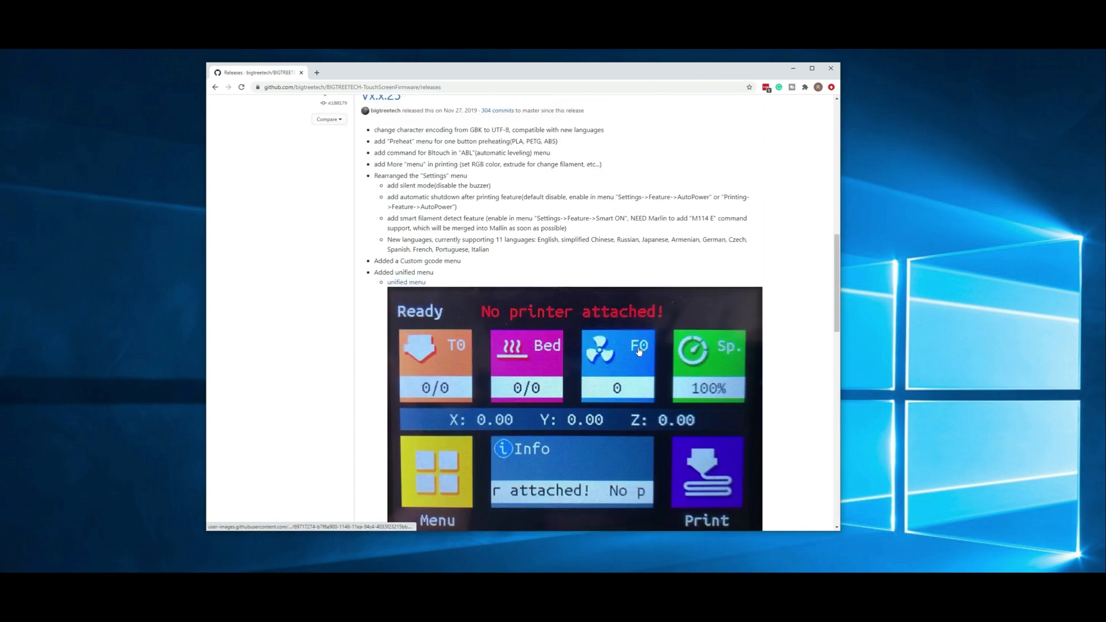
scroll("up", 3)
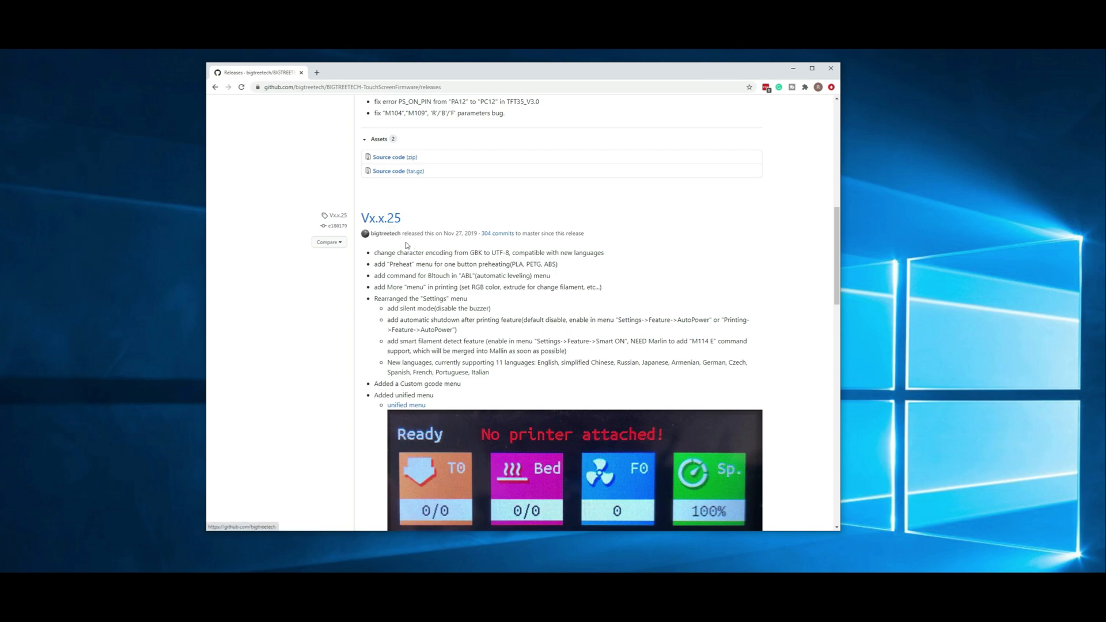
scroll("down", 3)
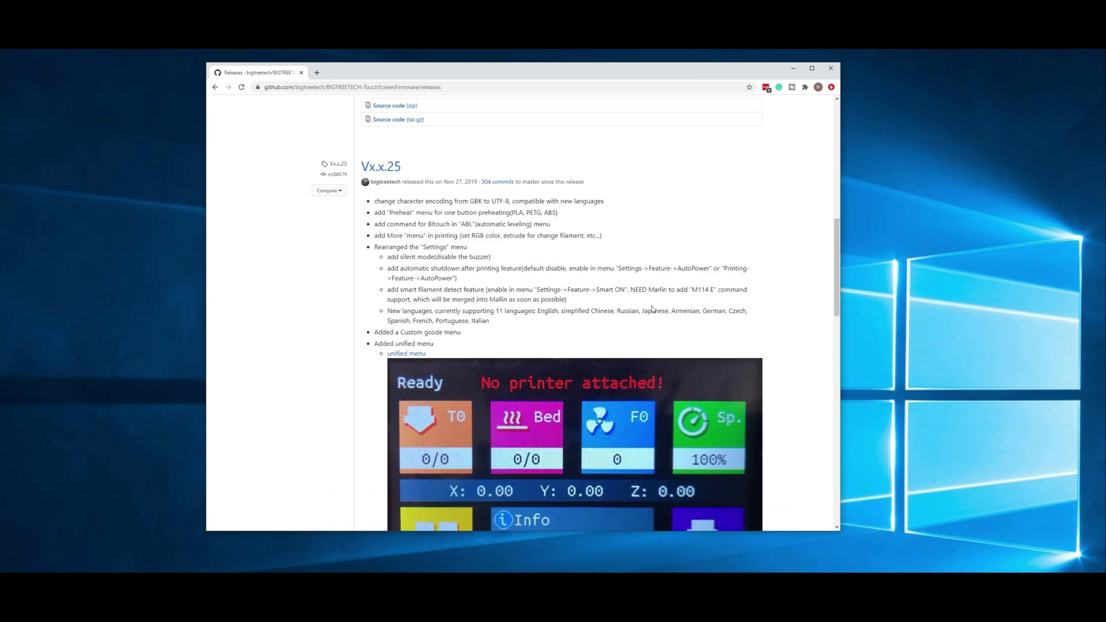
scroll("down", 3)
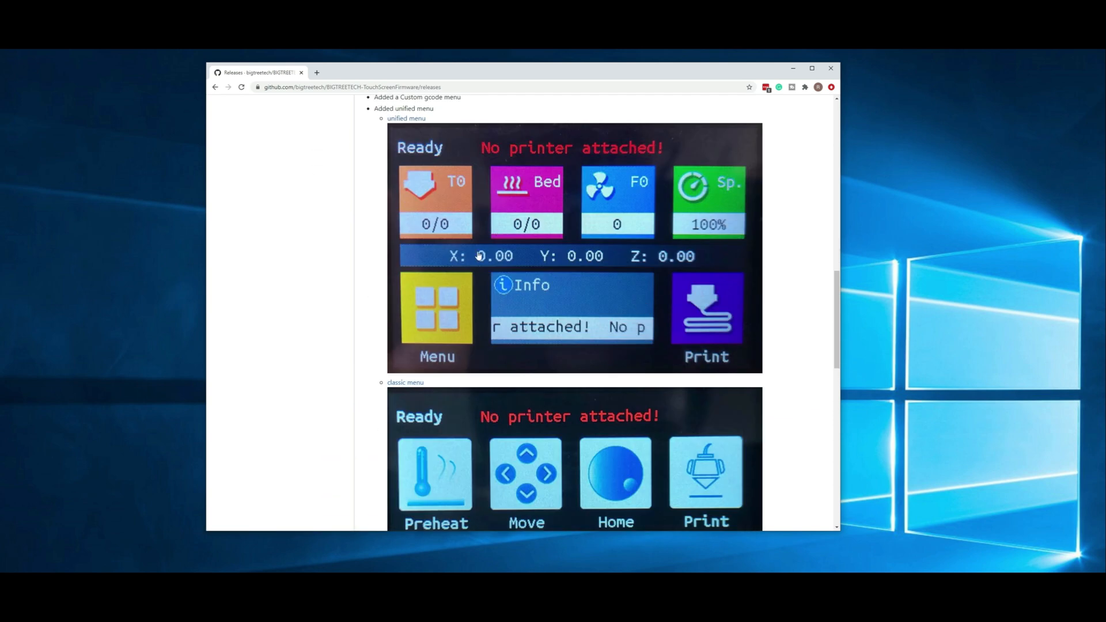
scroll("down", 3)
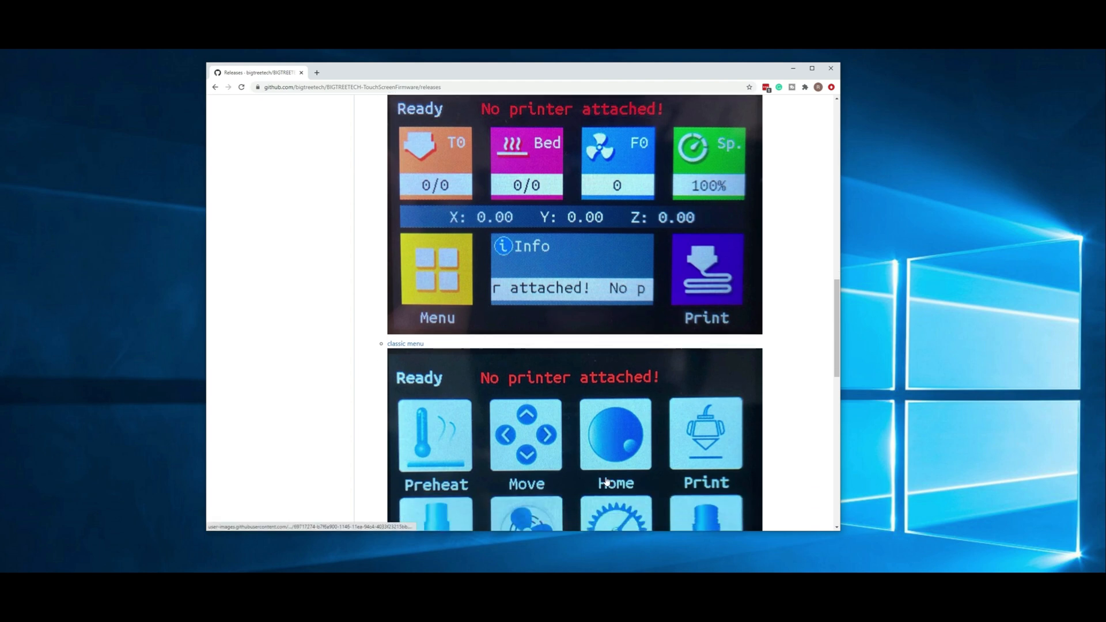
scroll("down", 3)
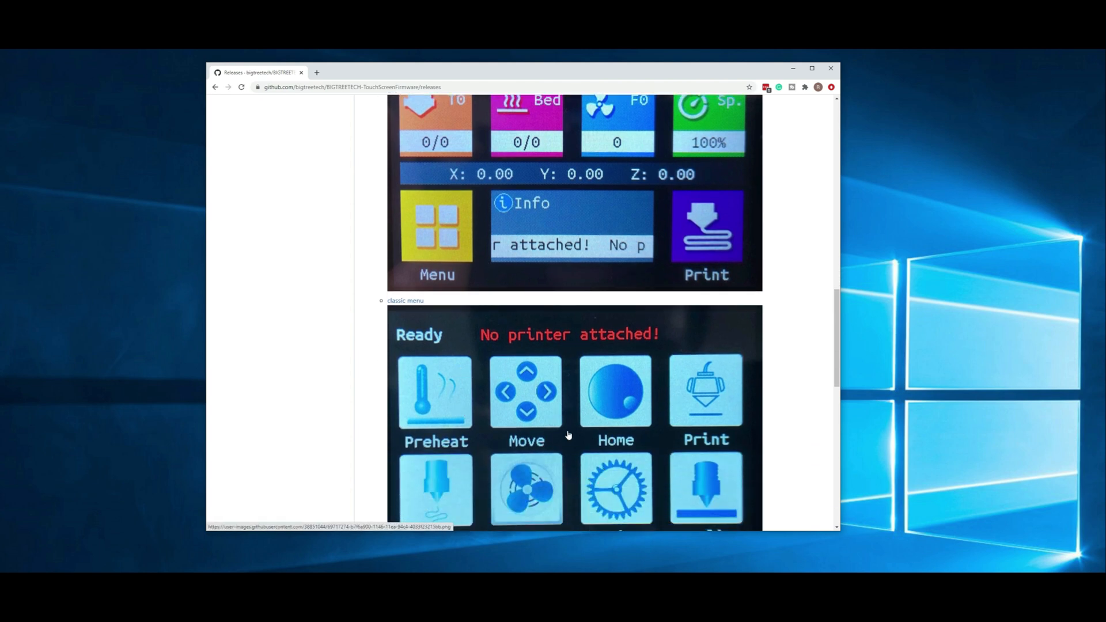
mouse_move(786, 346)
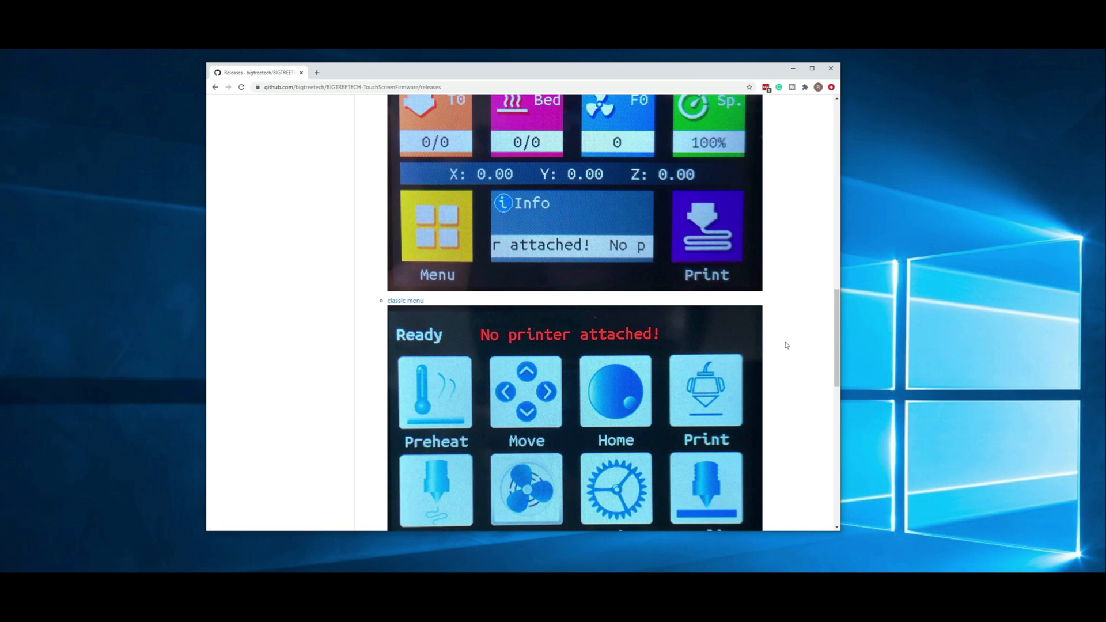
mouse_move(490, 340)
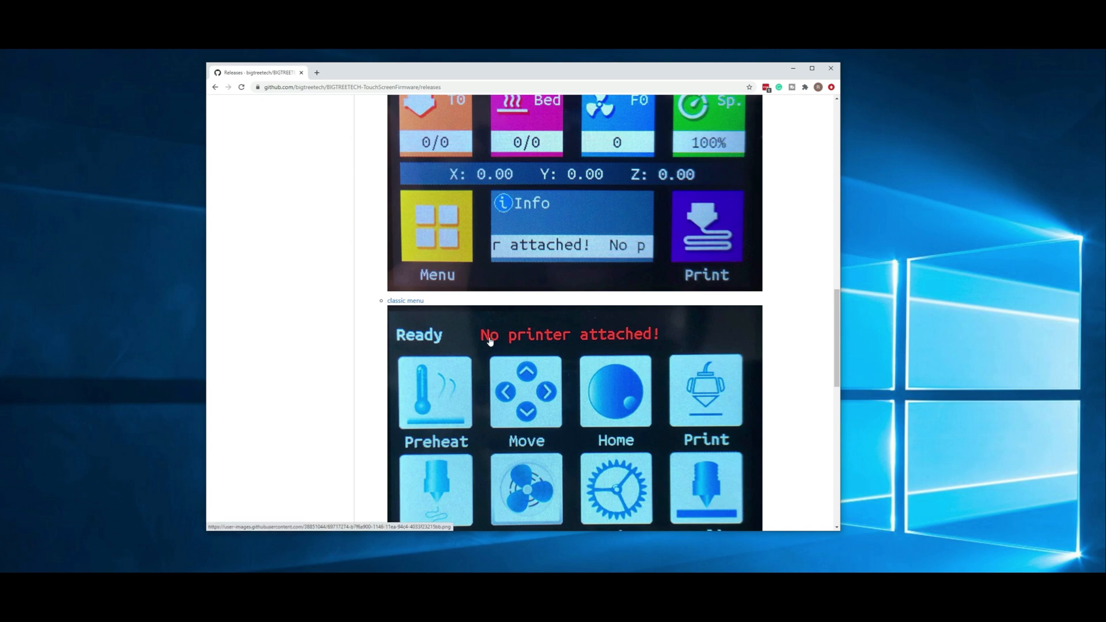
scroll("up", 3)
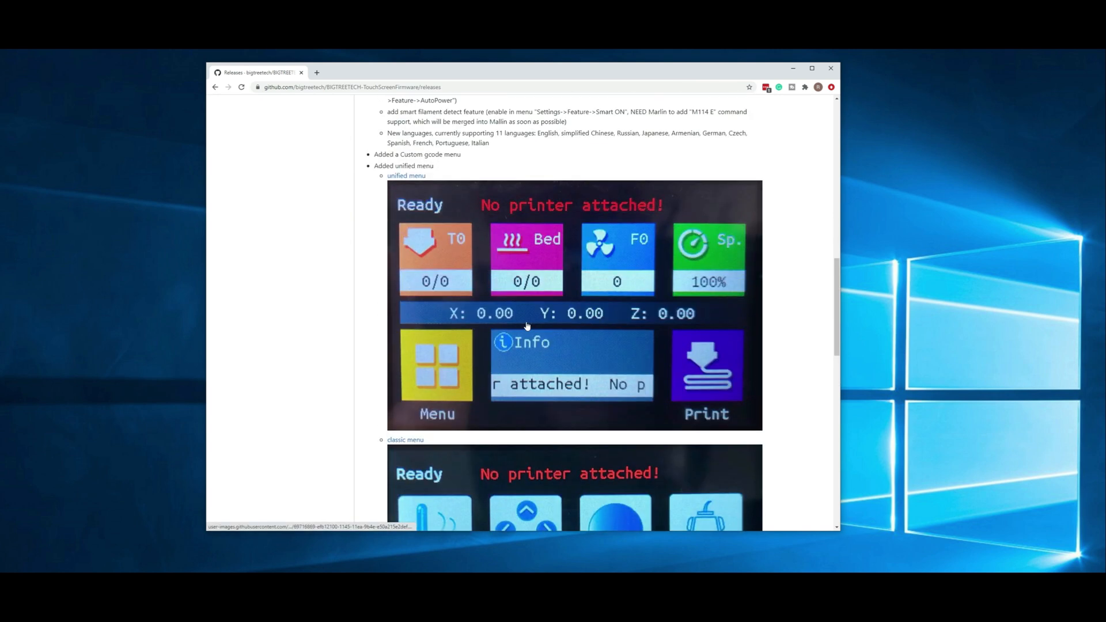
scroll("up", 3)
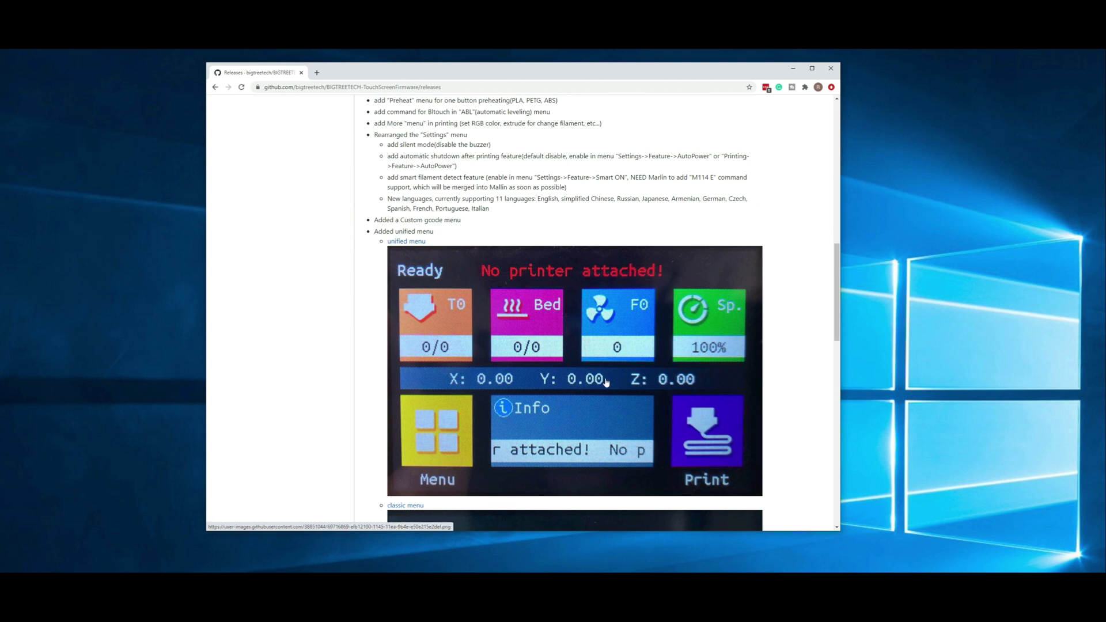
scroll("up", 3)
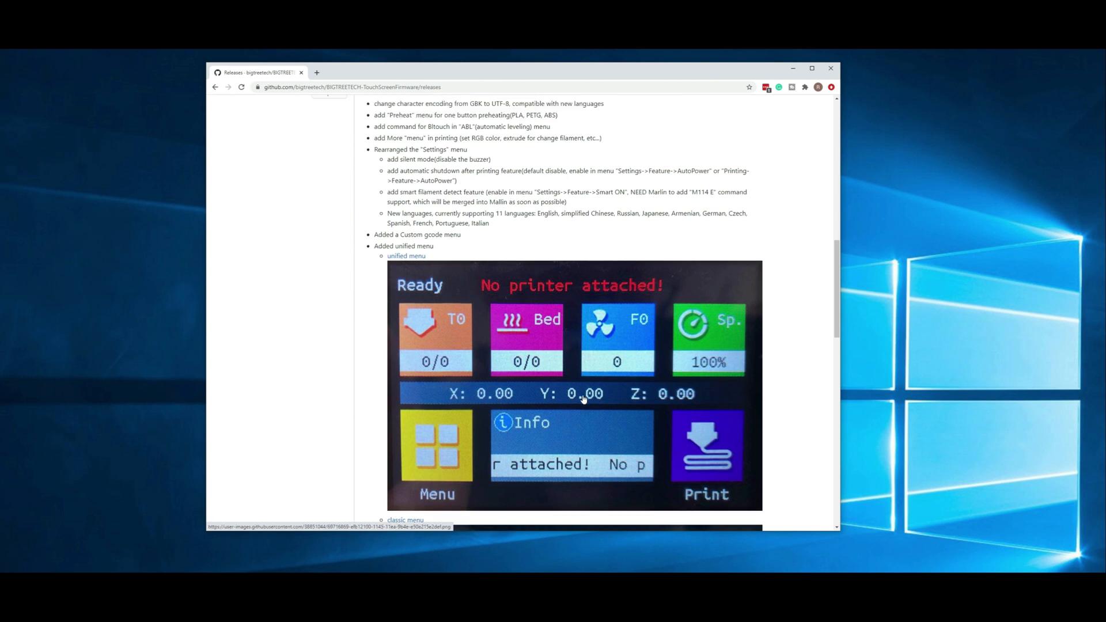
scroll("up", 3)
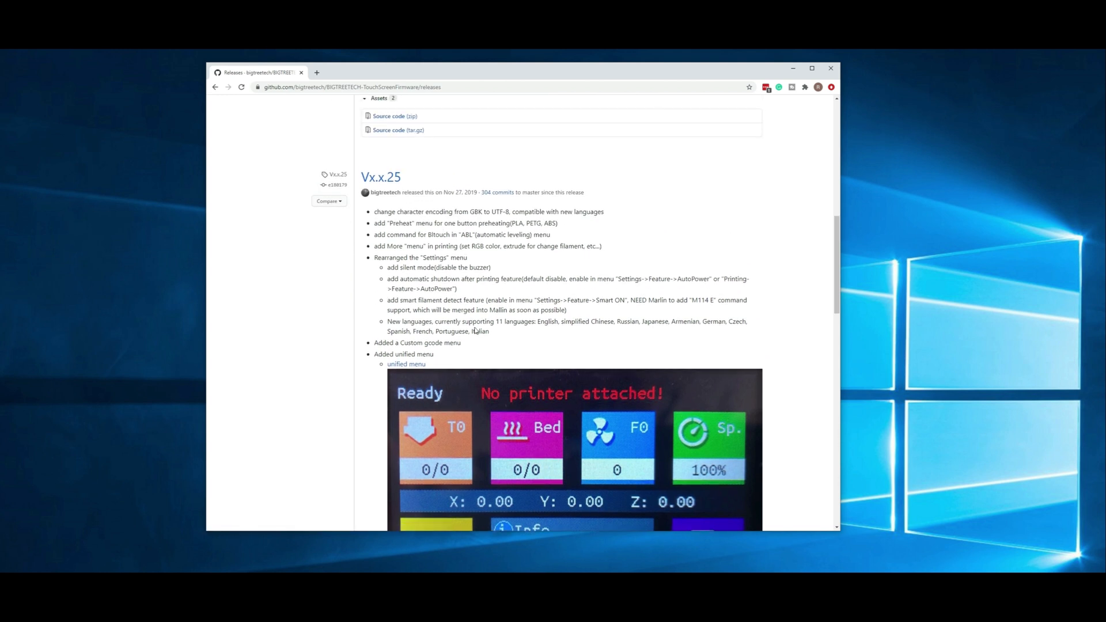
mouse_move(486, 357)
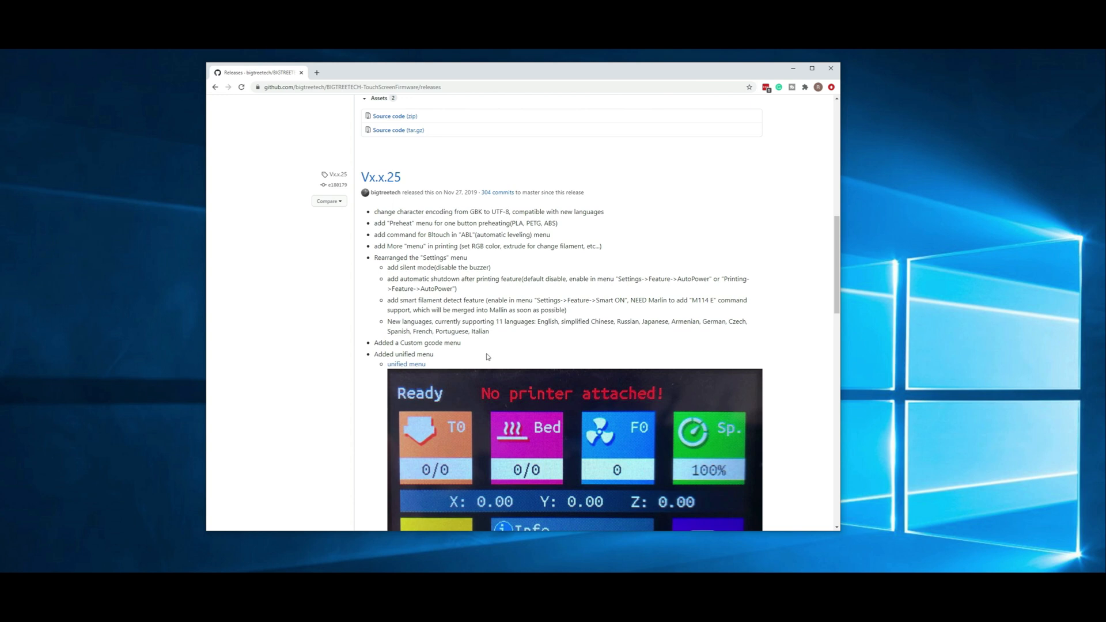
mouse_move(500, 332)
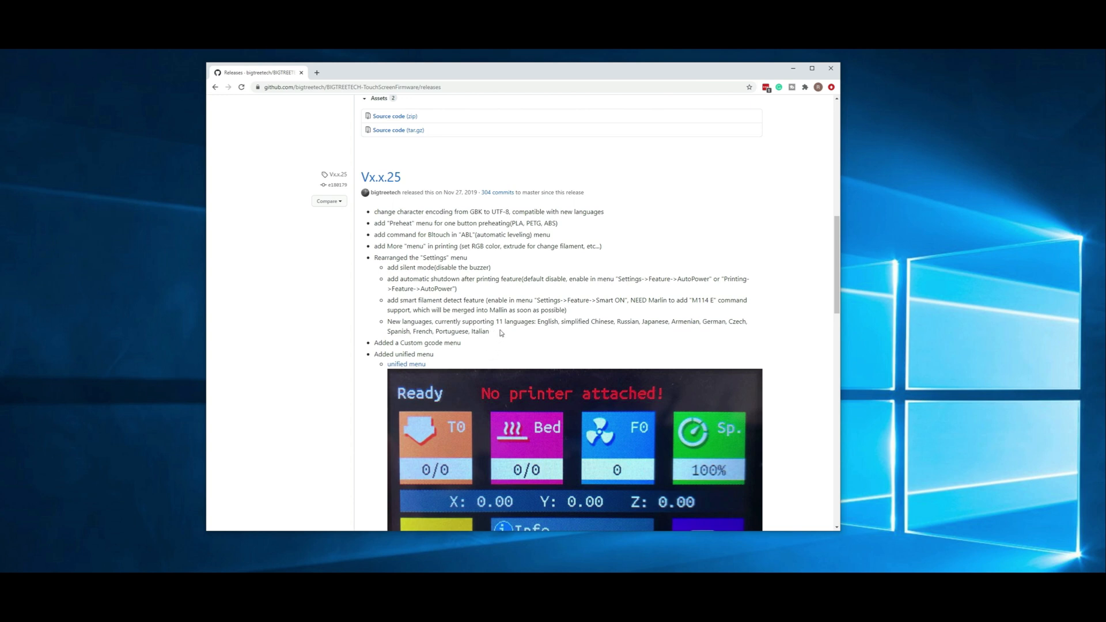
mouse_move(537, 345)
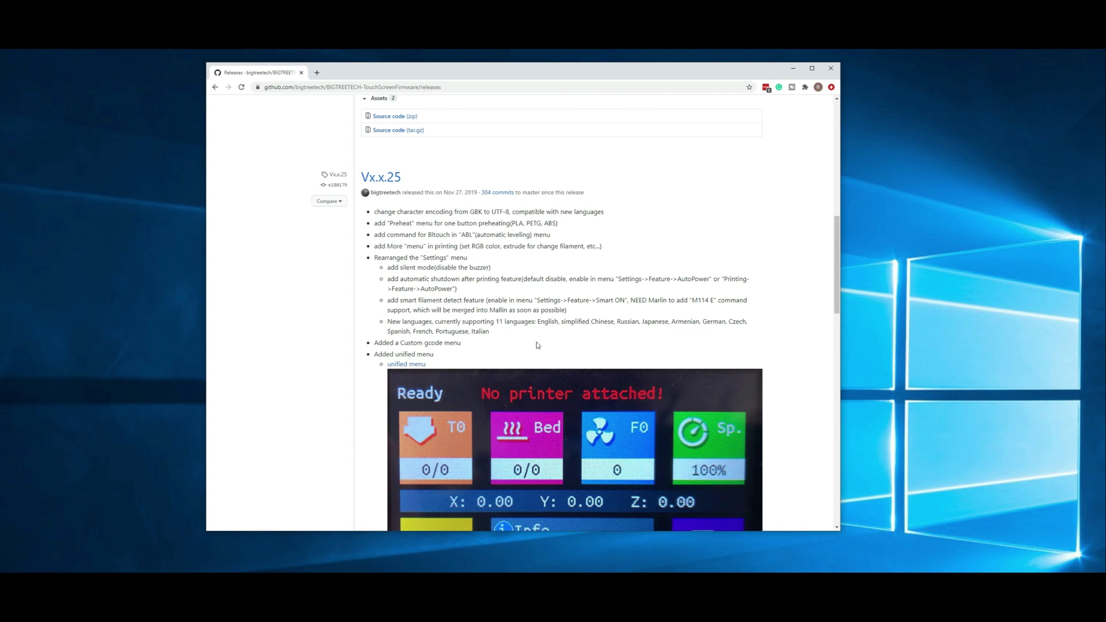
mouse_move(524, 345)
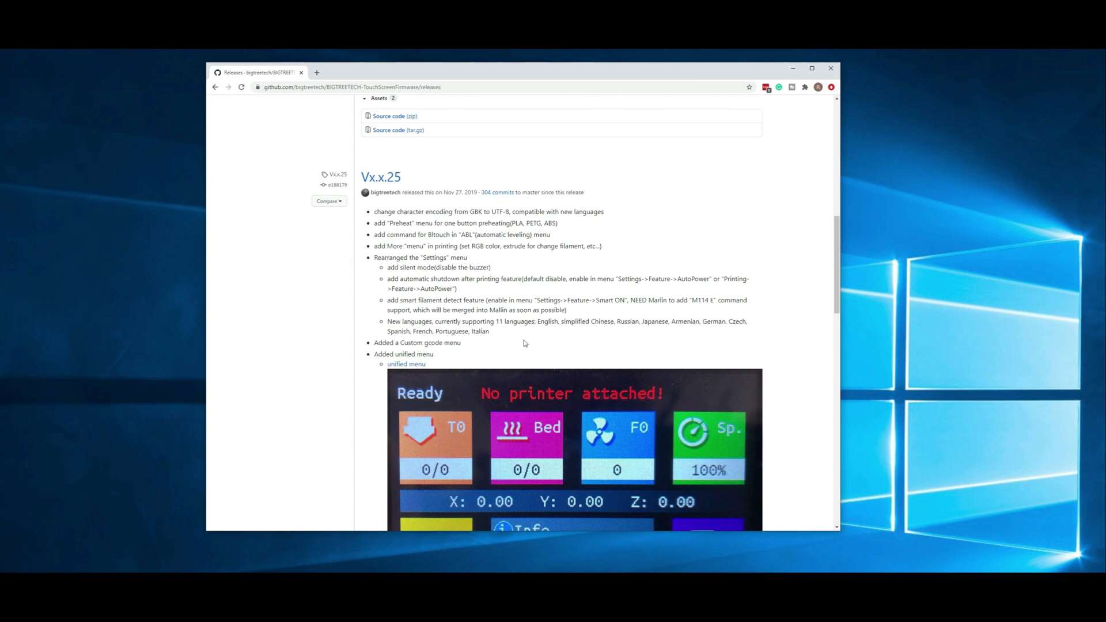
mouse_move(543, 338)
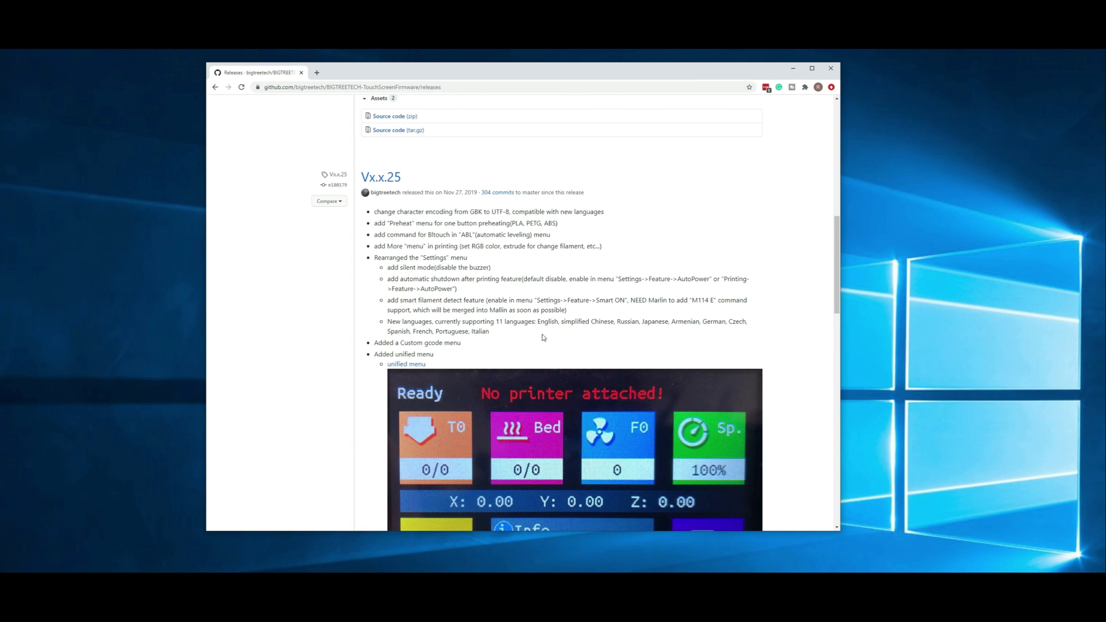
scroll("up", 3)
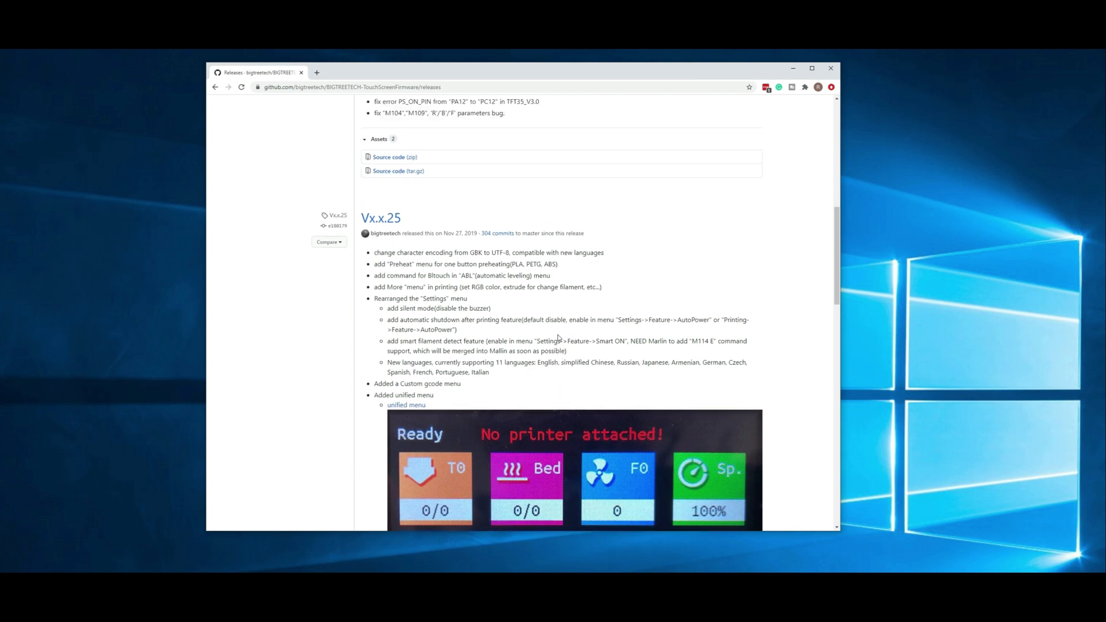
scroll("up", 3)
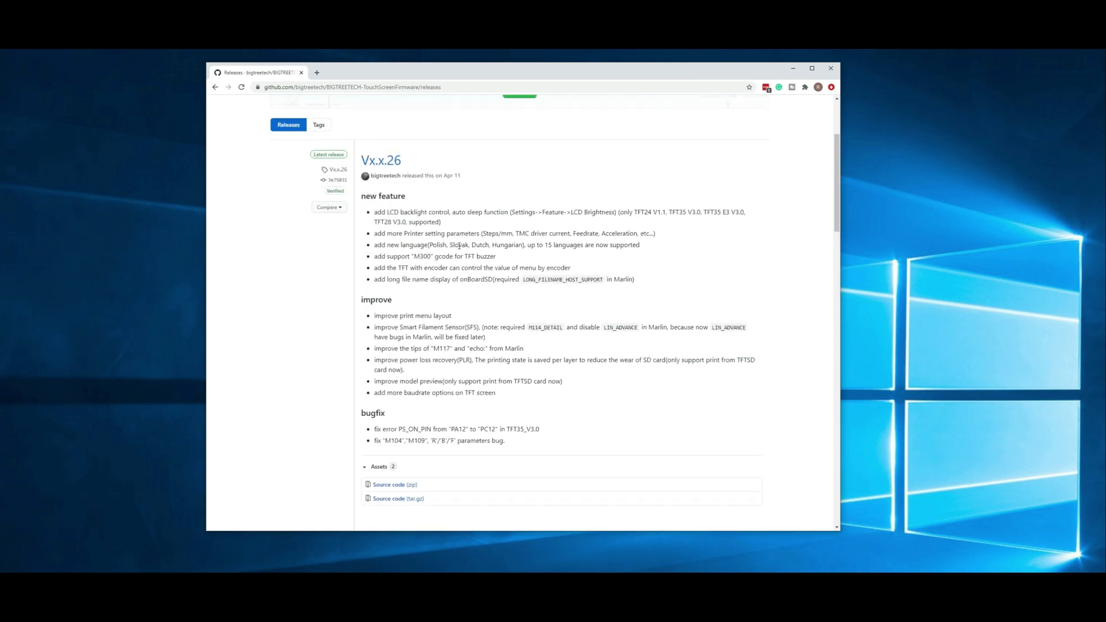
mouse_move(549, 444)
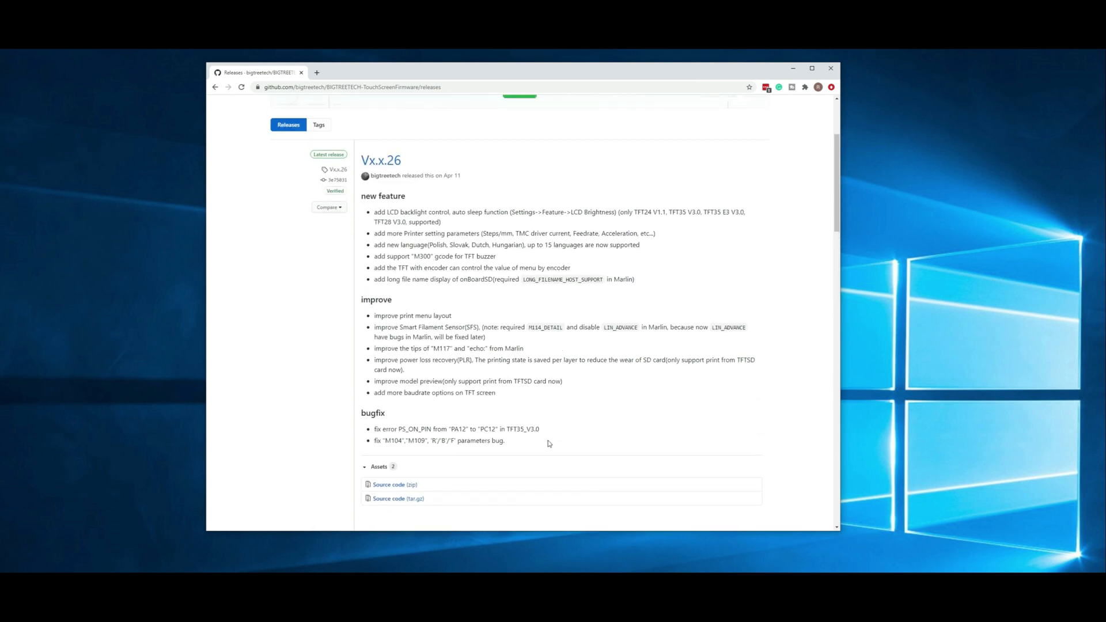
mouse_move(538, 440)
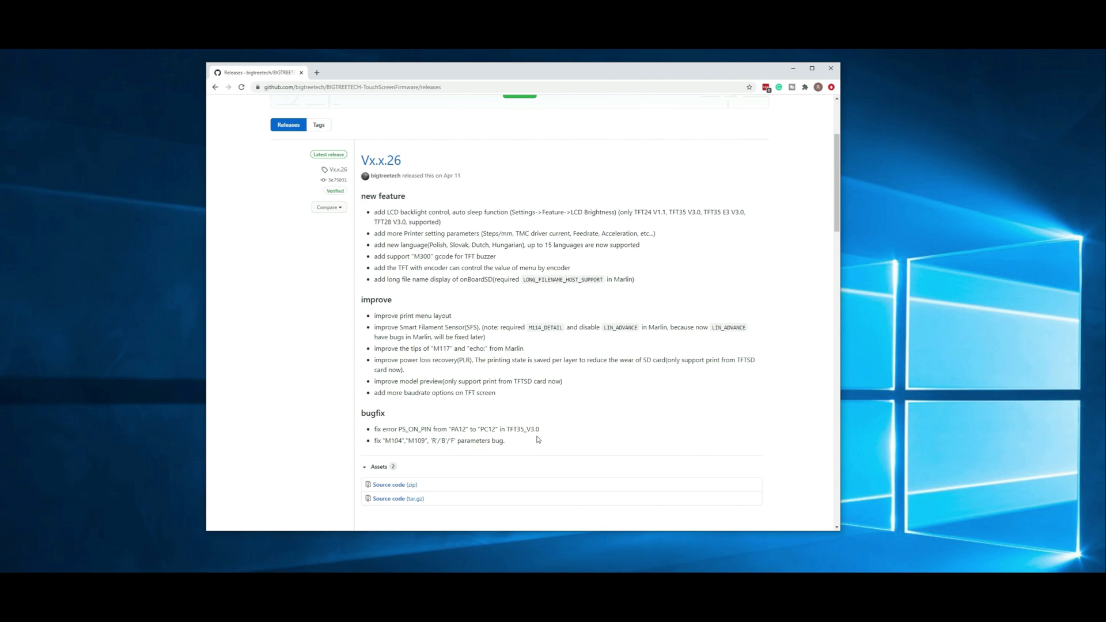
mouse_move(415, 229)
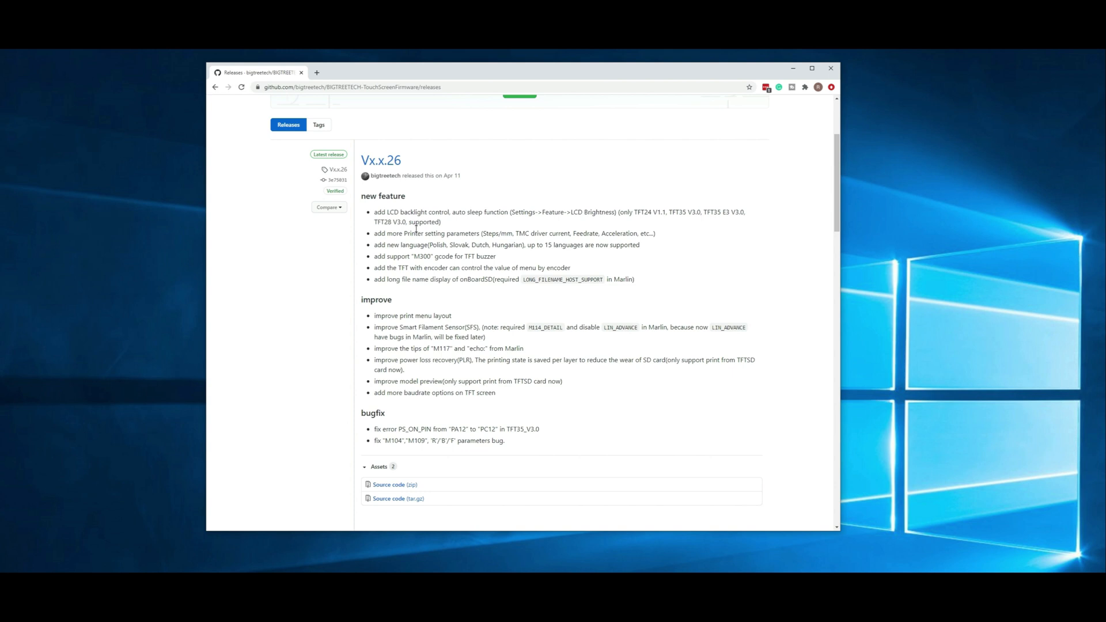
mouse_move(425, 177)
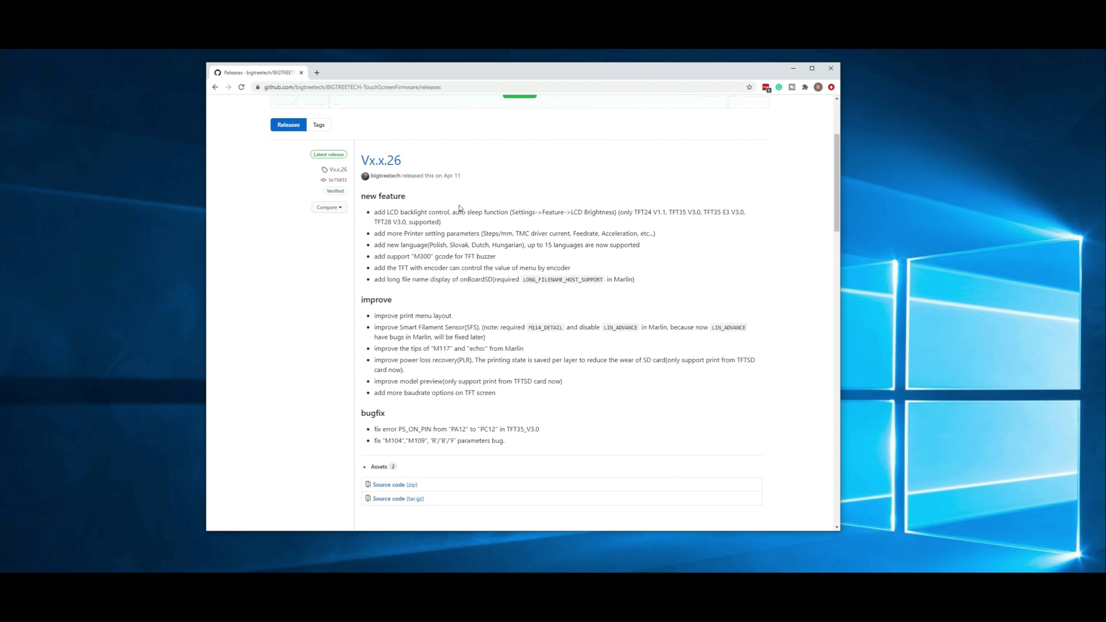
scroll("down", 3)
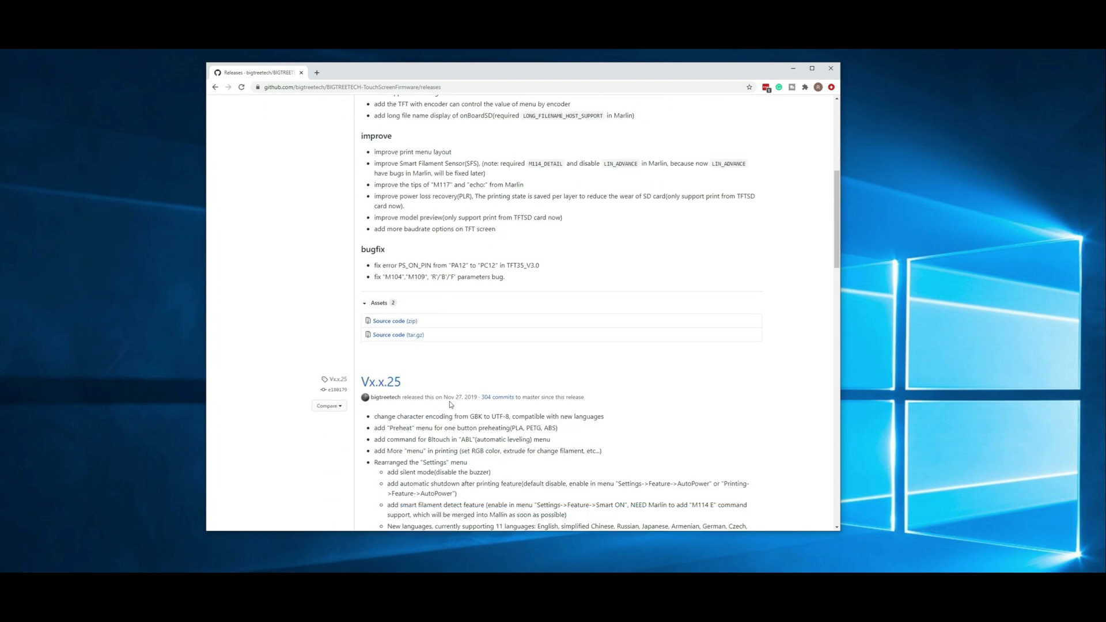
mouse_move(455, 408)
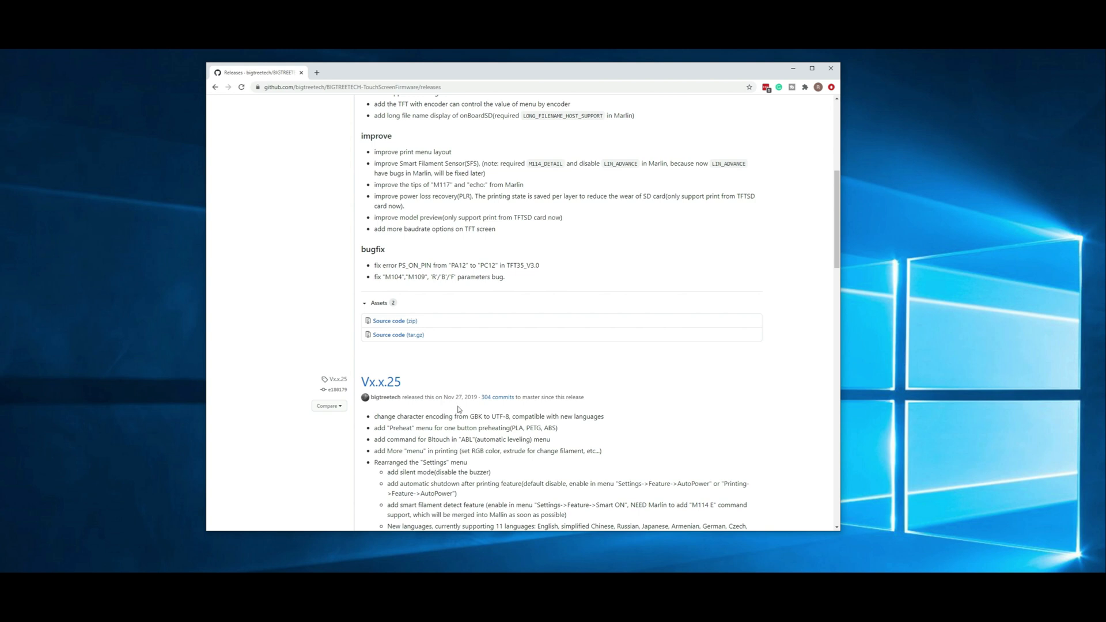
scroll("up", 3)
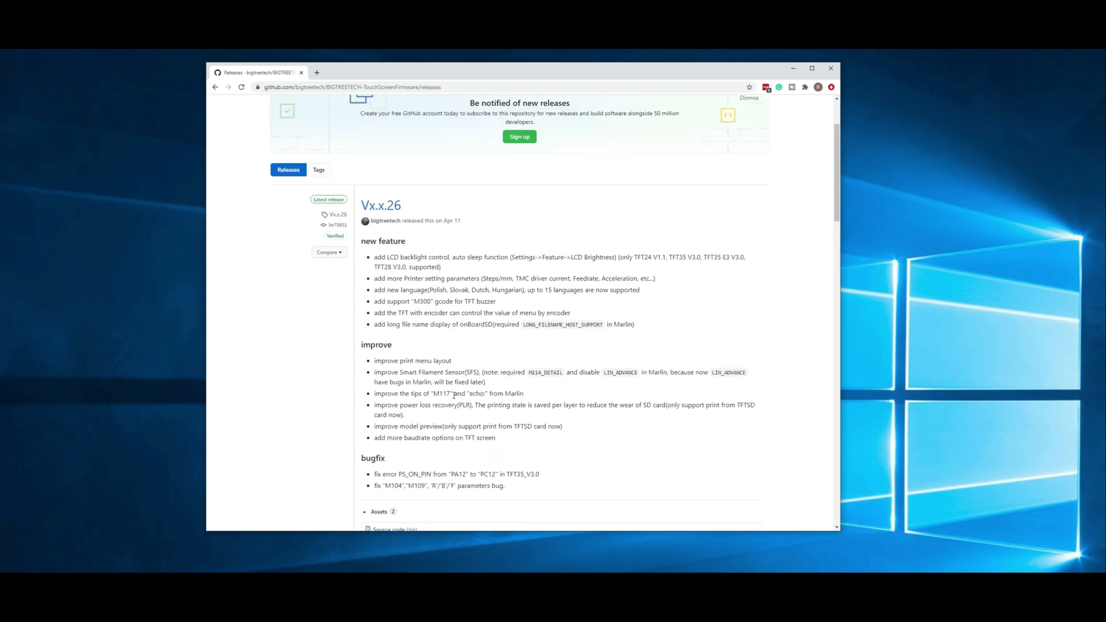
scroll("up", 3)
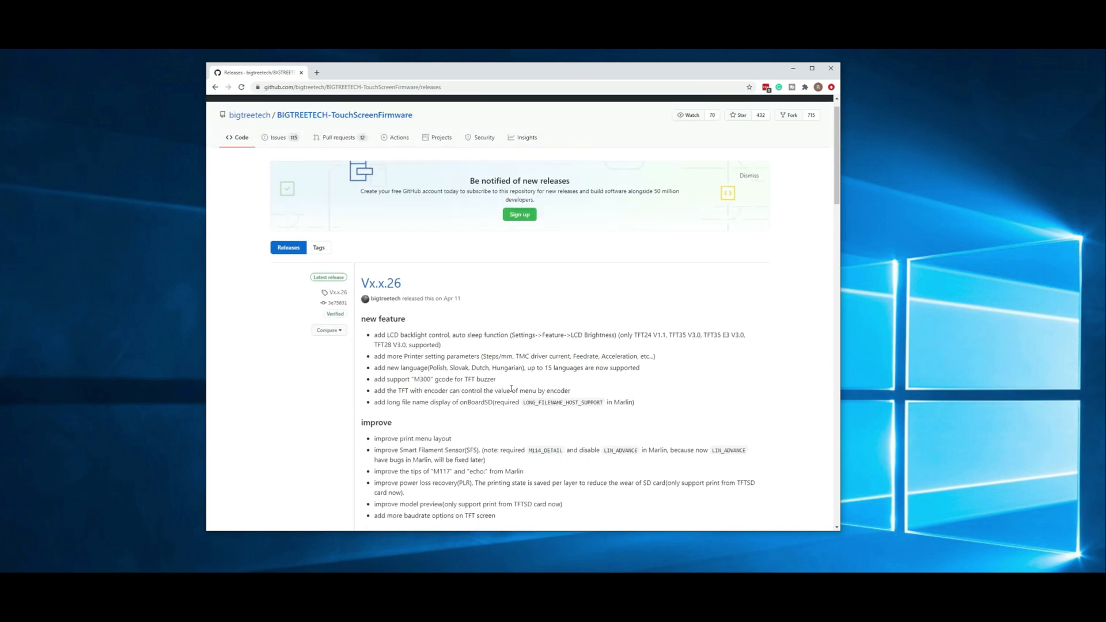
scroll("down", 3)
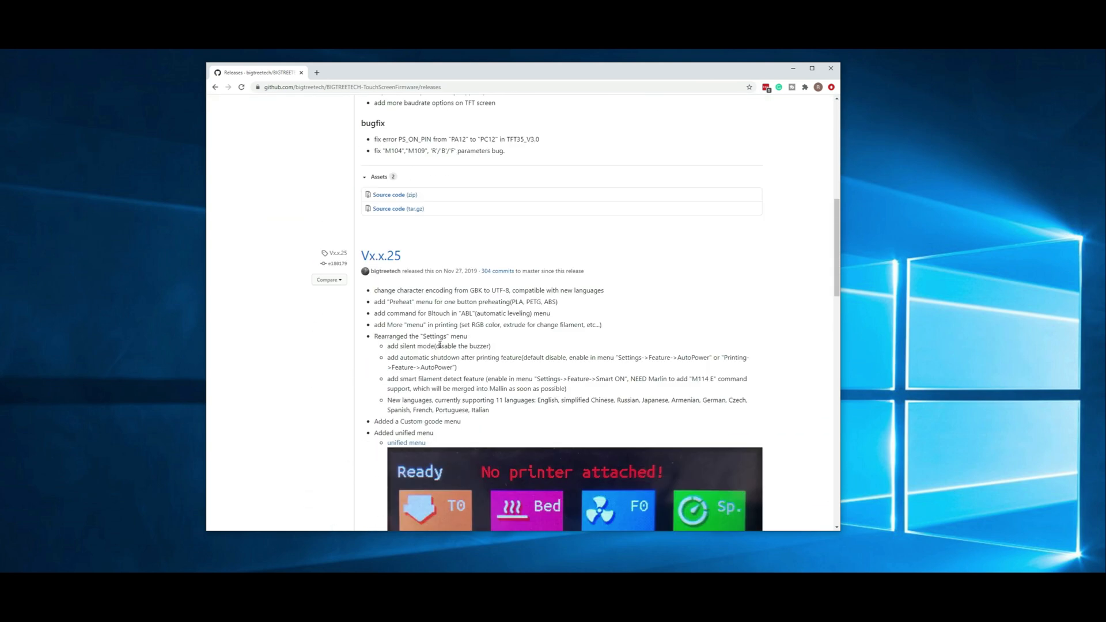
scroll("down", 3)
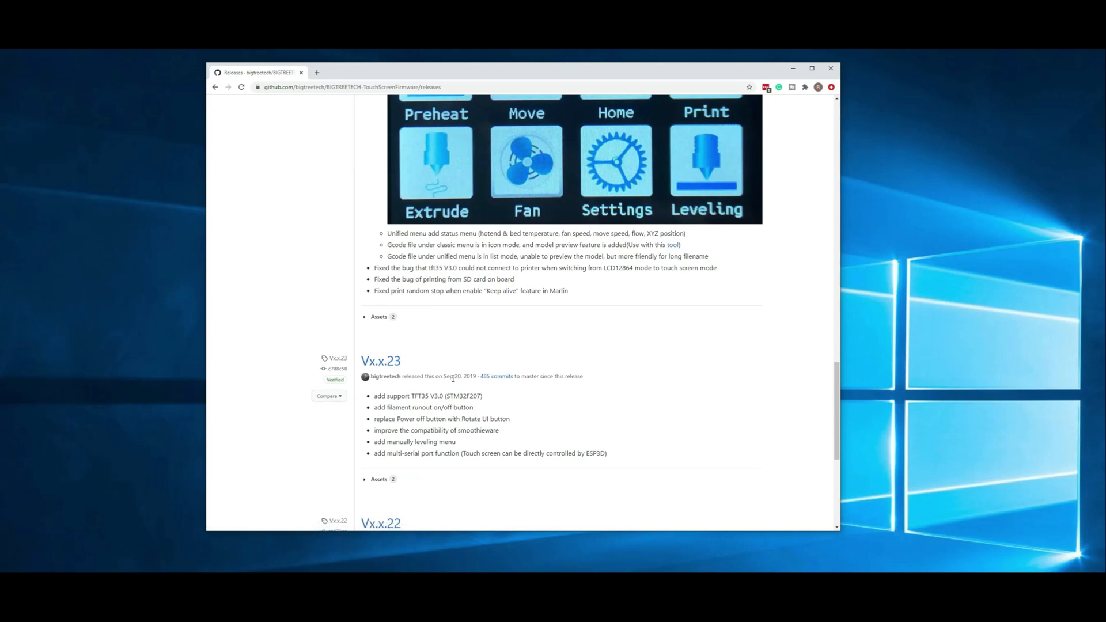
scroll("down", 3)
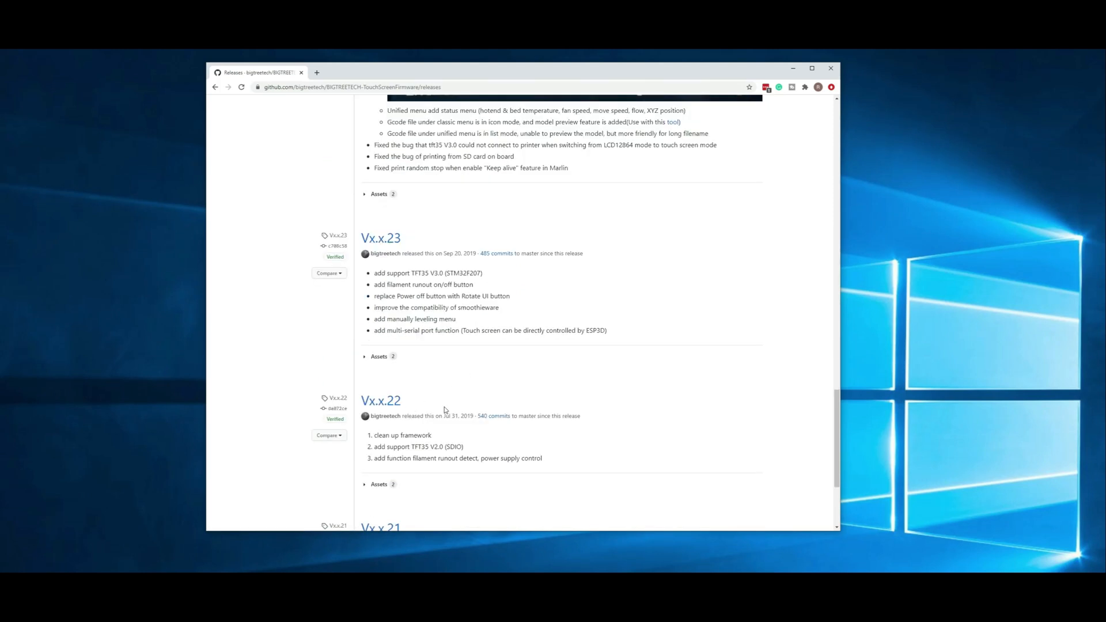
scroll("up", 3)
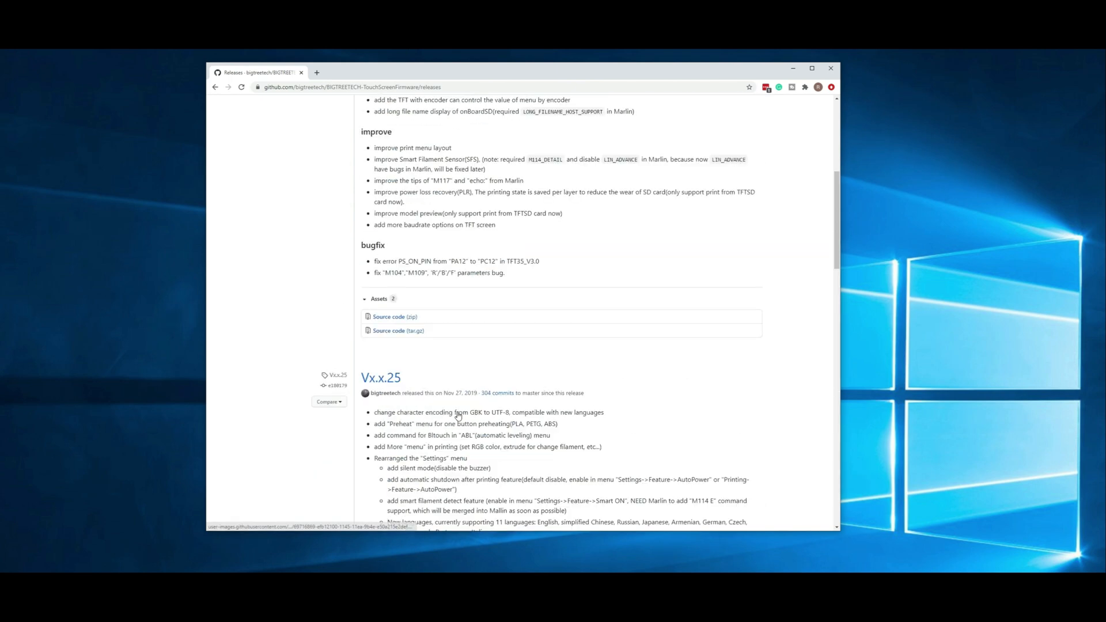
scroll("up", 3)
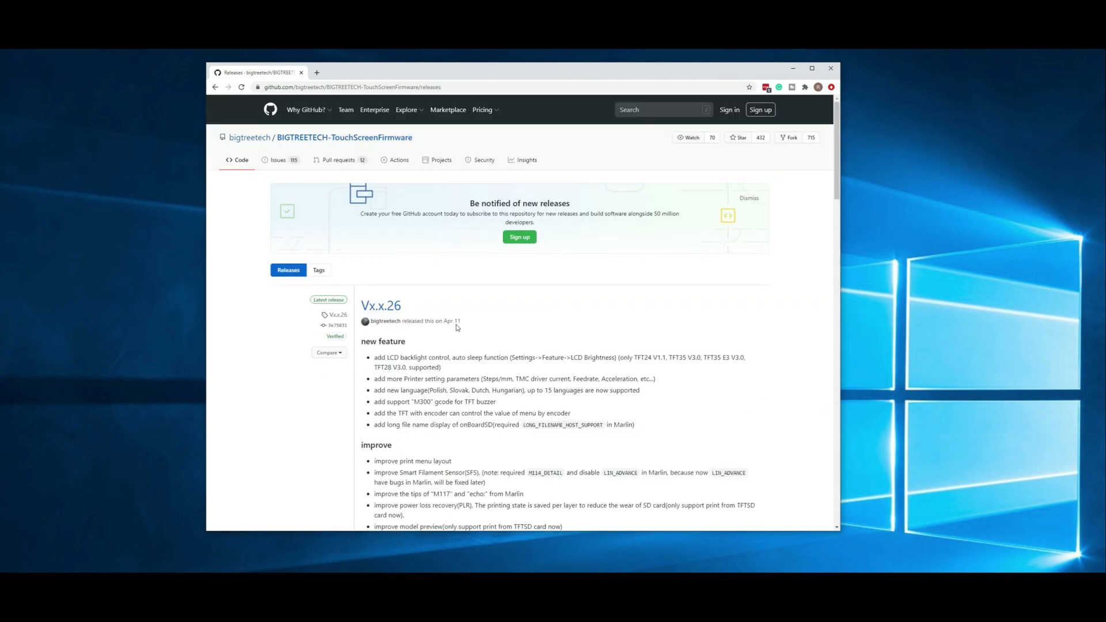
mouse_move(344, 137)
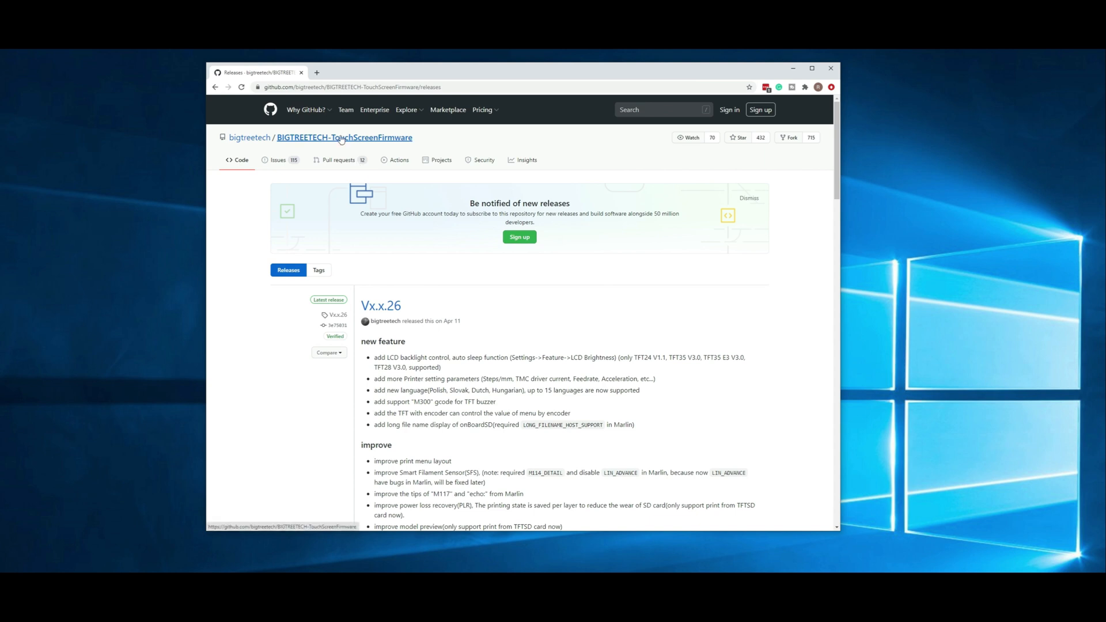
mouse_move(439, 134)
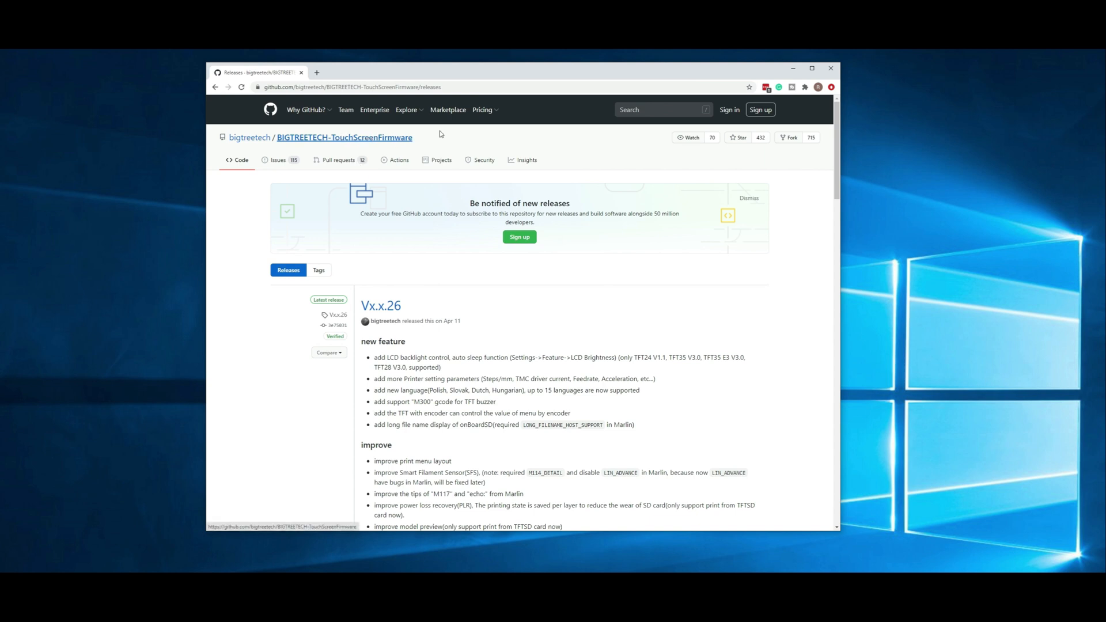
mouse_move(450, 135)
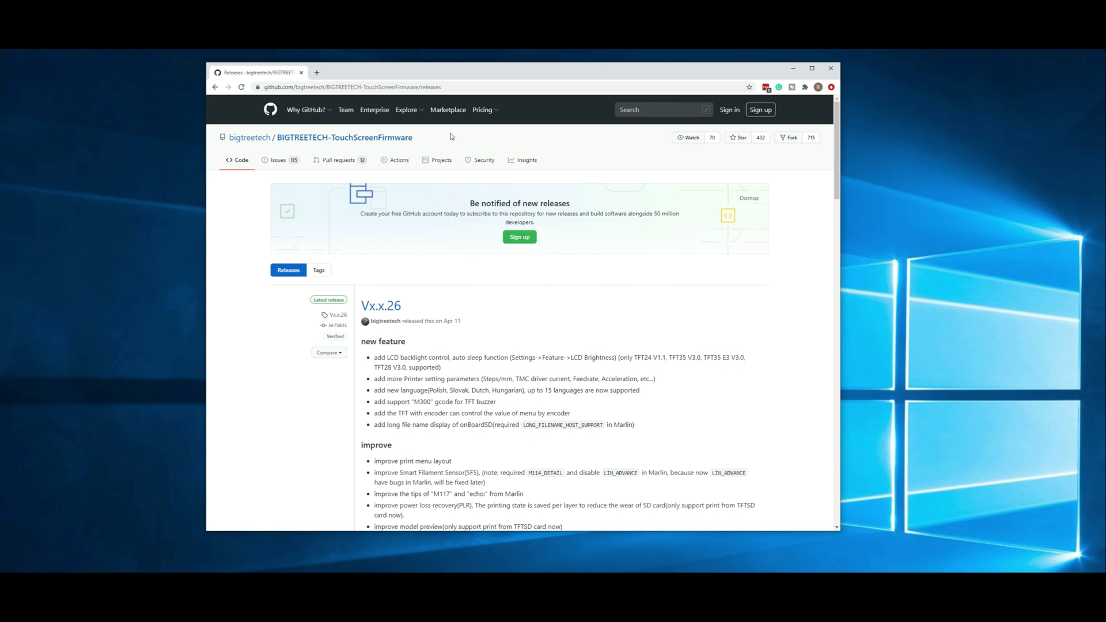
mouse_move(496, 393)
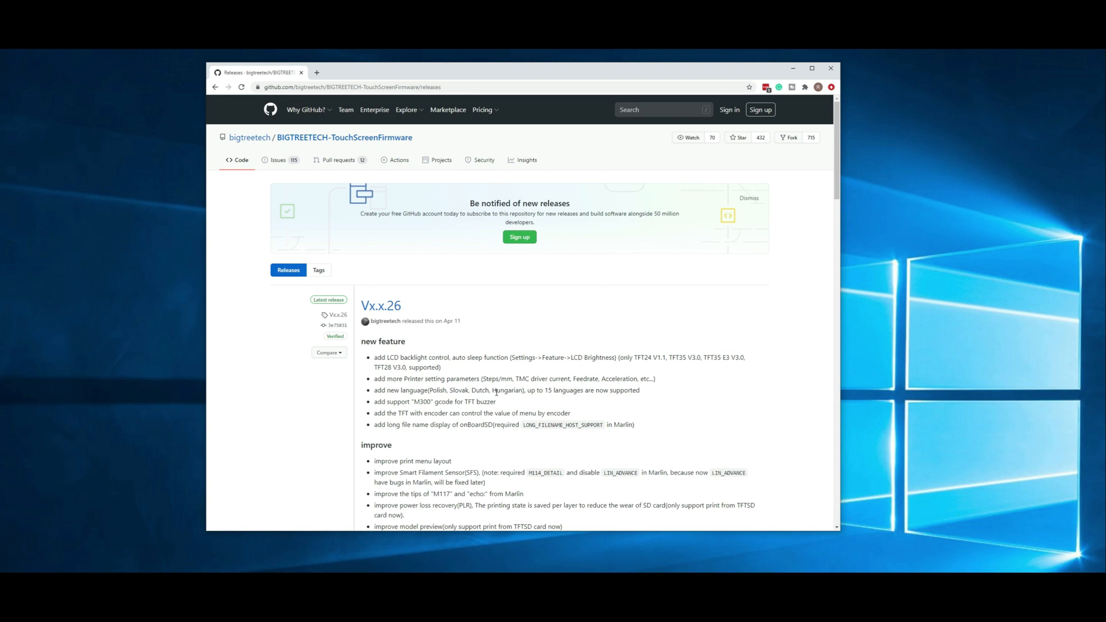
mouse_move(484, 402)
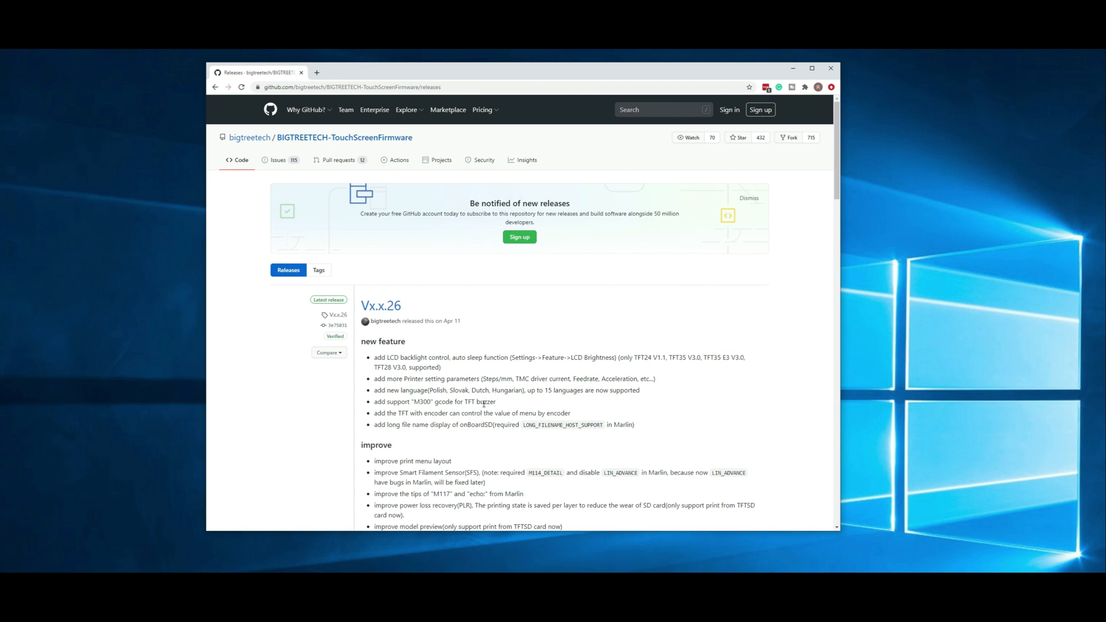
mouse_move(505, 402)
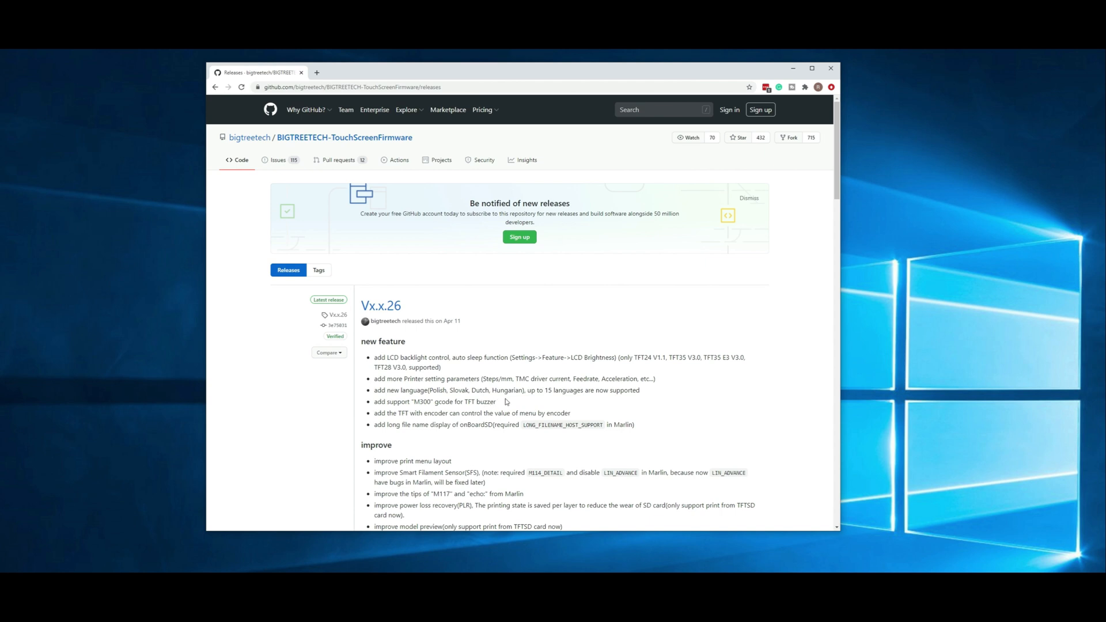
mouse_move(424, 437)
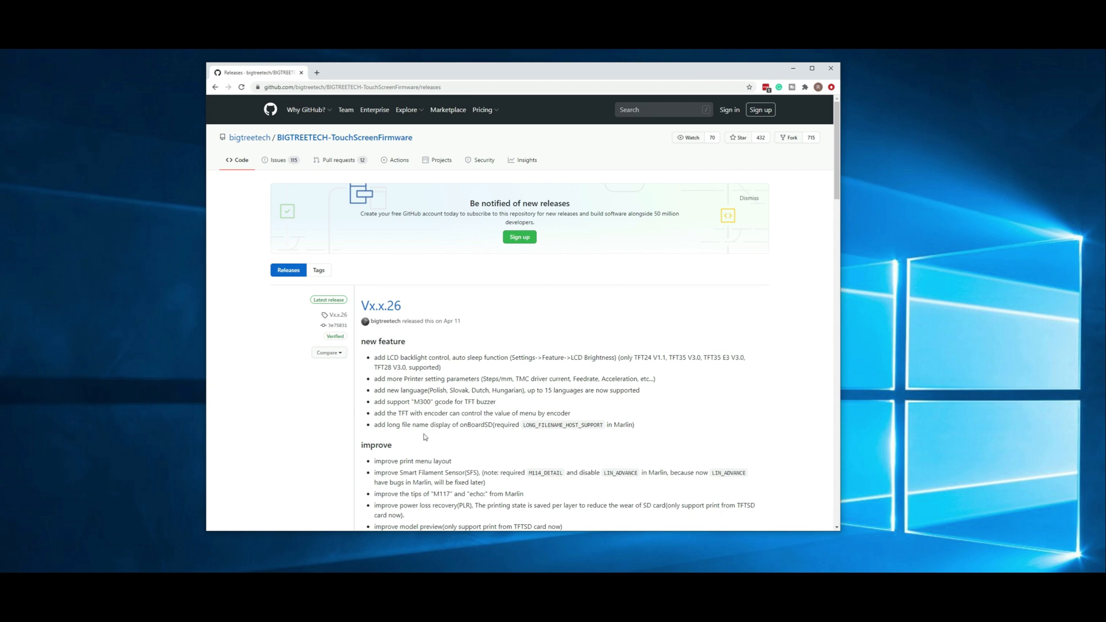
mouse_move(439, 421)
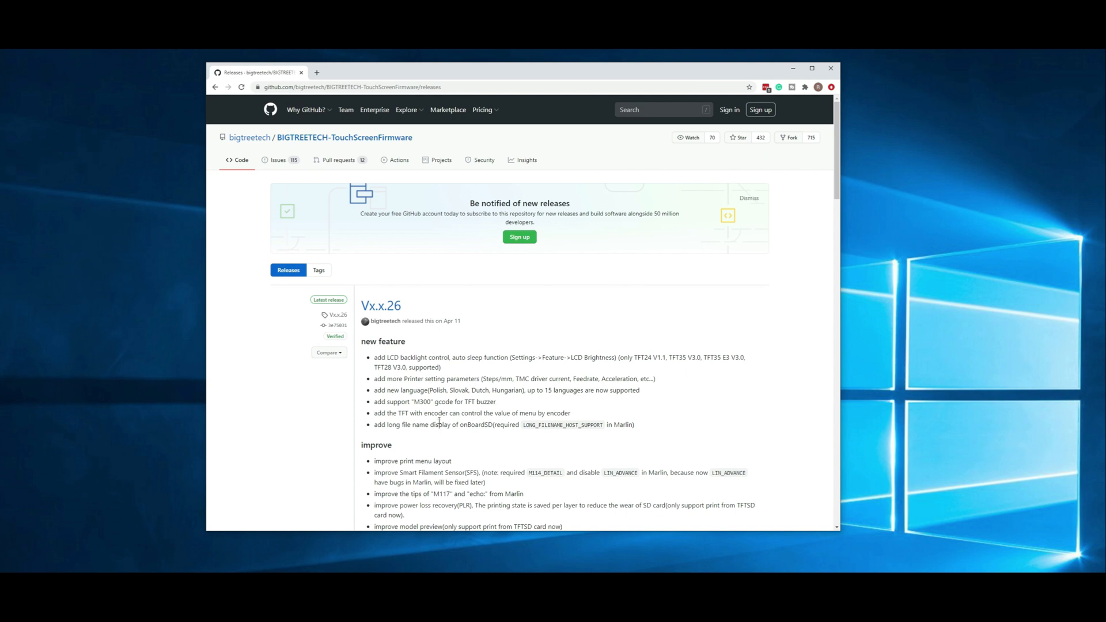
mouse_move(463, 353)
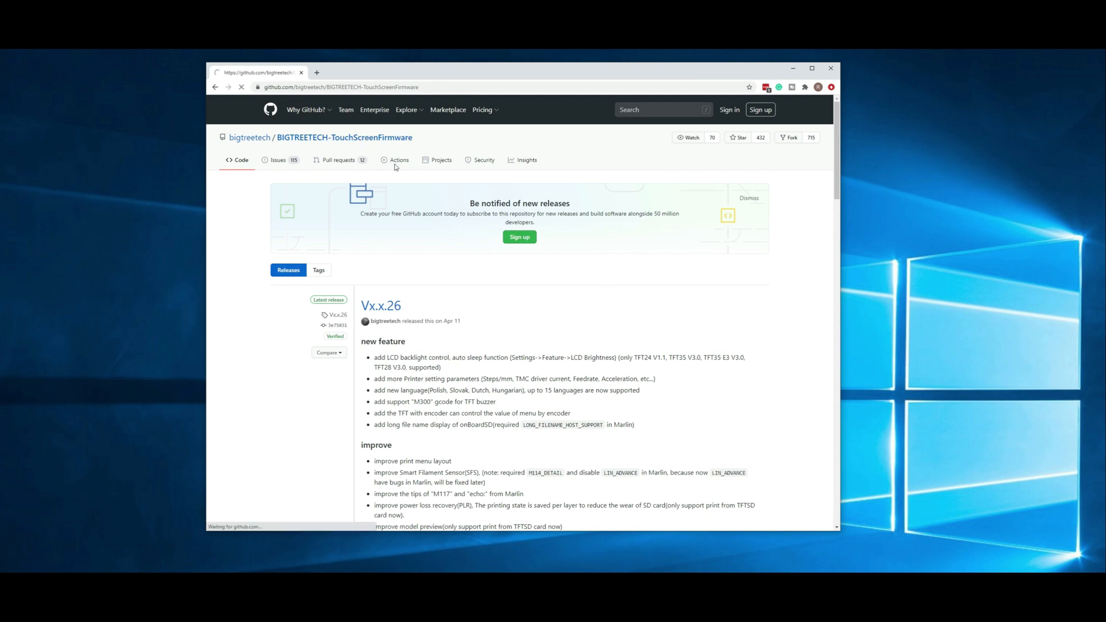
Return to the repository home and scroll the README to Update TFT Firmware
left_click(236, 159)
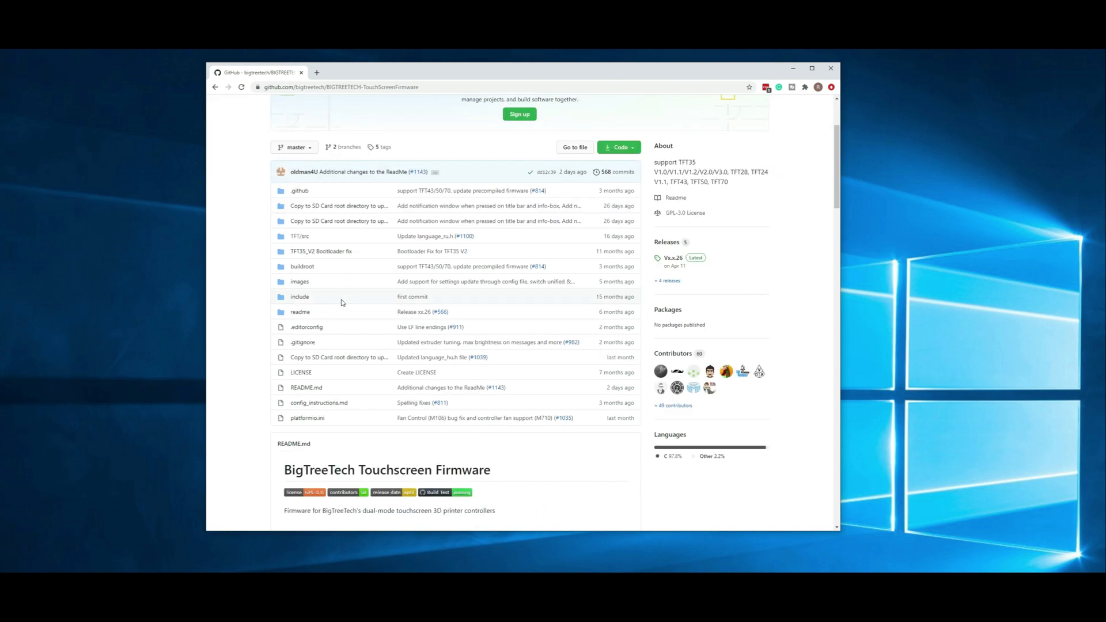
scroll("down", 3)
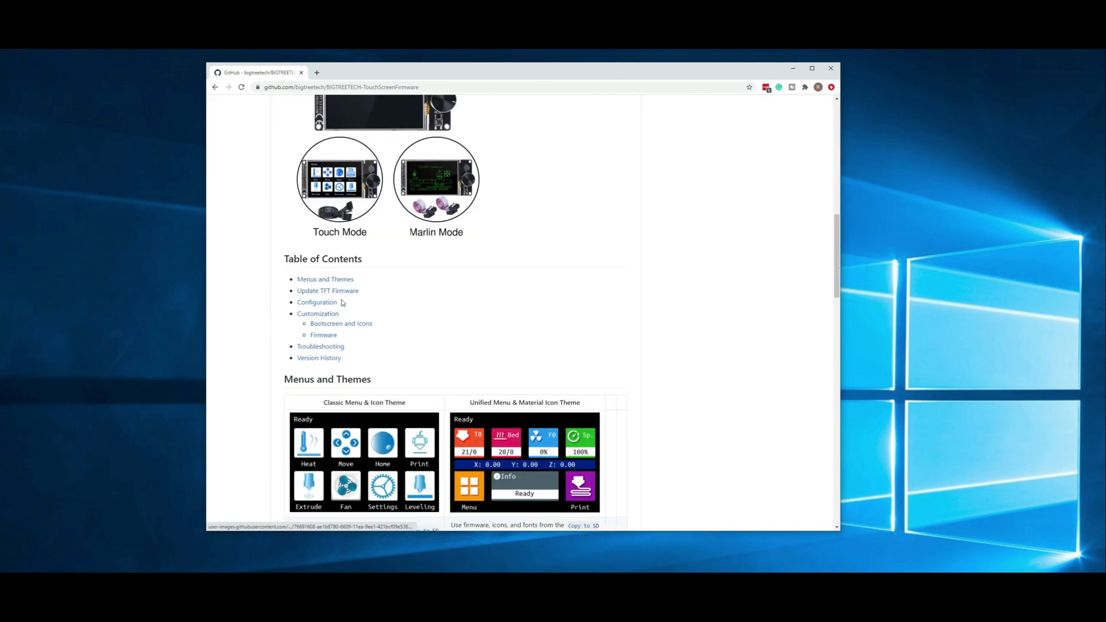
scroll("down", 3)
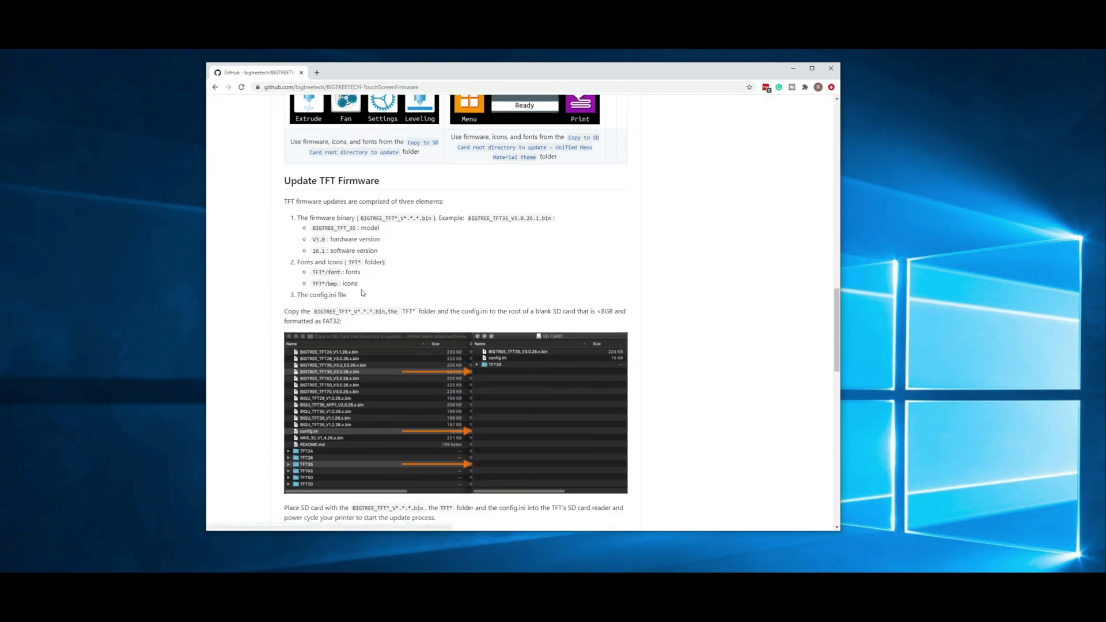
mouse_move(423, 270)
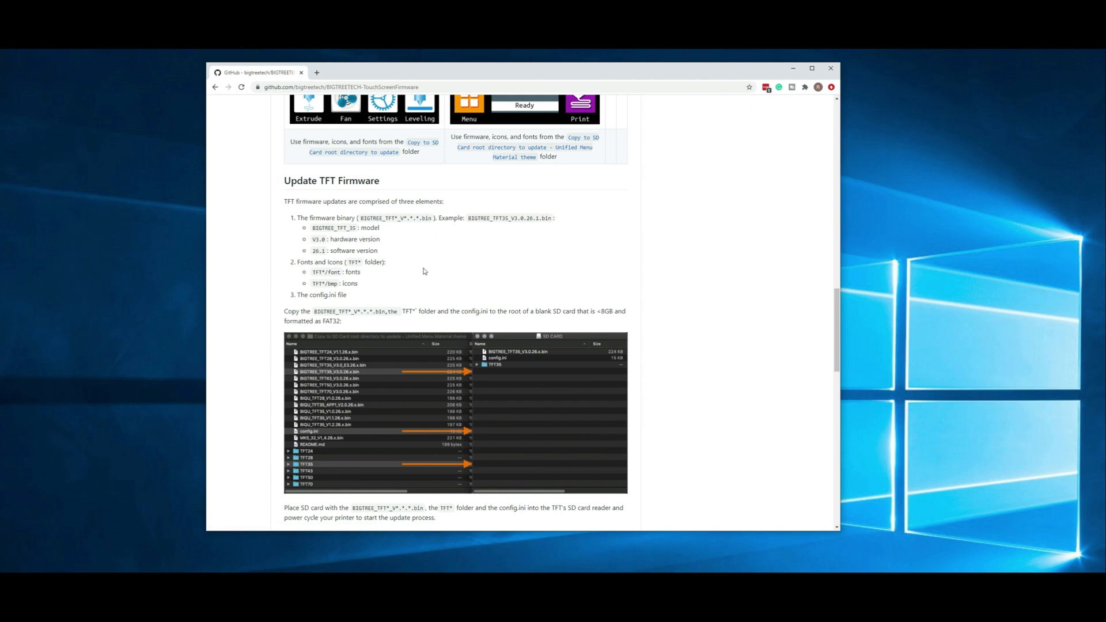
mouse_move(531, 358)
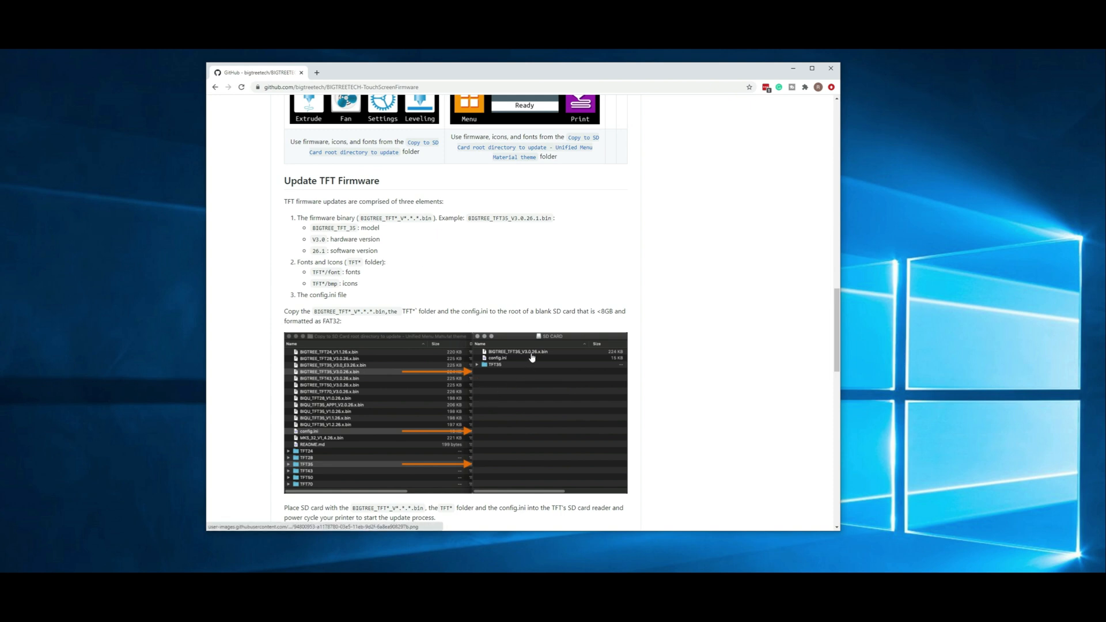
mouse_move(508, 362)
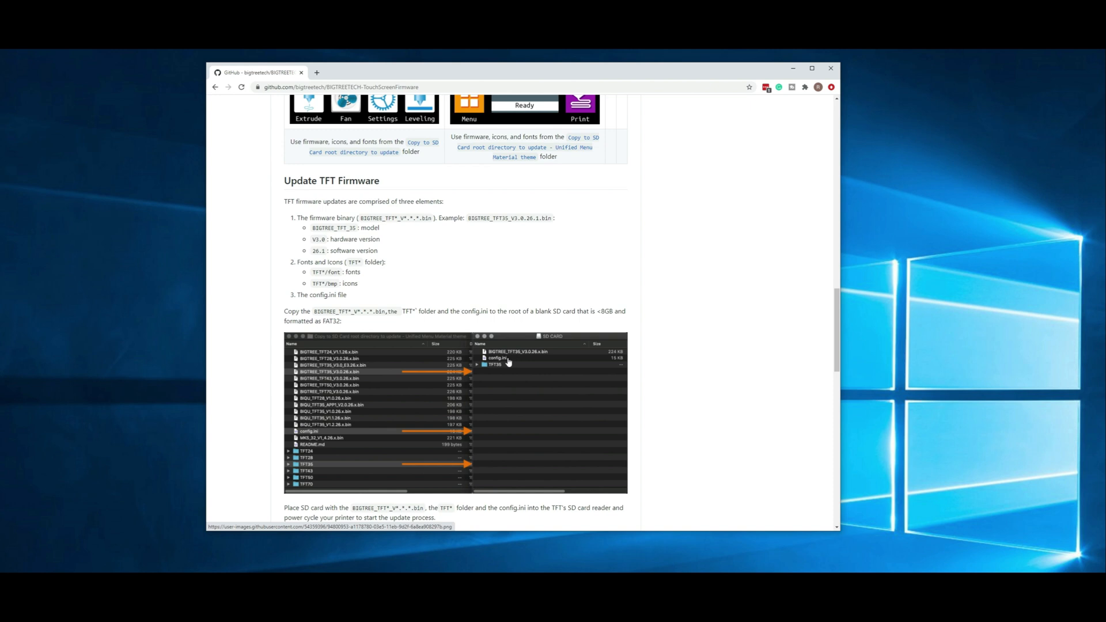
mouse_move(514, 371)
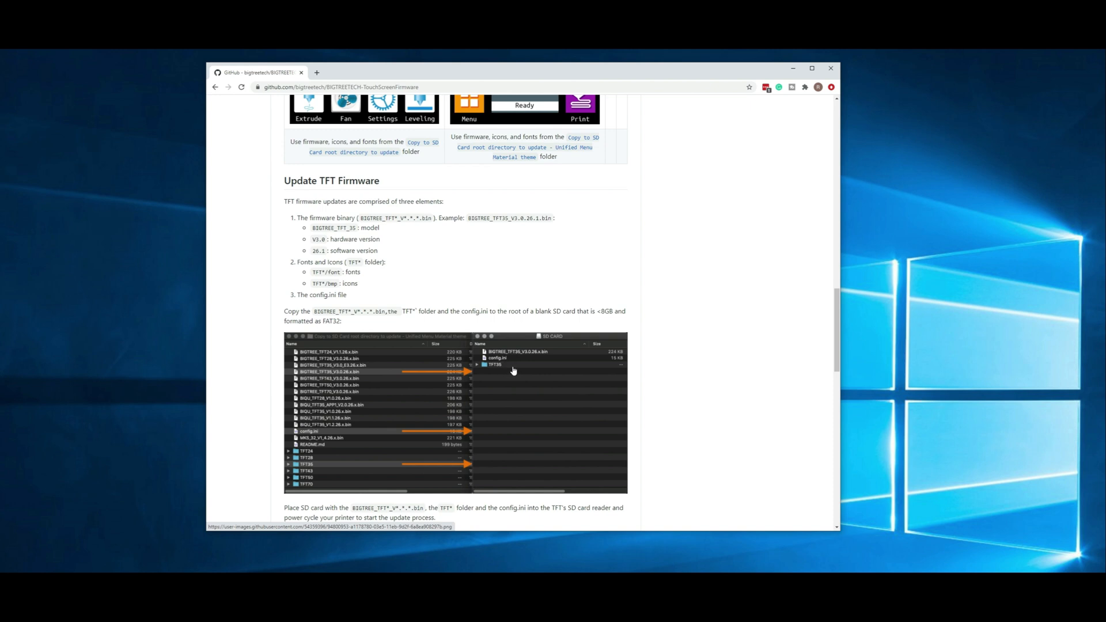
mouse_move(502, 364)
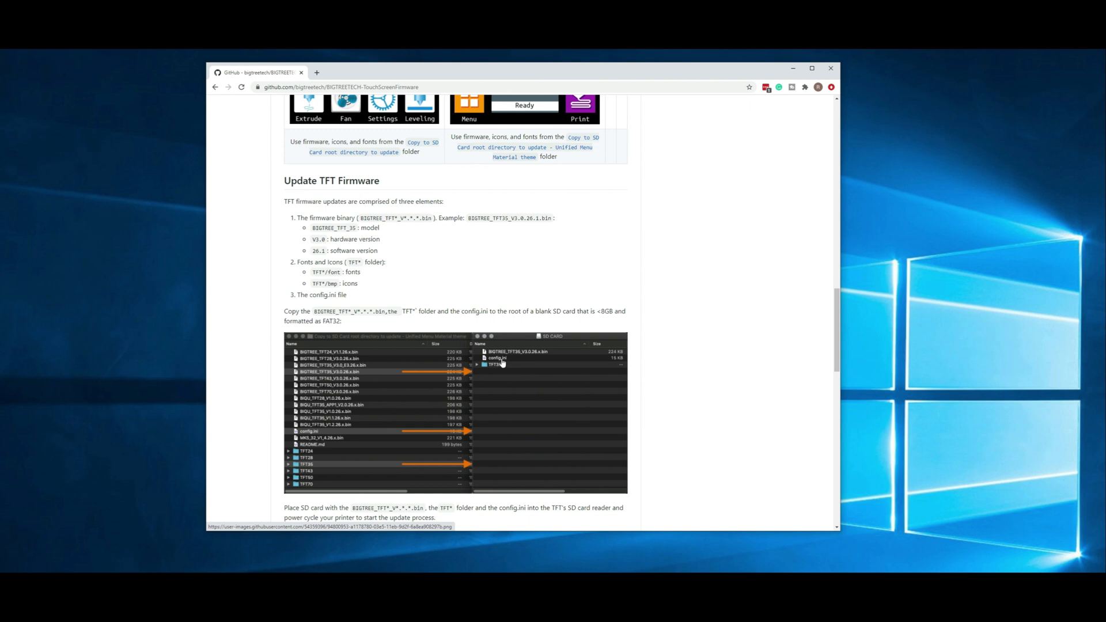
mouse_move(525, 362)
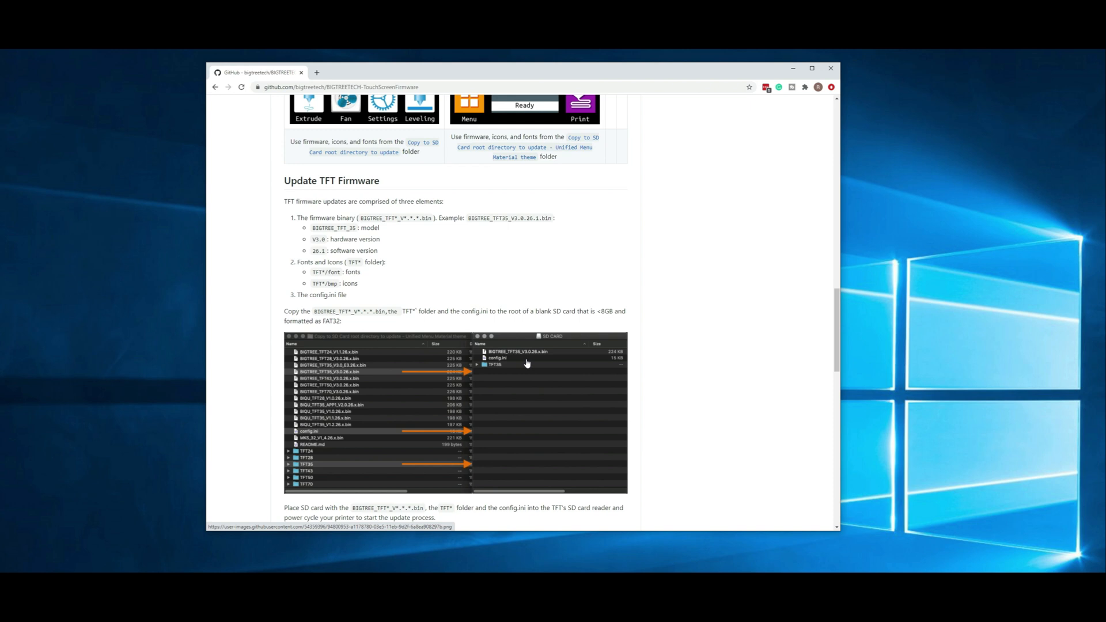
mouse_move(488, 329)
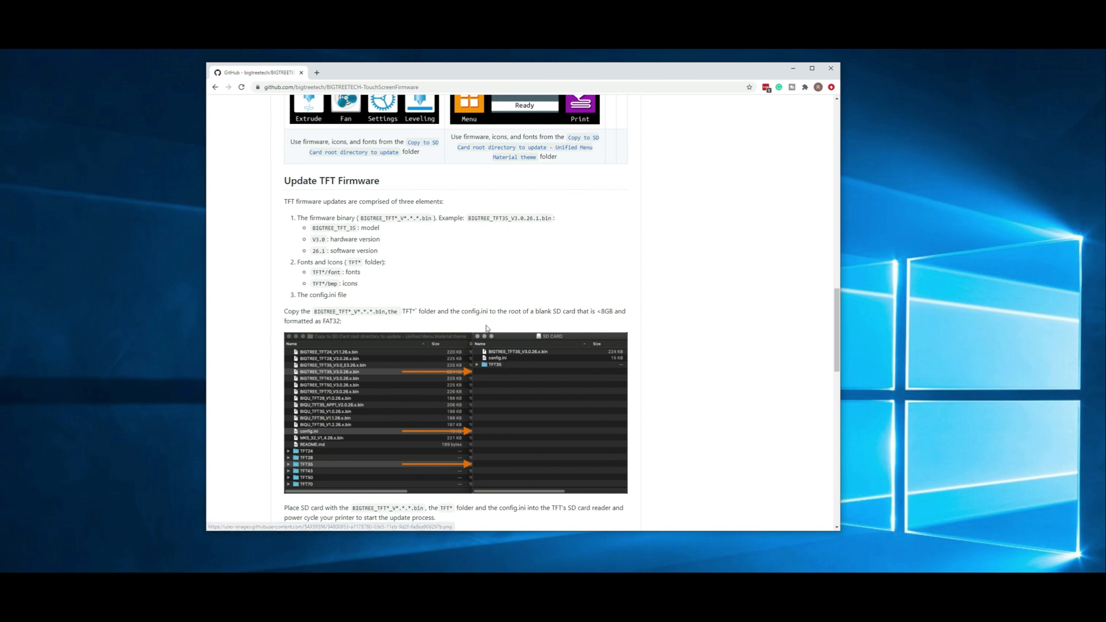
mouse_move(572, 312)
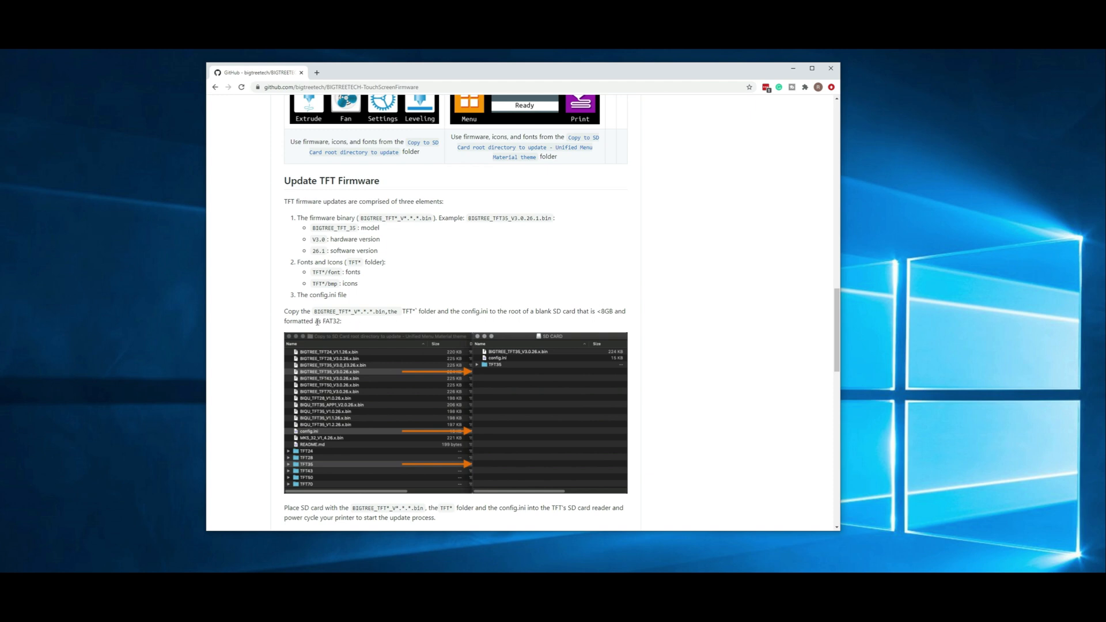
scroll("up", 3)
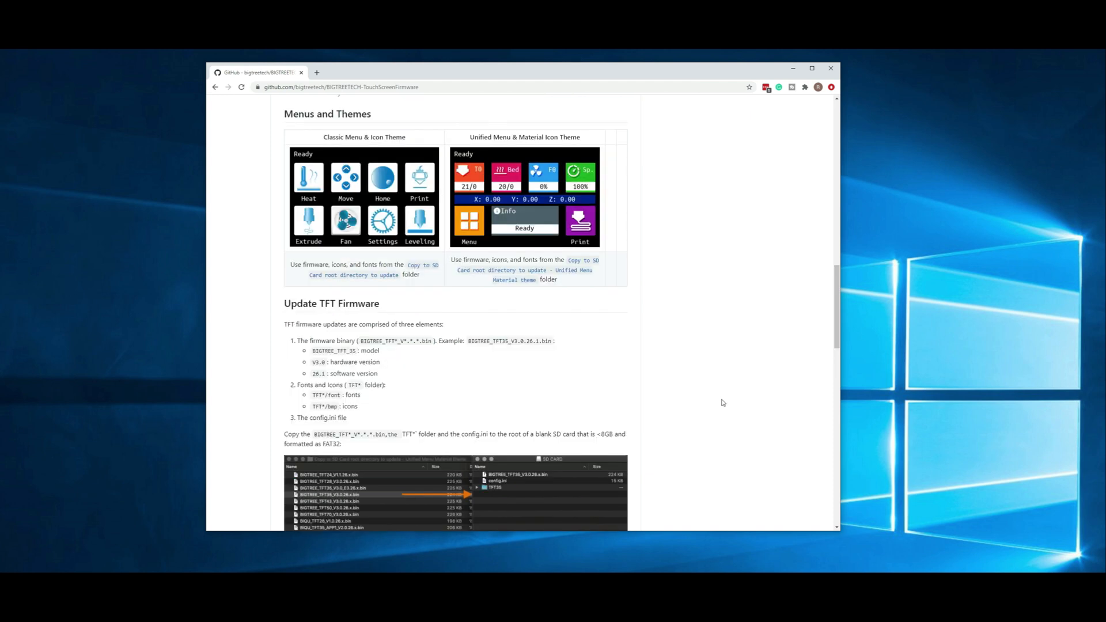
mouse_move(634, 436)
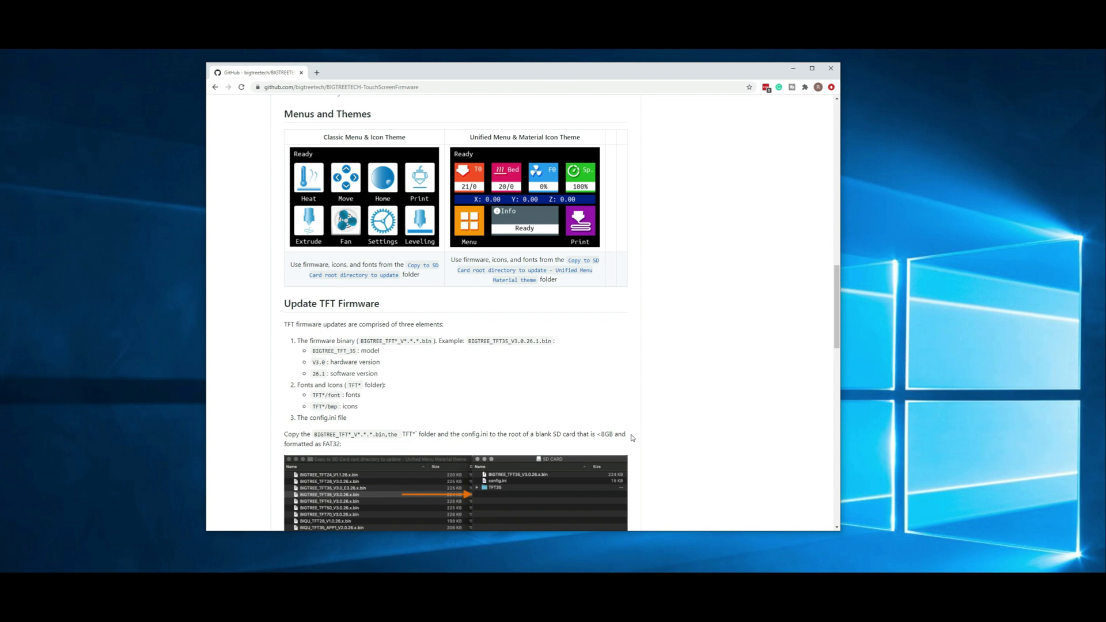
mouse_move(514, 446)
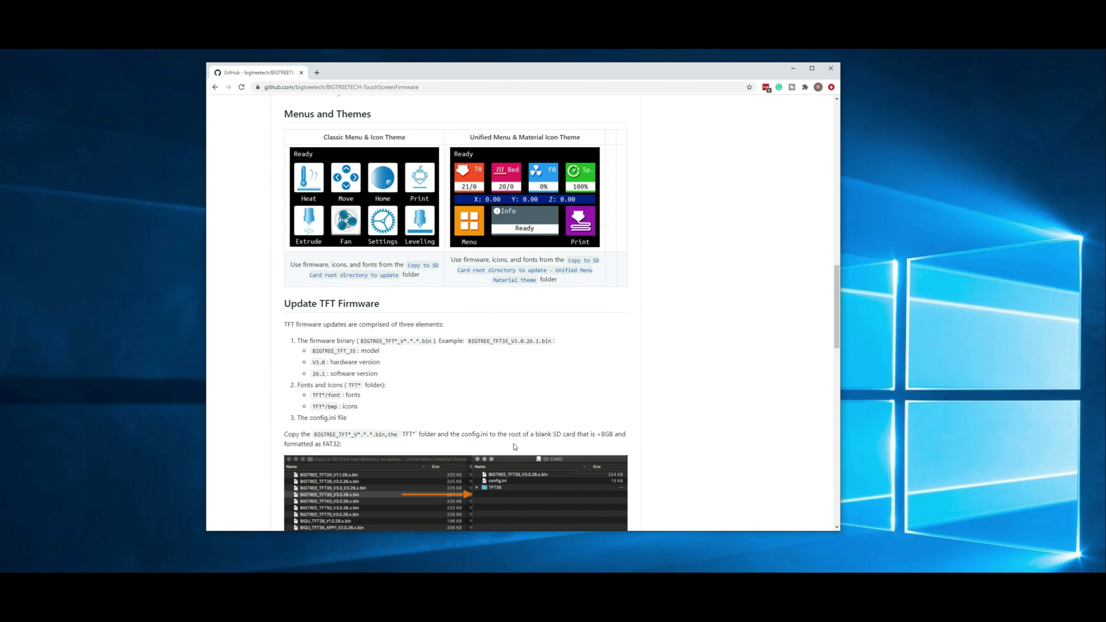
mouse_move(605, 447)
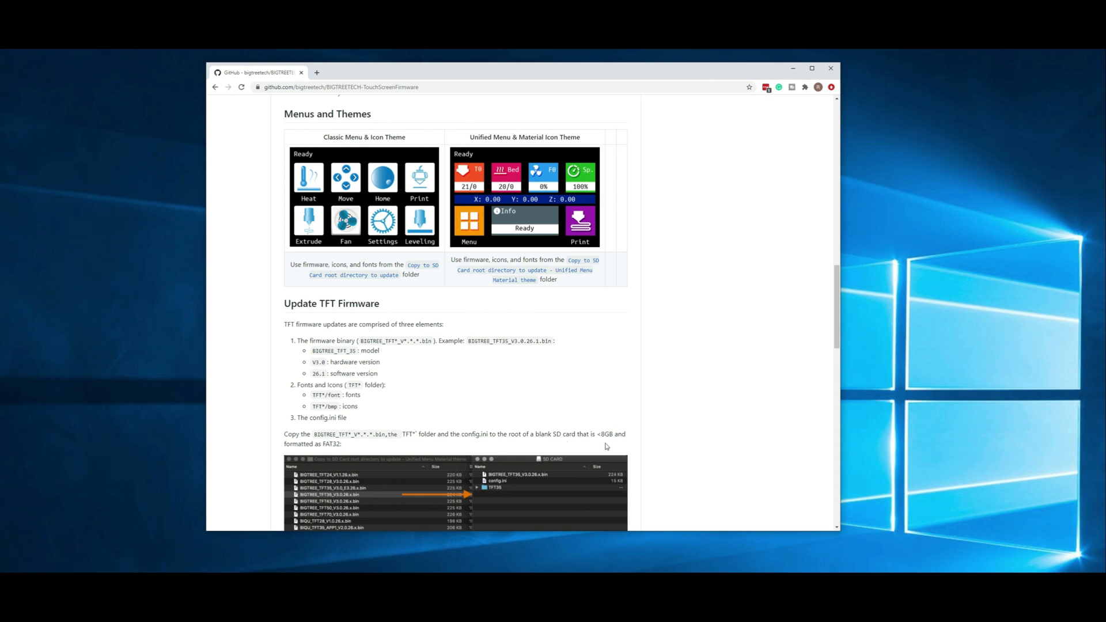
mouse_move(600, 452)
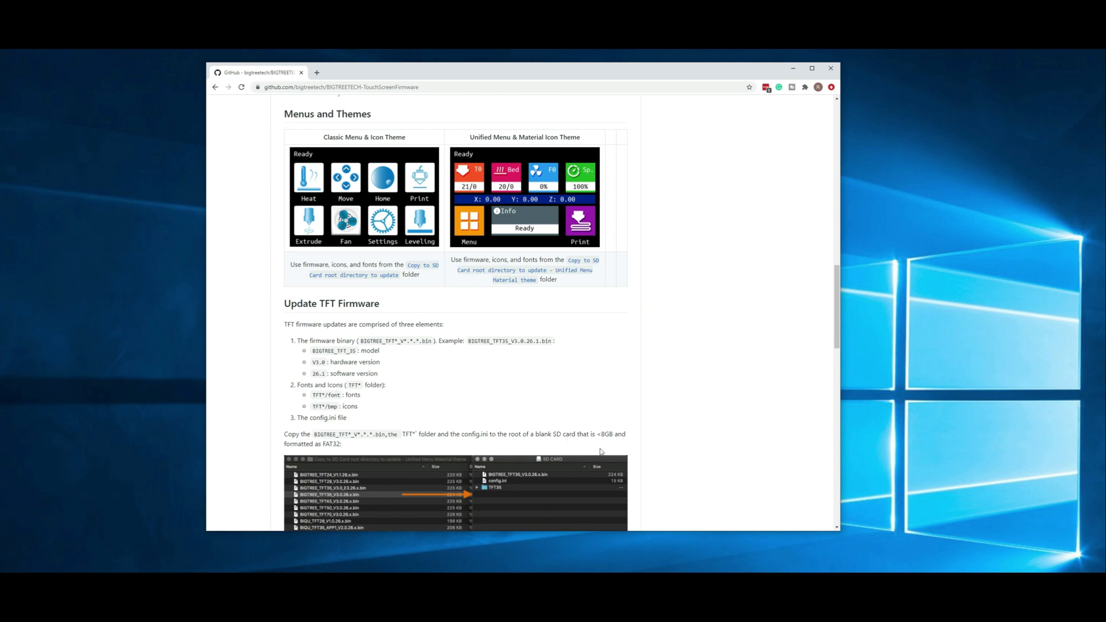
mouse_move(522, 421)
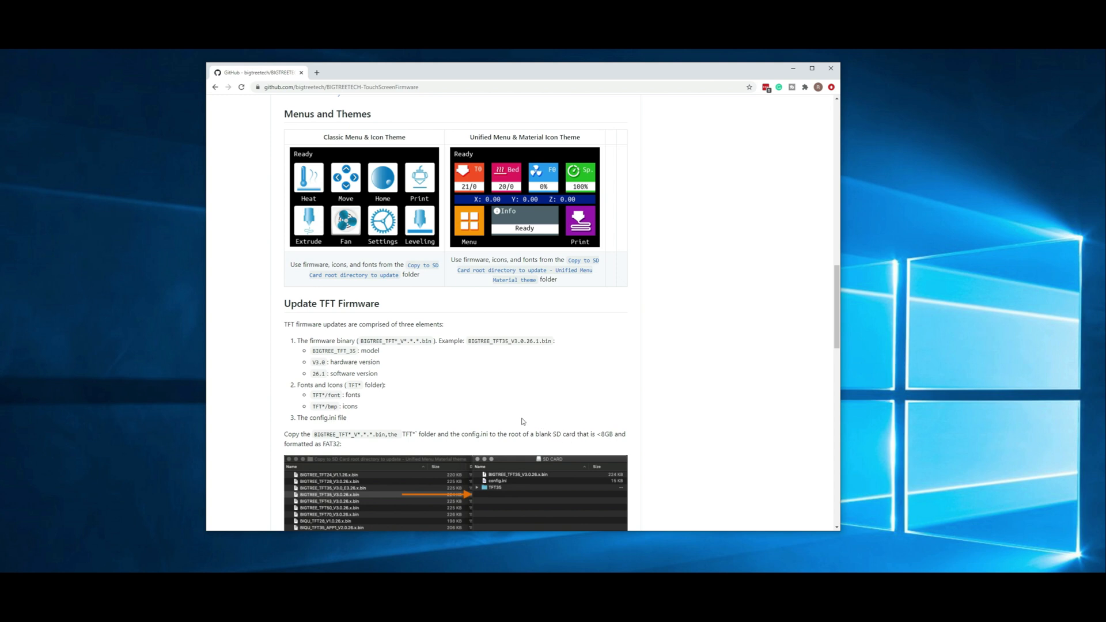
mouse_move(151, 572)
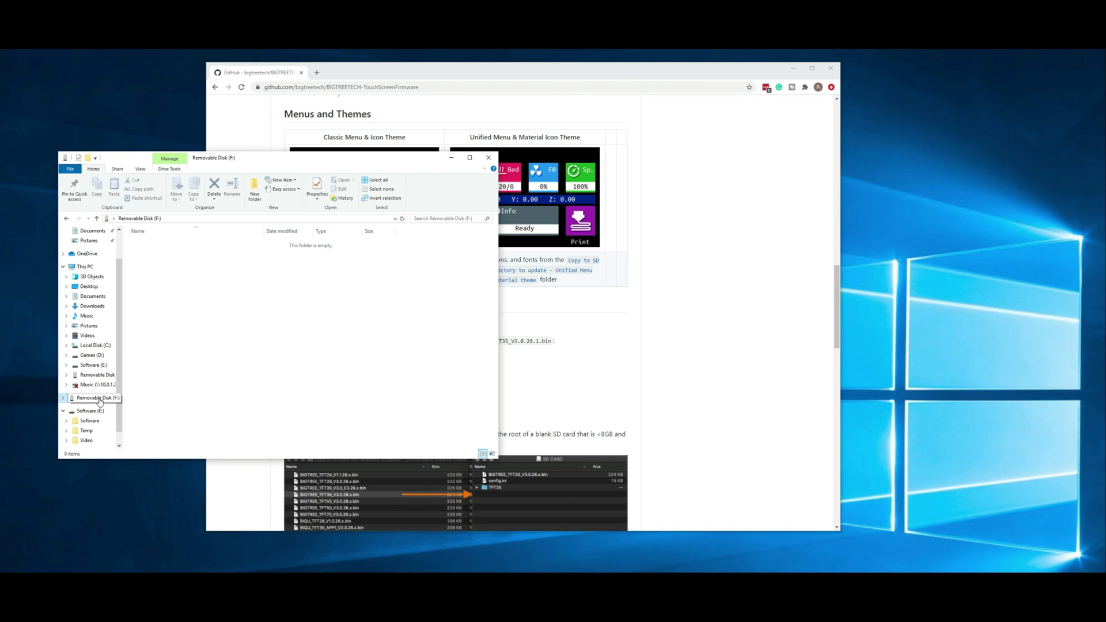
Open Format for the removable SD card and choose the FAT32 file system
right_click(97, 398)
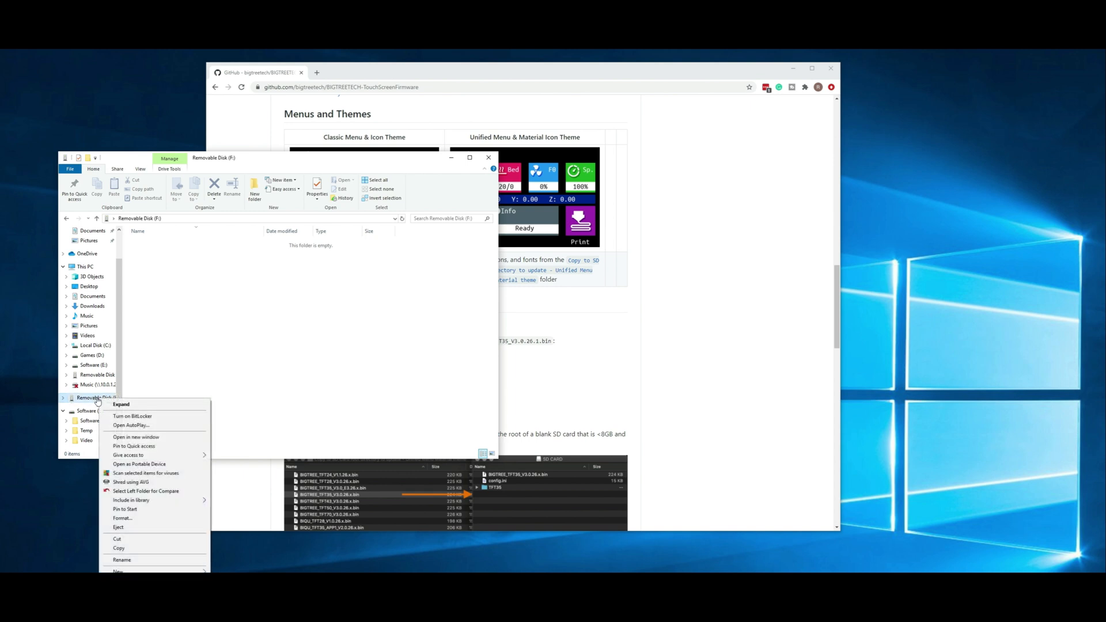
left_click(122, 518)
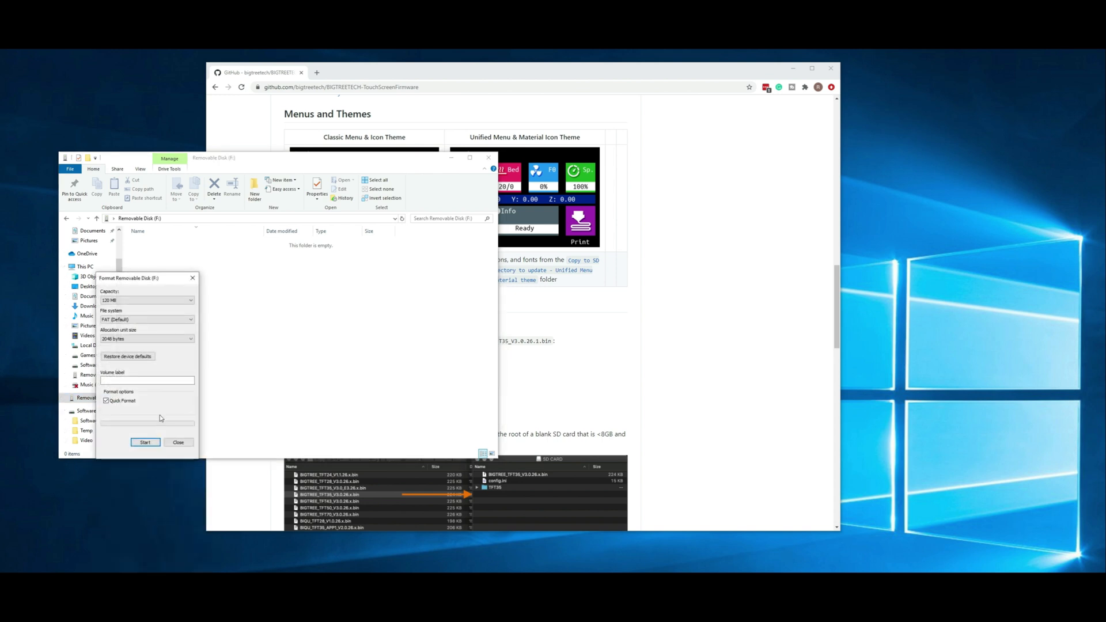
mouse_move(162, 400)
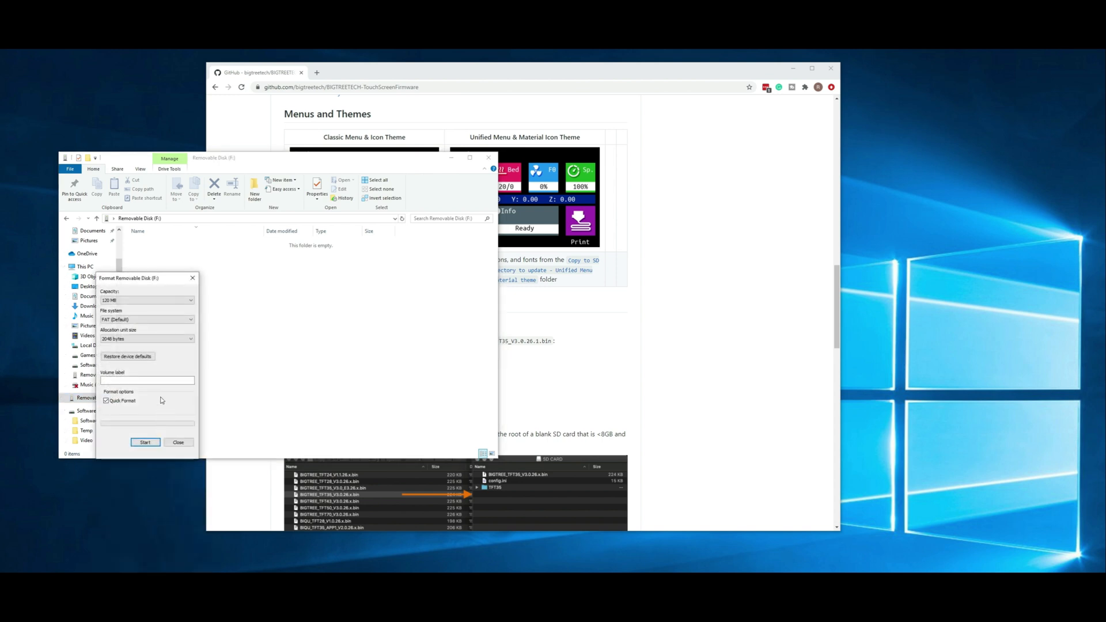
mouse_move(156, 363)
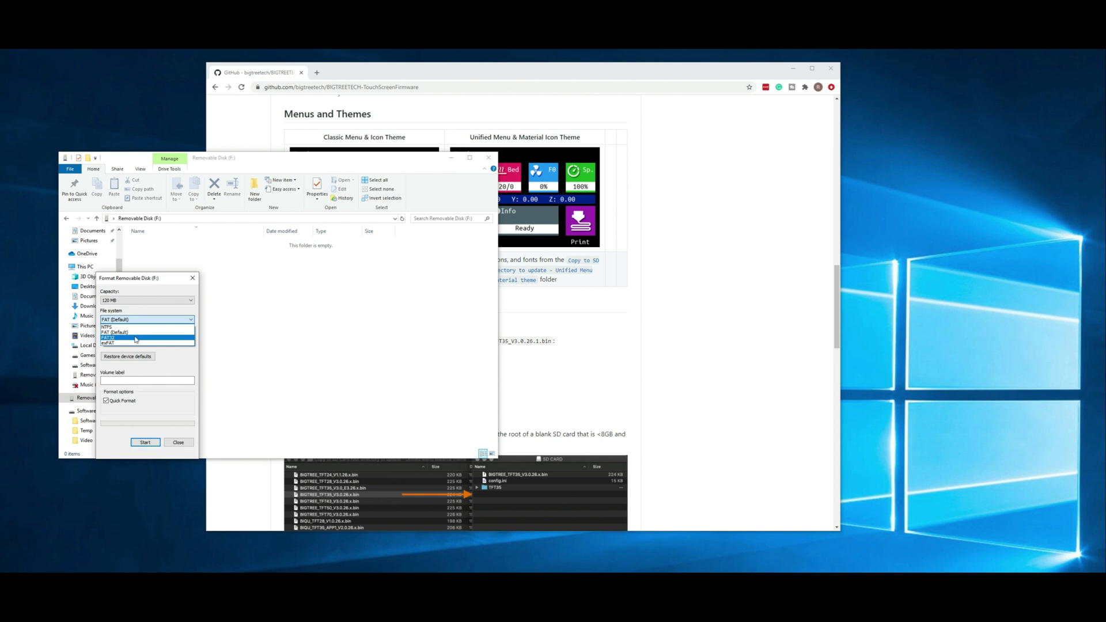
left_click(116, 337)
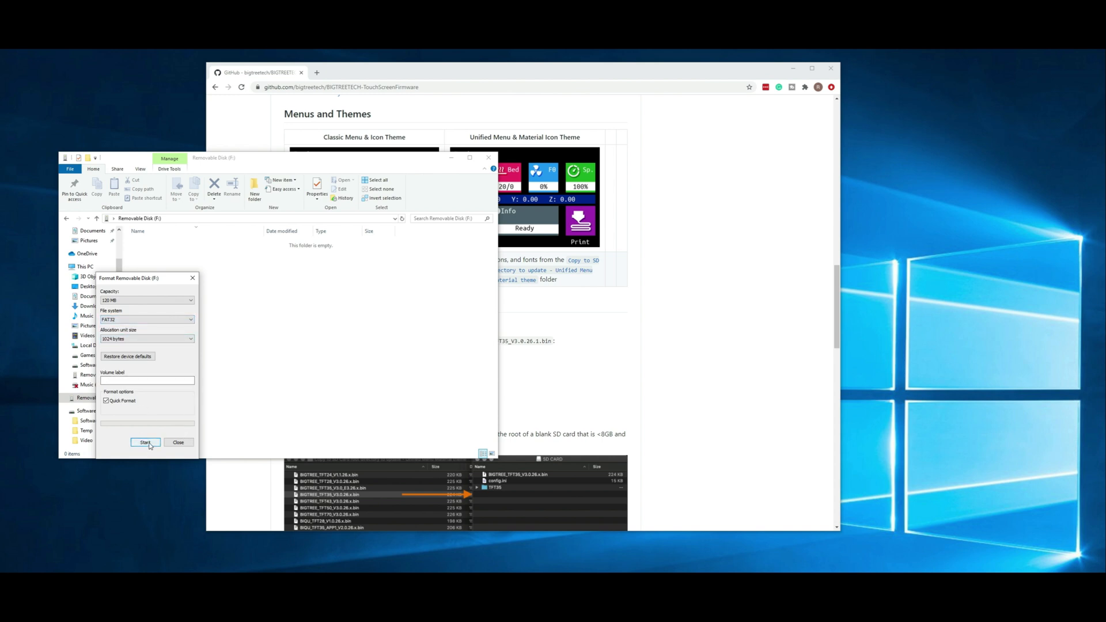
Run the quick format, accept the data-erase warning, and acknowledge Format Complete
left_click(146, 442)
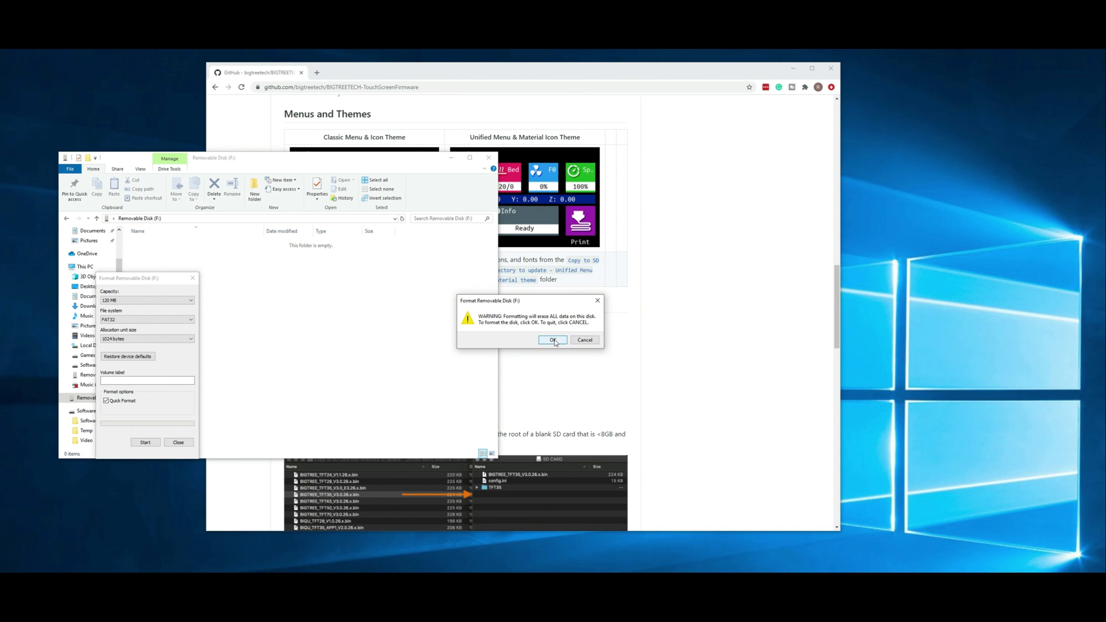
left_click(553, 339)
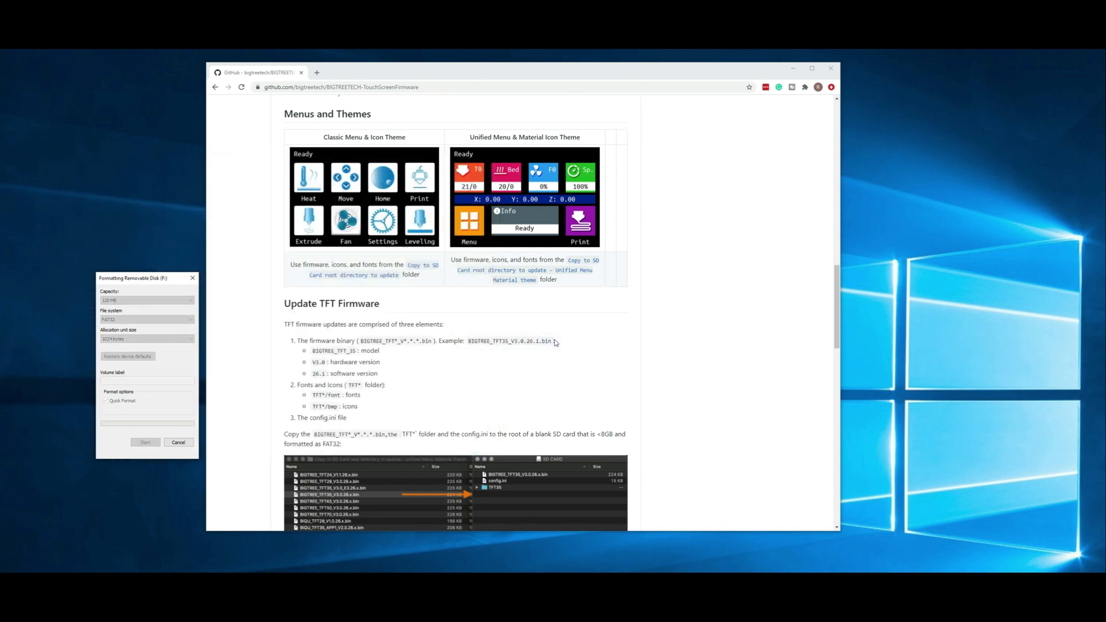
left_click(145, 443)
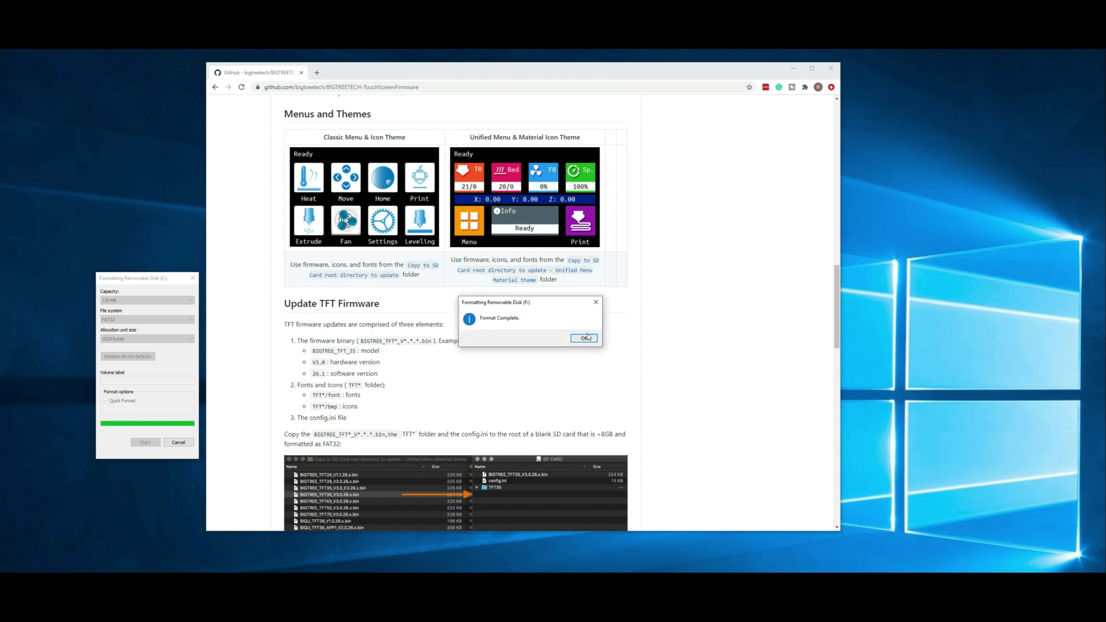
left_click(584, 338)
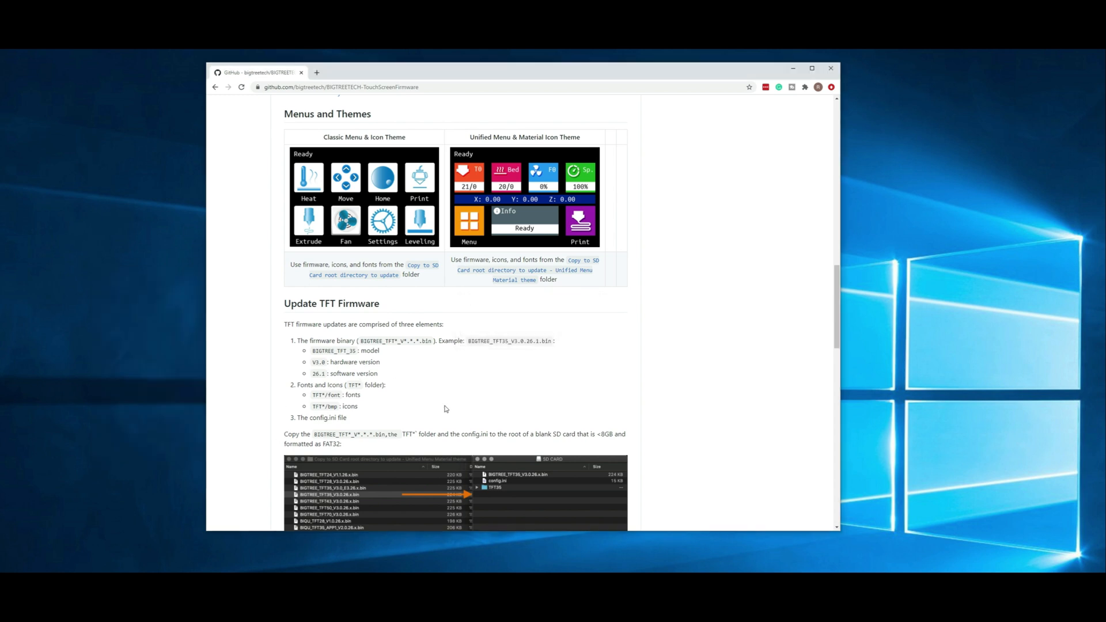
Download the TouchScreenFirmware repository as a ZIP via Code > Download ZIP
scroll("up", 3)
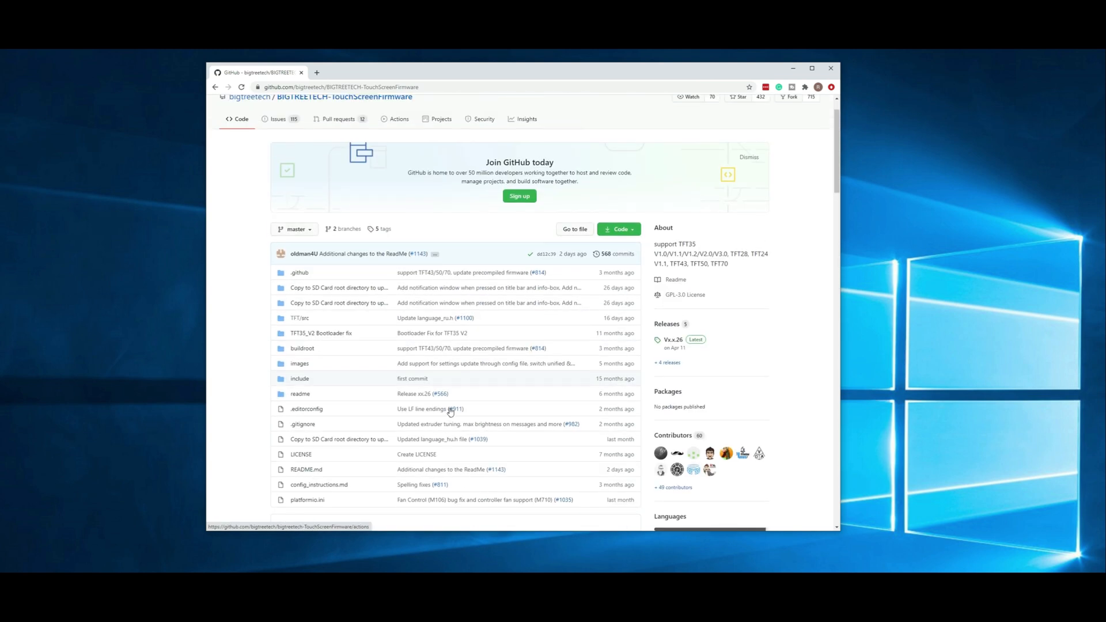
left_click(618, 228)
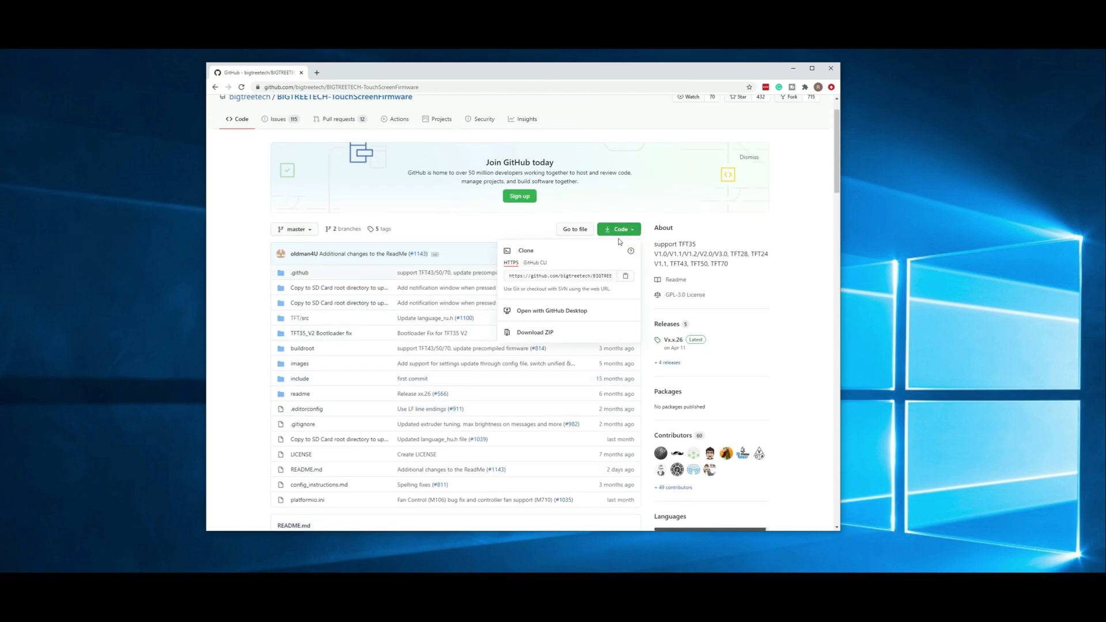
left_click(534, 332)
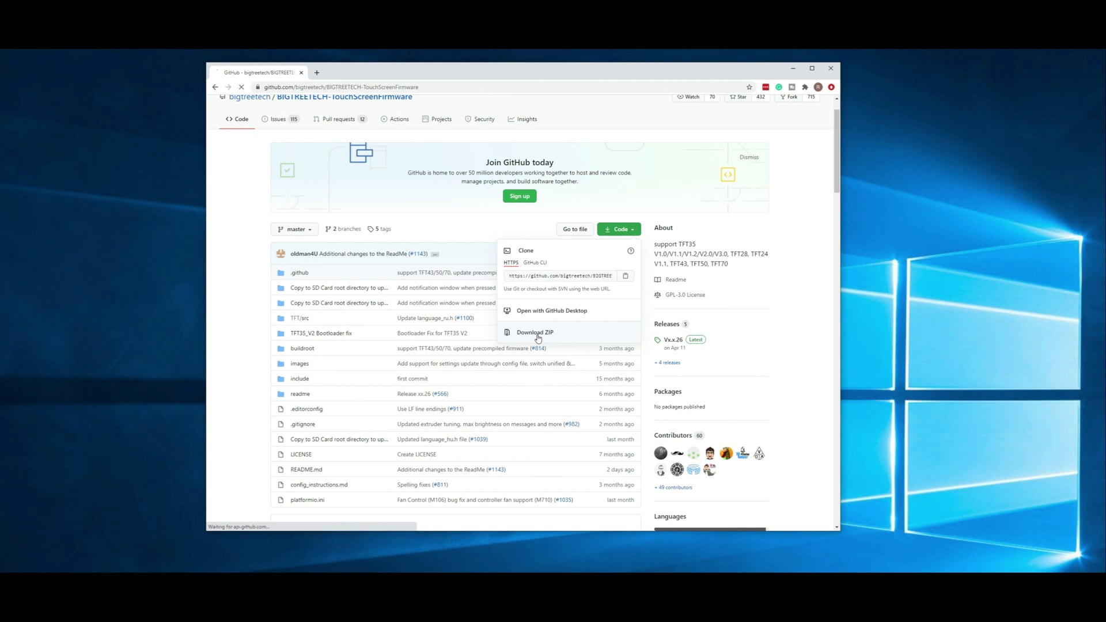
left_click(534, 332)
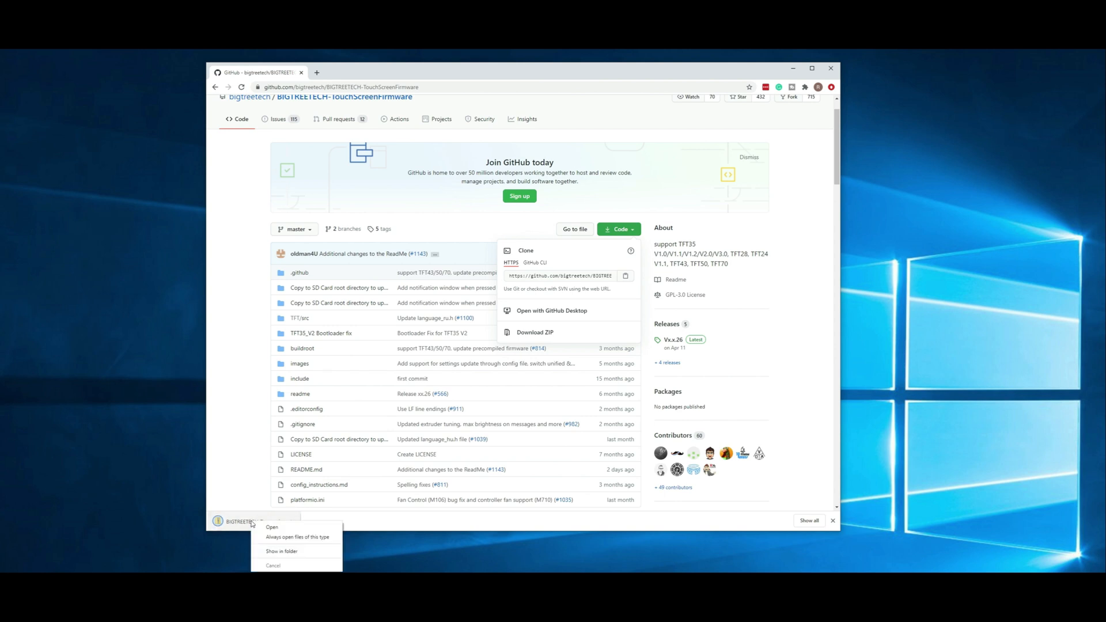
mouse_move(250, 564)
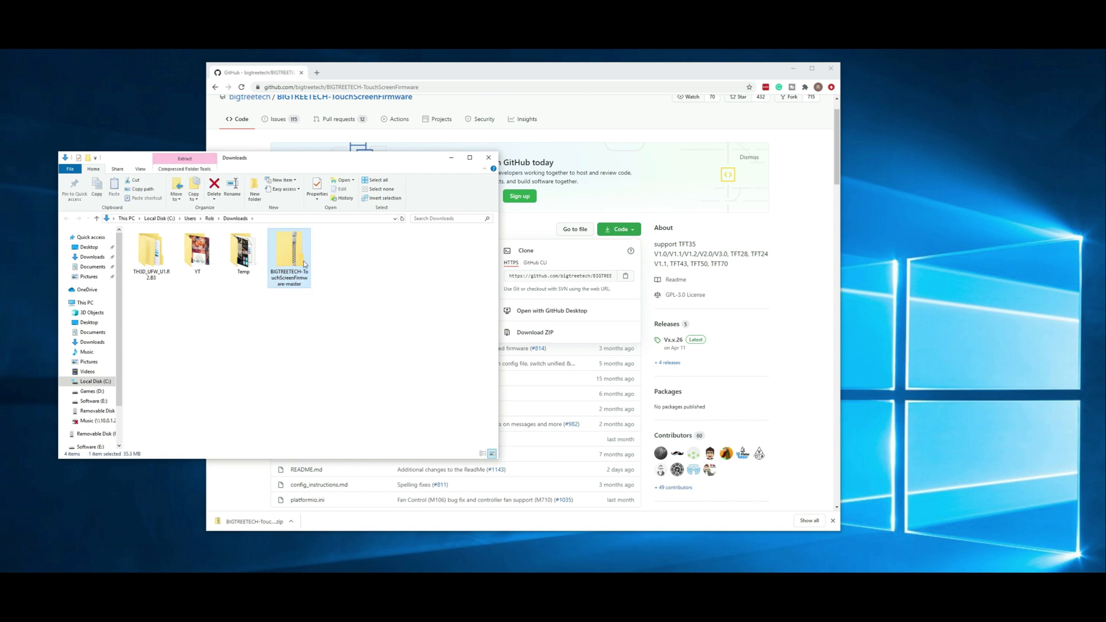
Extract the ZIP to BIGTREETECH-TouchScreenFirmware-master in Downloads and open that folder
left_click(184, 158)
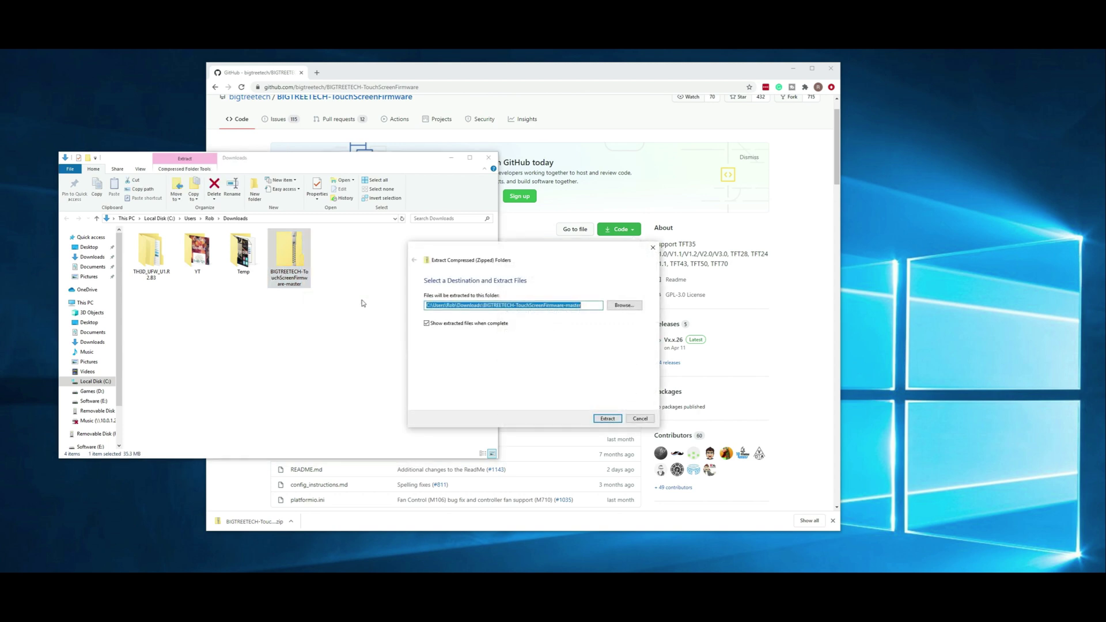
left_click(606, 418)
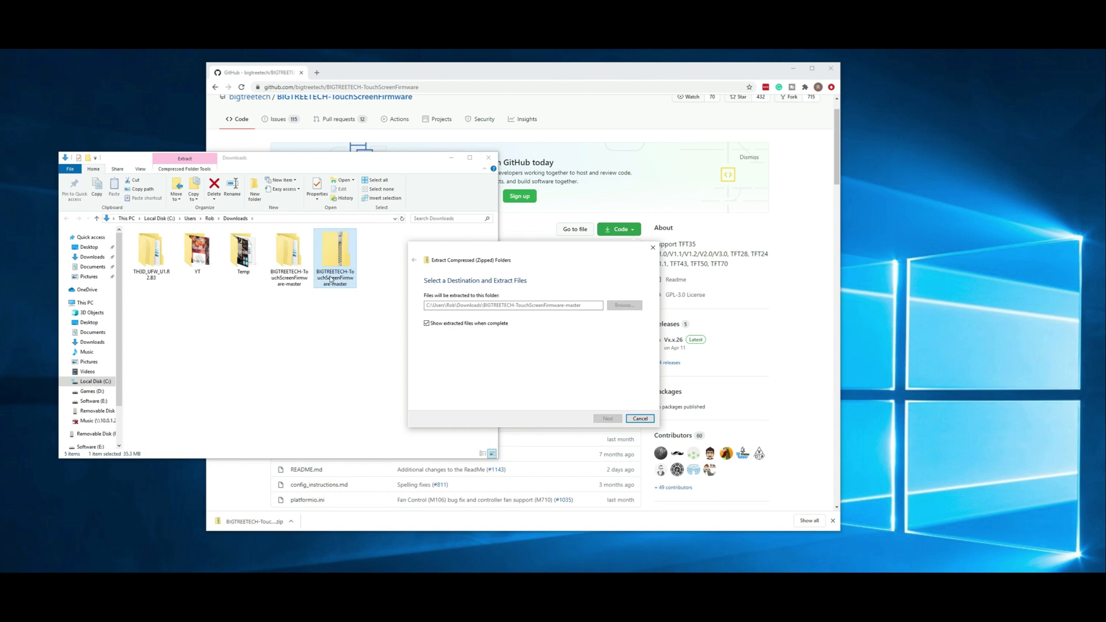
left_click(606, 418)
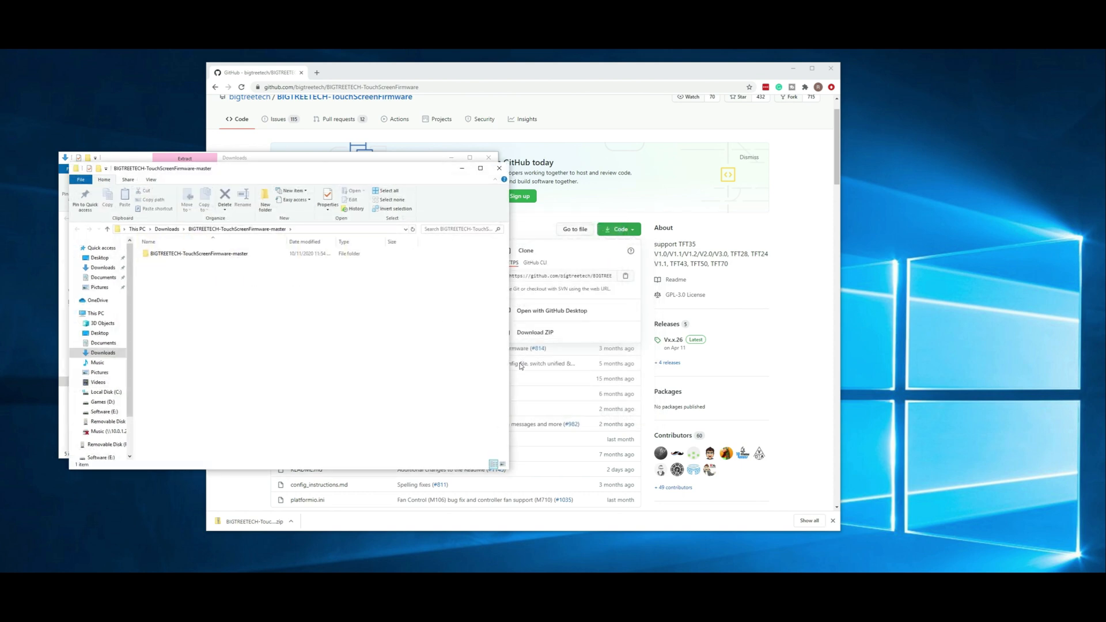
mouse_move(440, 172)
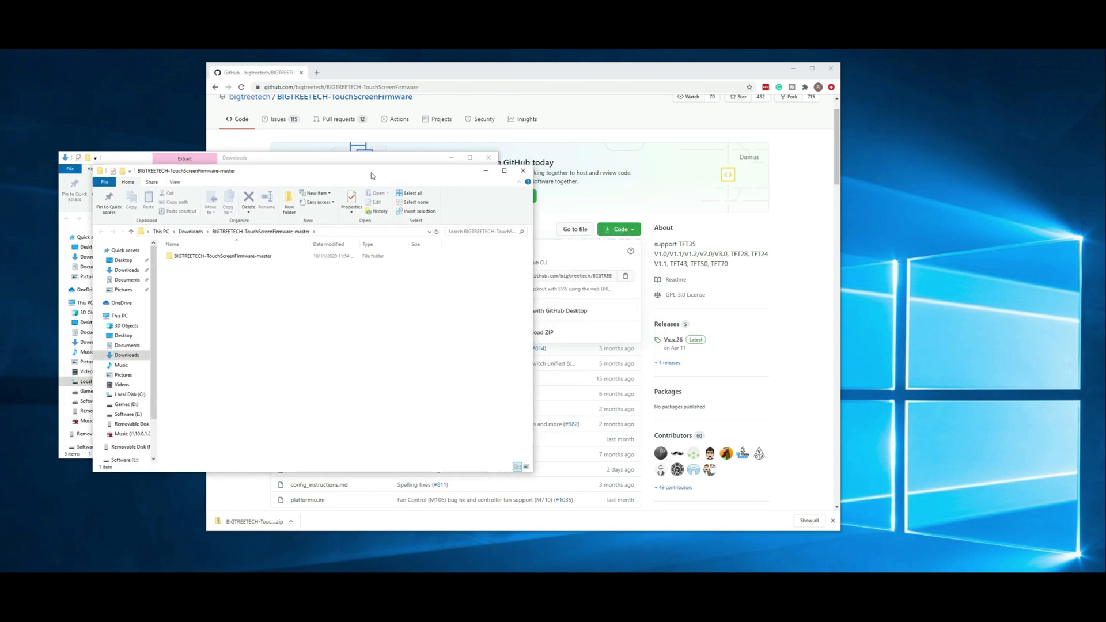
mouse_move(222, 255)
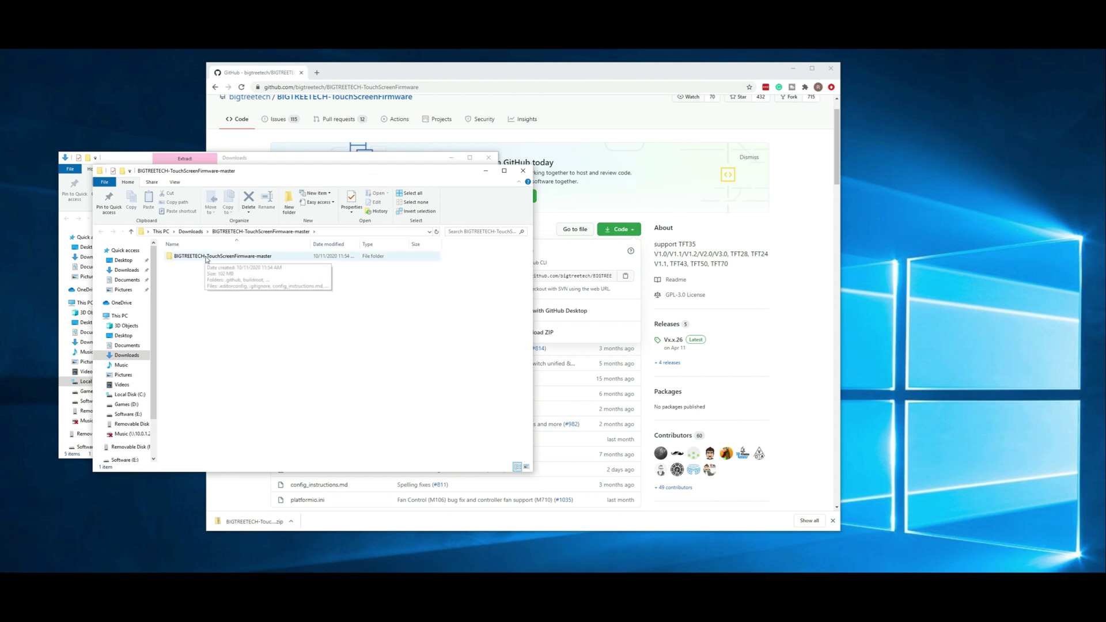
double_click(227, 256)
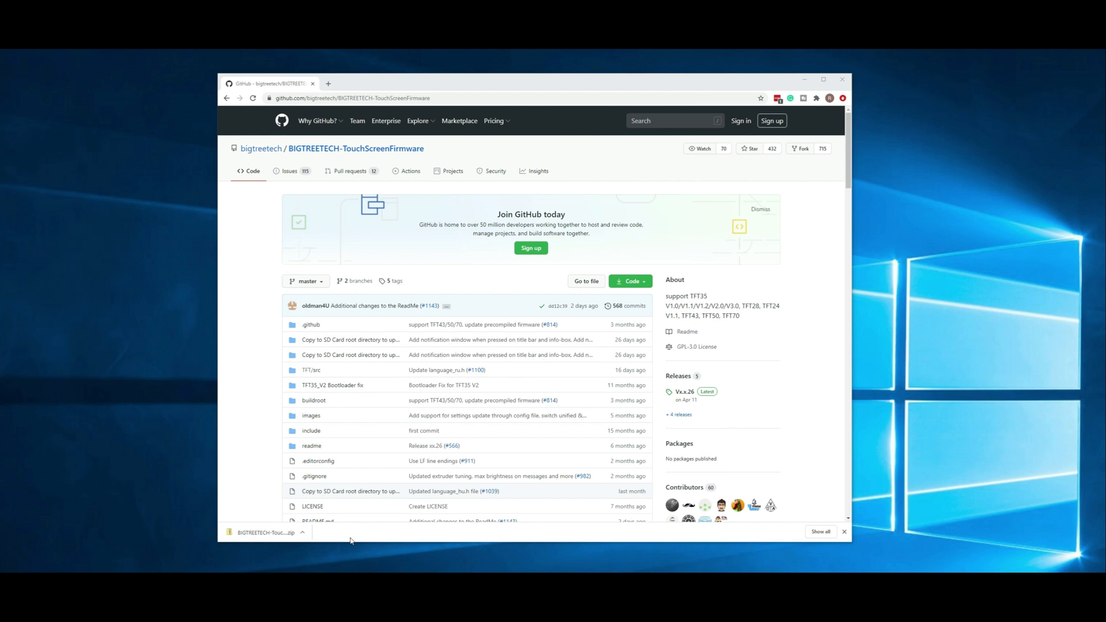
mouse_move(504, 477)
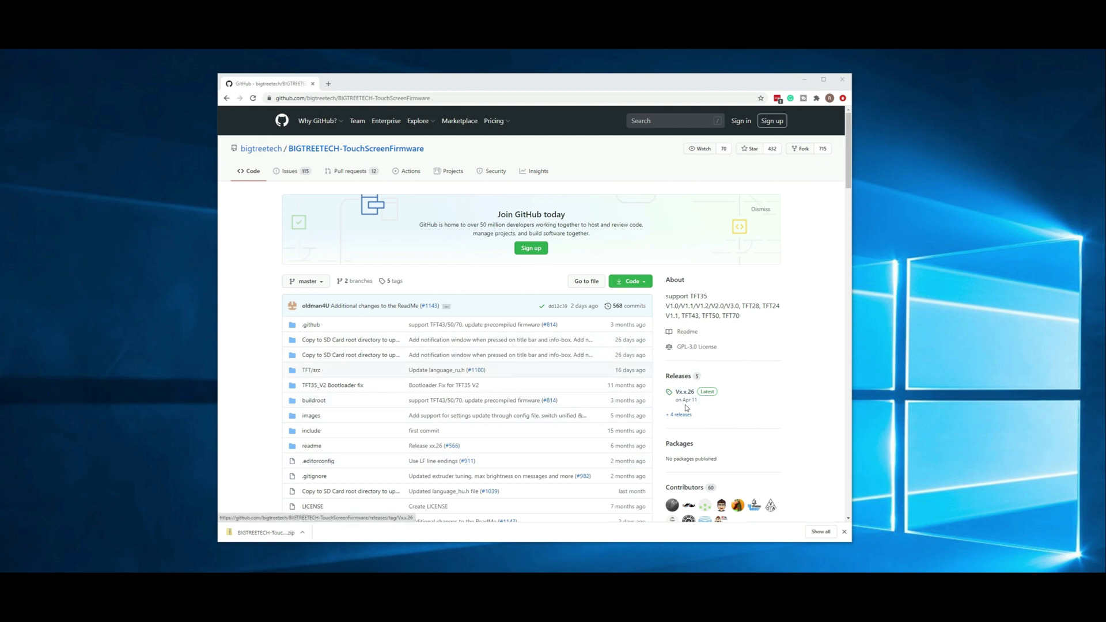
mouse_move(679, 375)
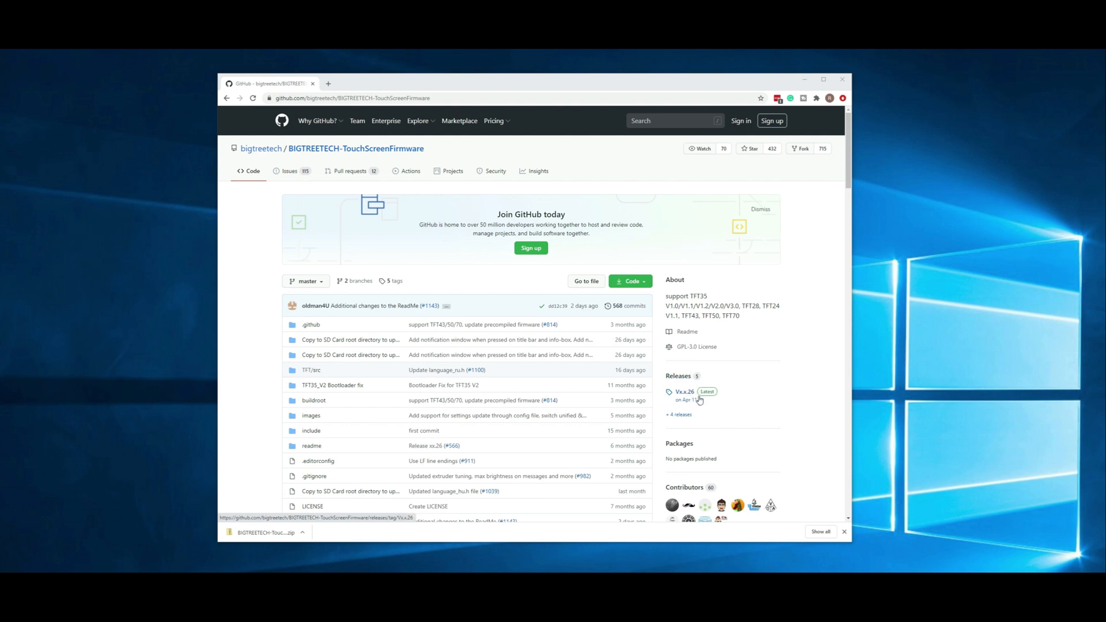
mouse_move(351, 355)
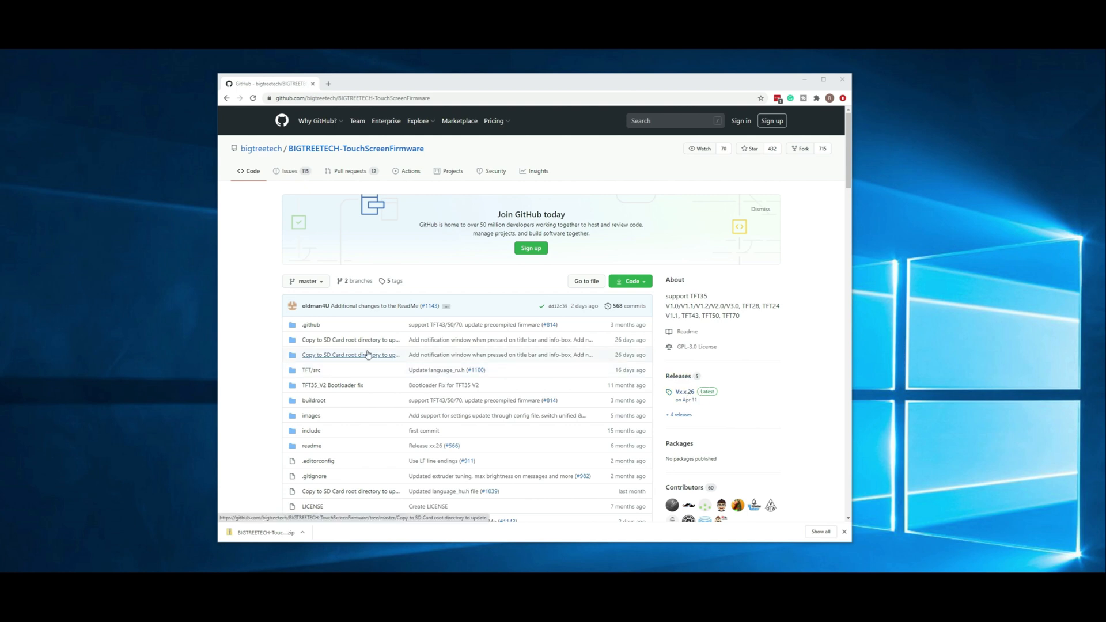
mouse_move(350, 339)
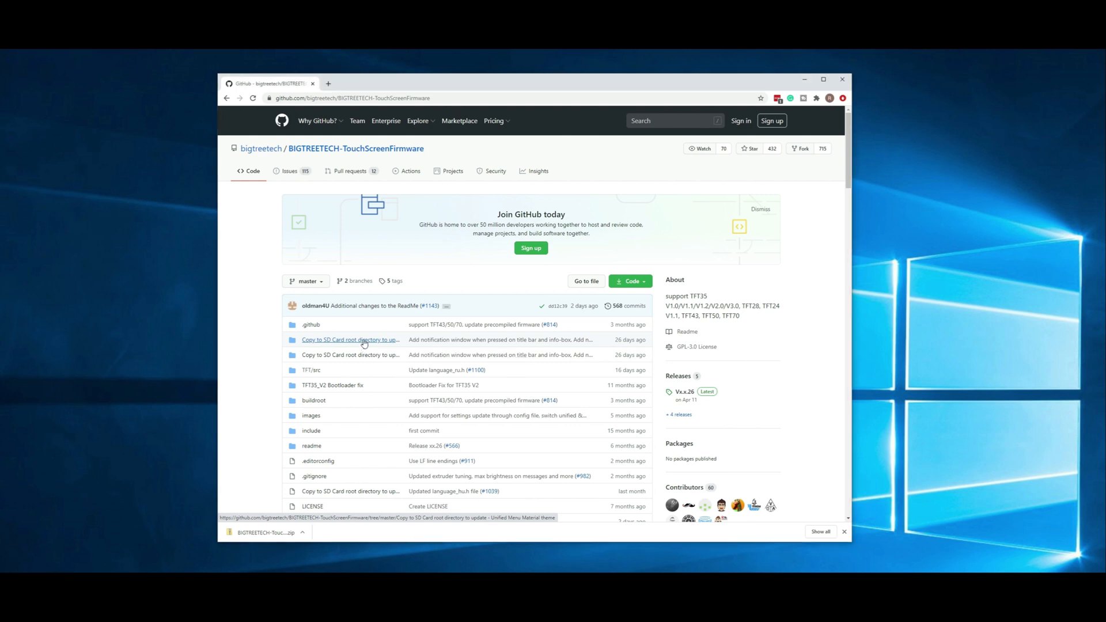
Open the Unified Menu Material theme folder and scroll through its BIGTREE and BIQU .bin files
left_click(350, 339)
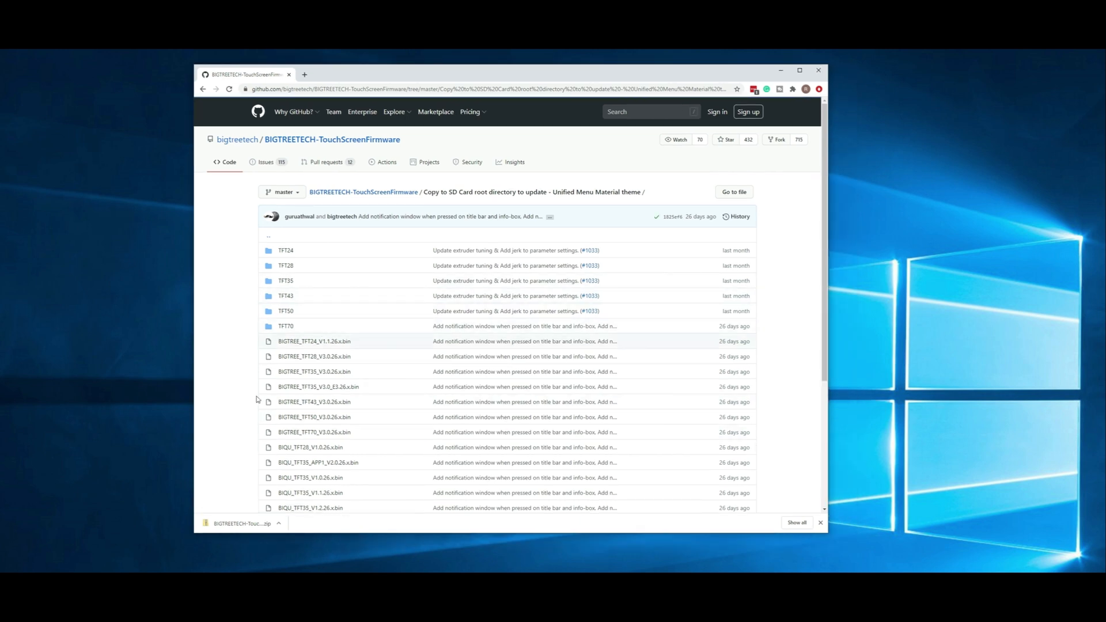
mouse_move(791, 356)
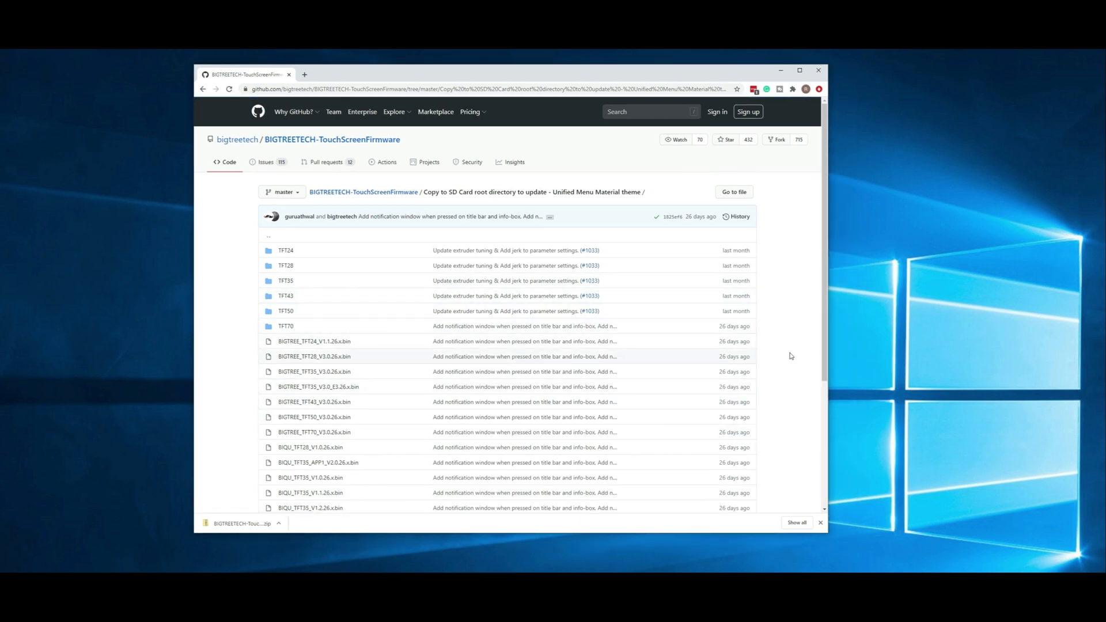
mouse_move(342, 402)
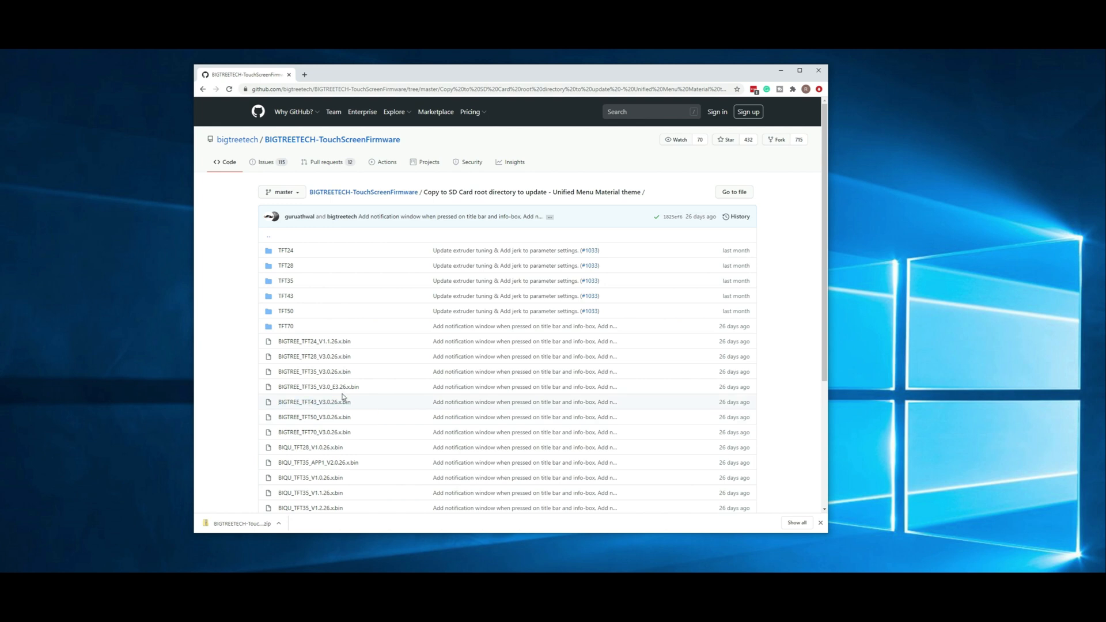
mouse_move(740, 387)
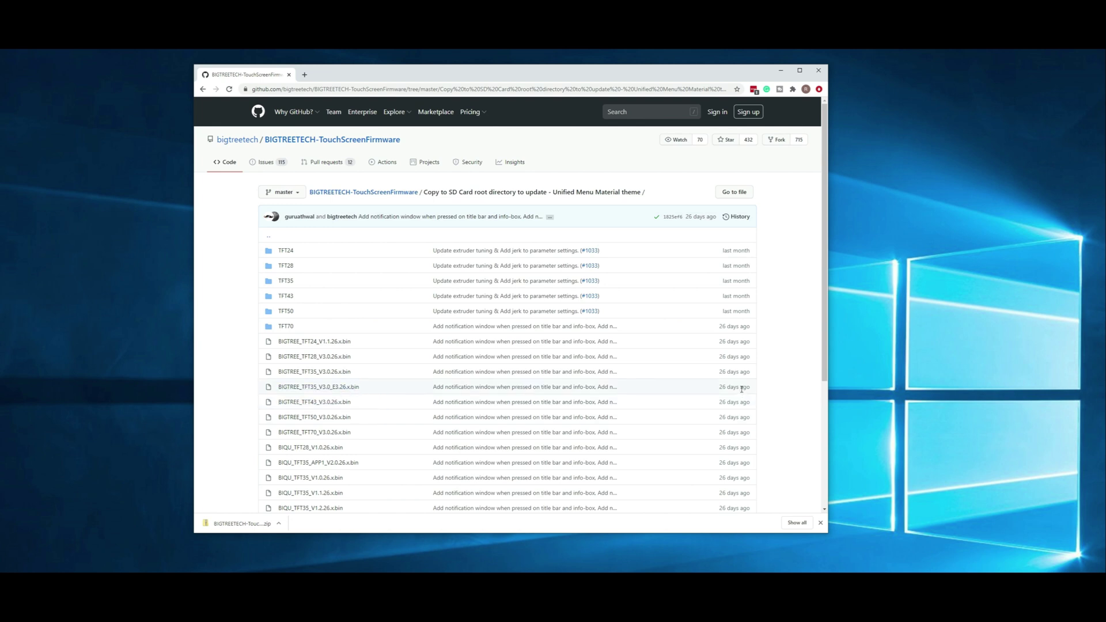
mouse_move(780, 385)
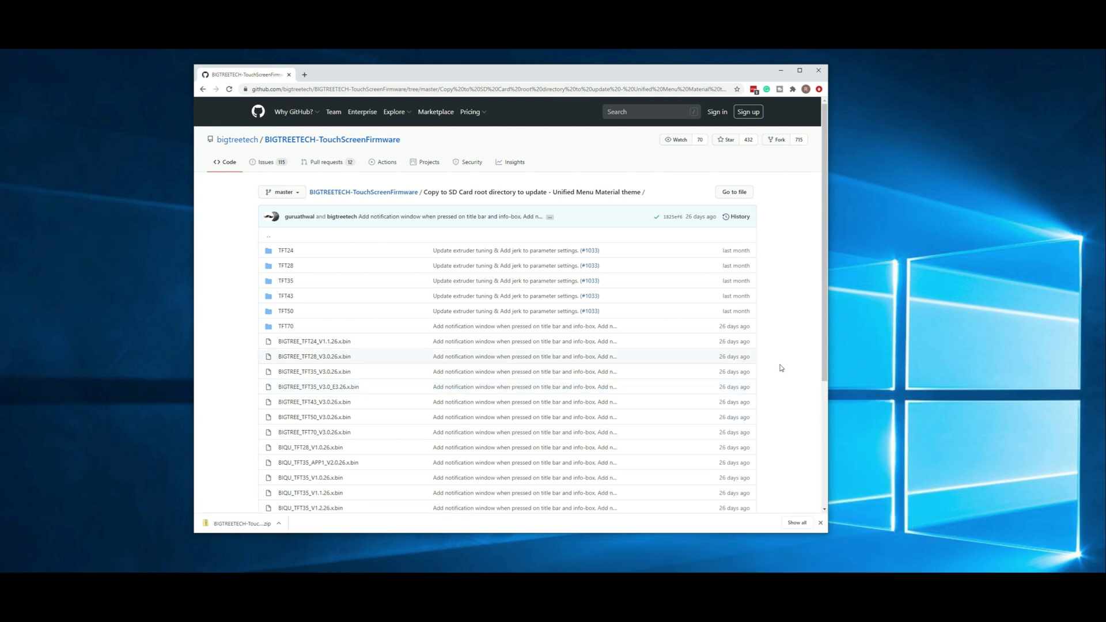
mouse_move(774, 361)
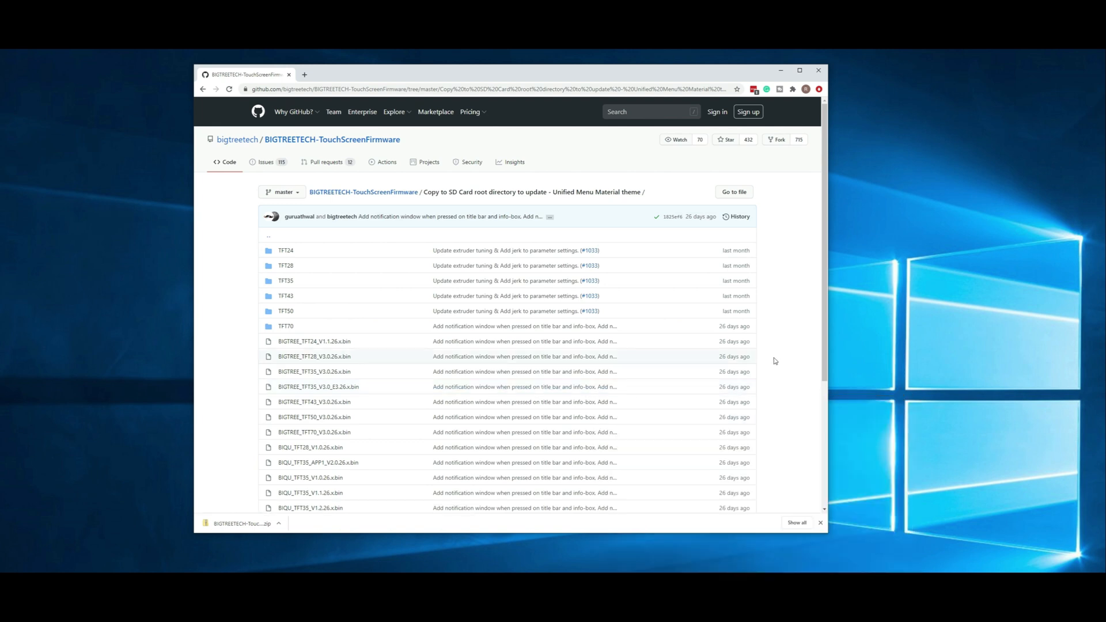
scroll("down", 3)
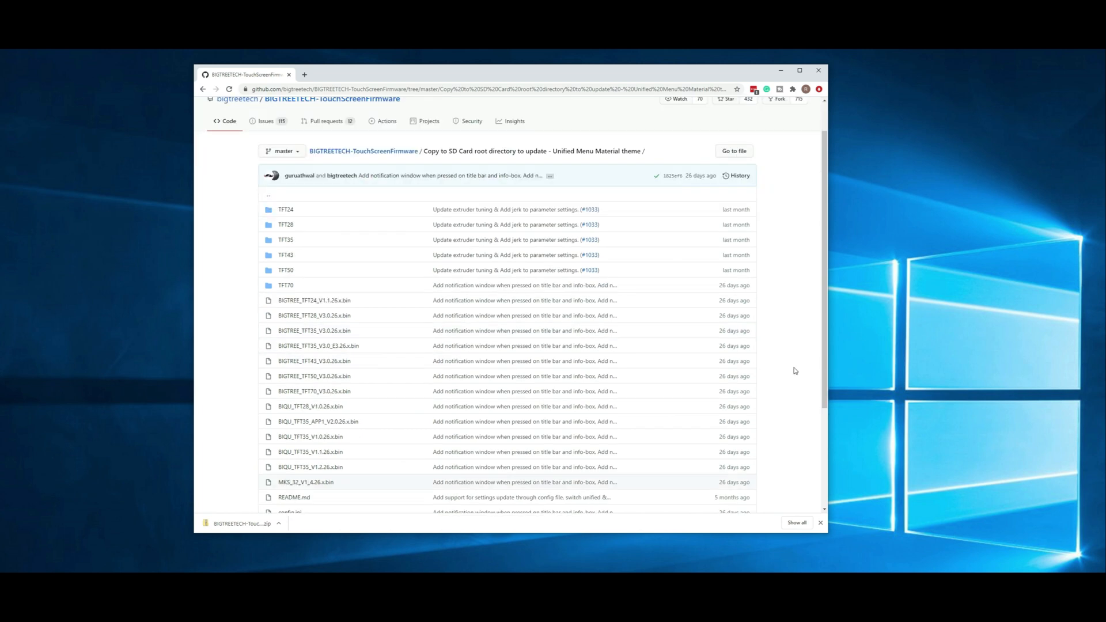
scroll("down", 3)
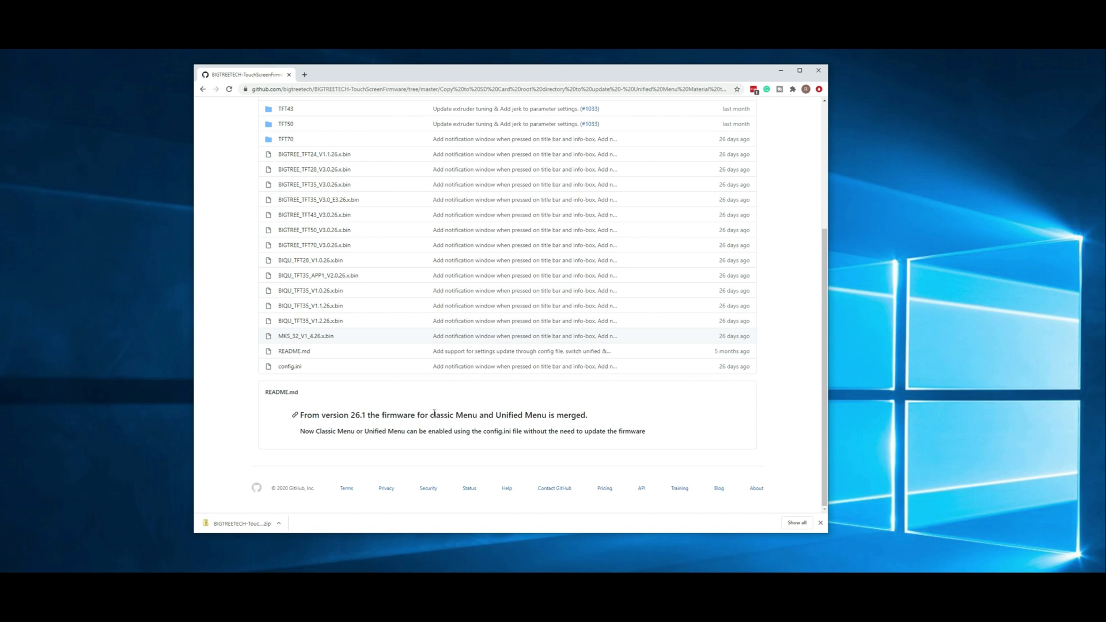
mouse_move(305, 393)
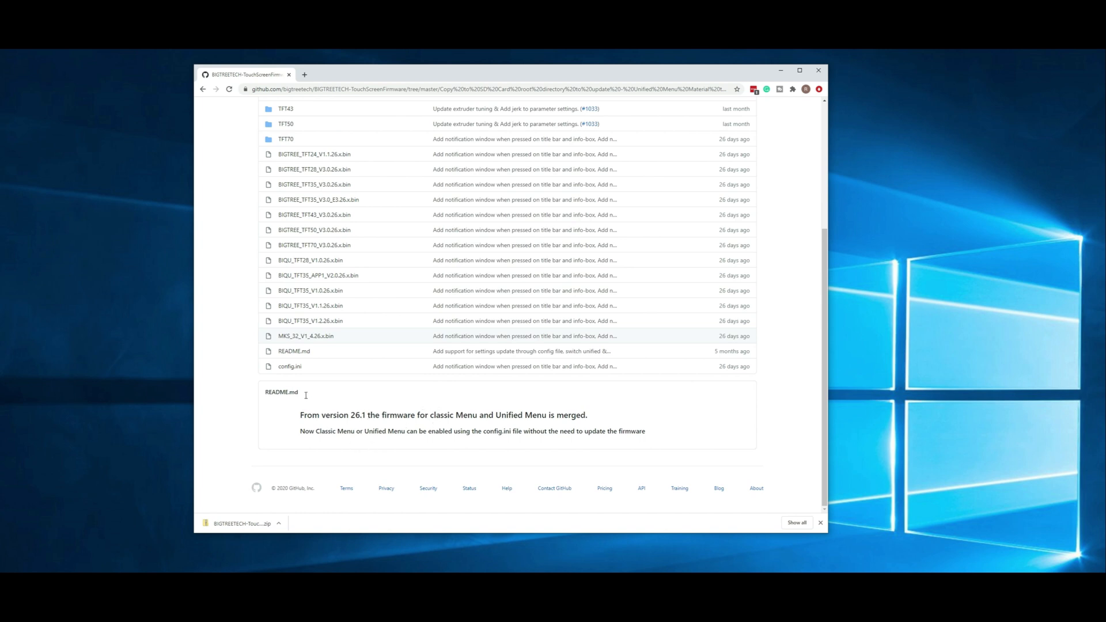
mouse_move(356, 414)
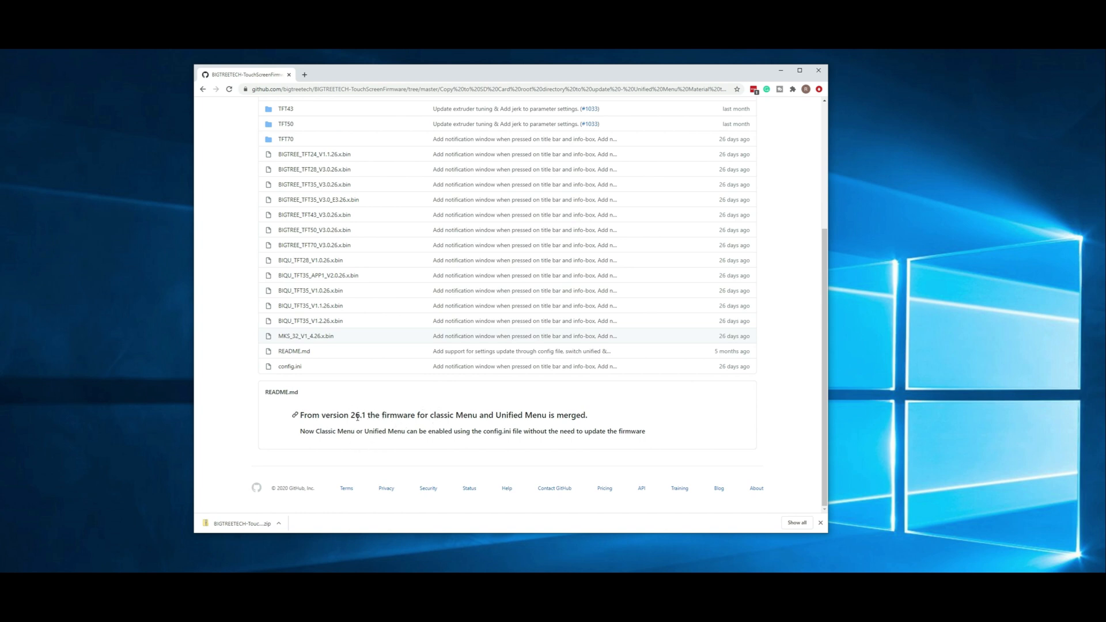
scroll("up", 3)
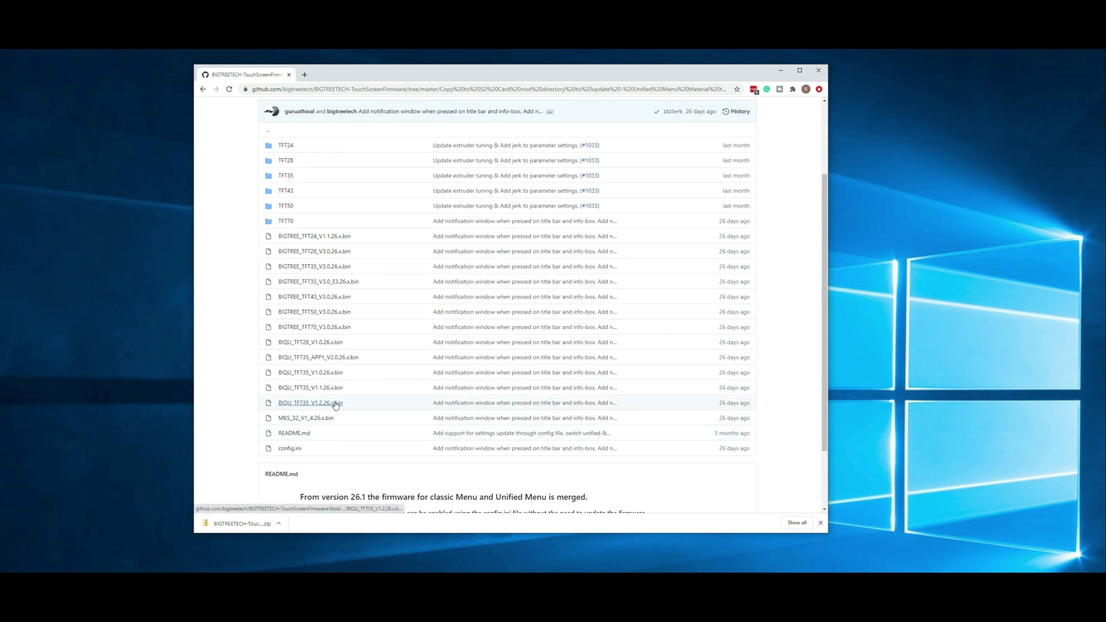
mouse_move(345, 405)
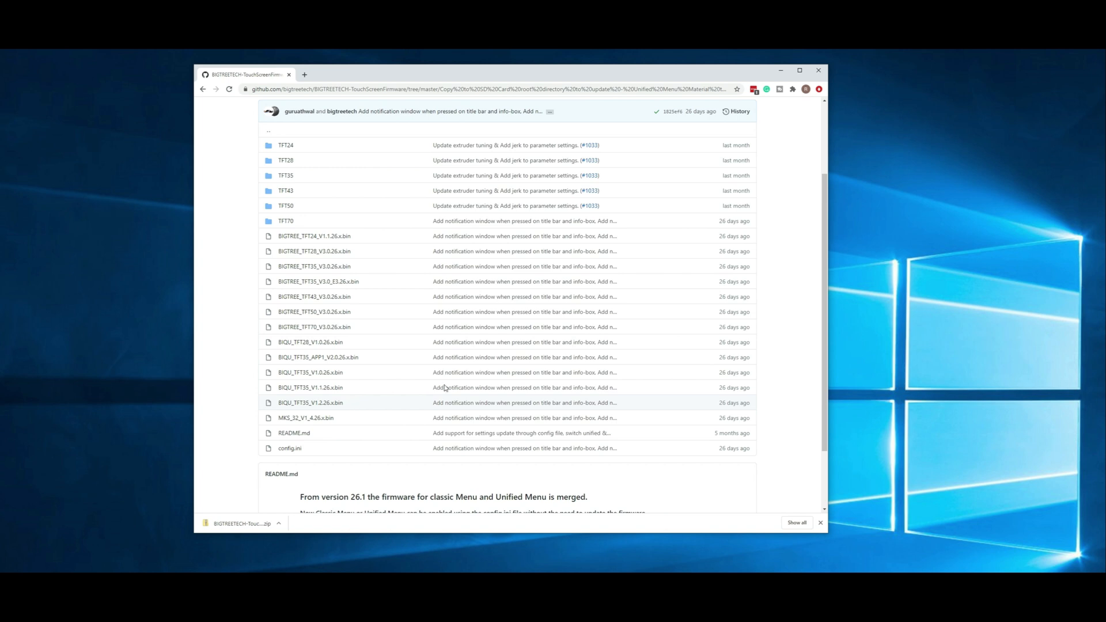
mouse_move(402, 406)
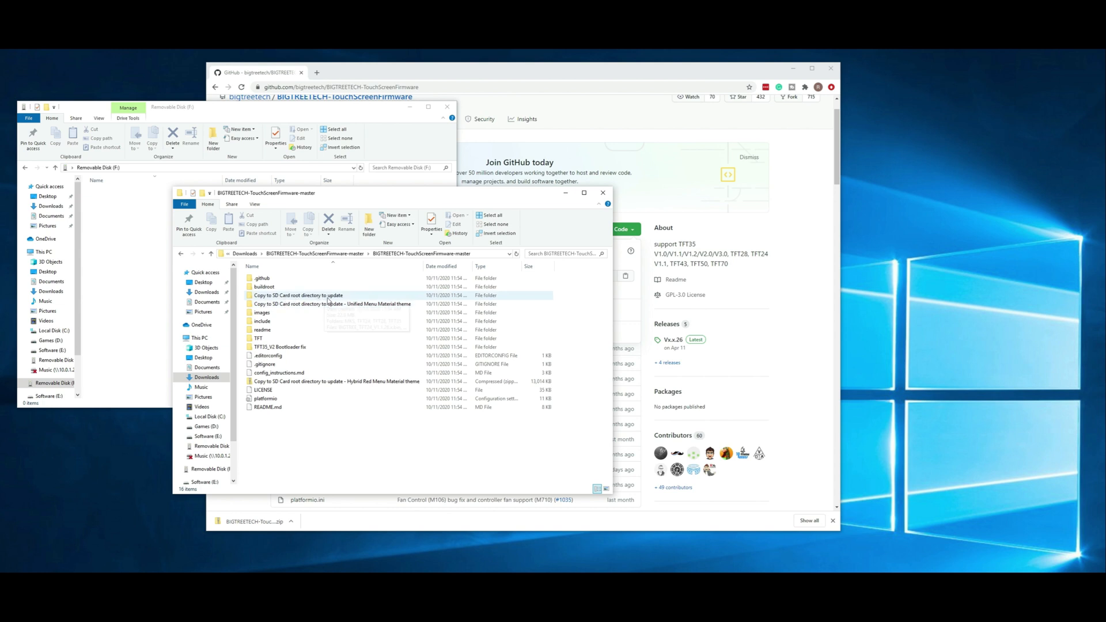
Select the Unified Menu Material theme folder in the extracted firmware-master window
left_click(317, 304)
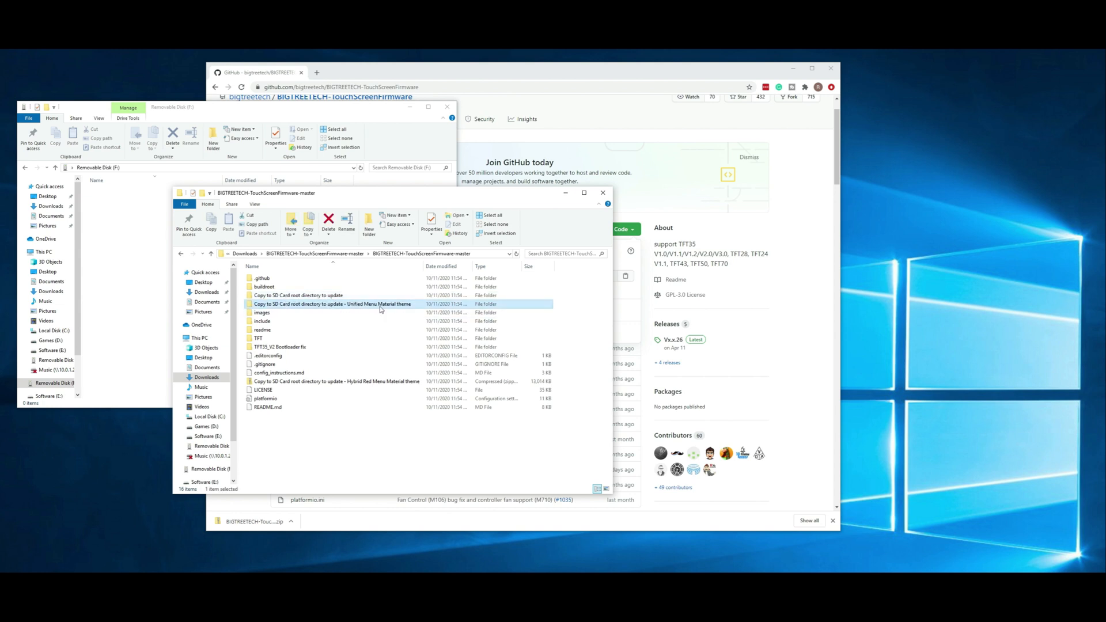
mouse_move(381, 304)
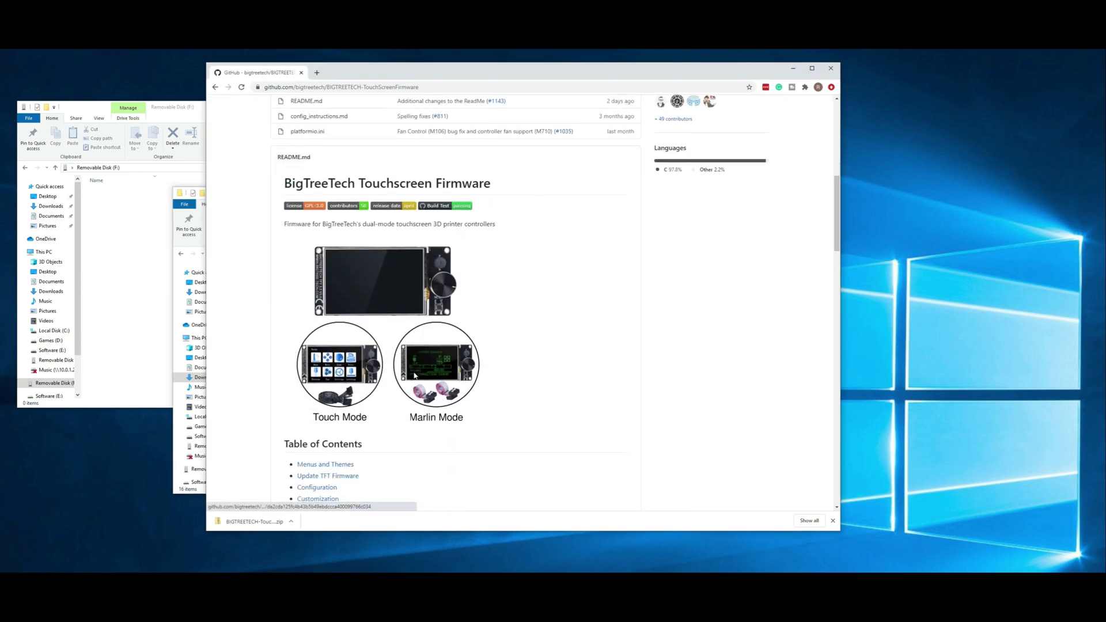
Scroll the README down to the Menus and Themes table comparing Classic and Unified Material themes
scroll("down", 3)
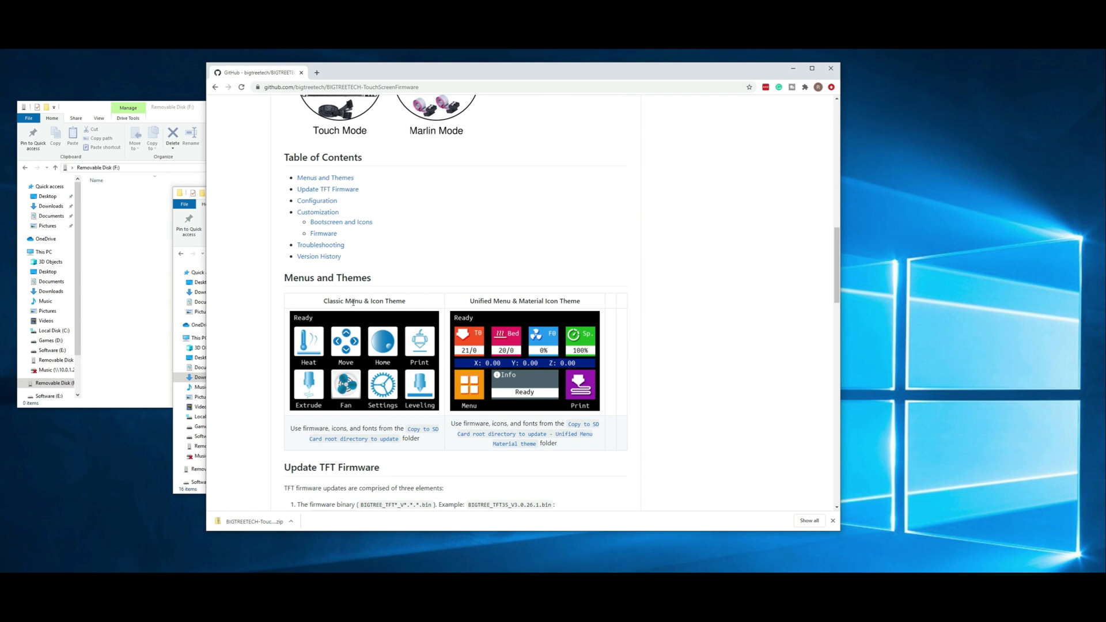
mouse_move(478, 312)
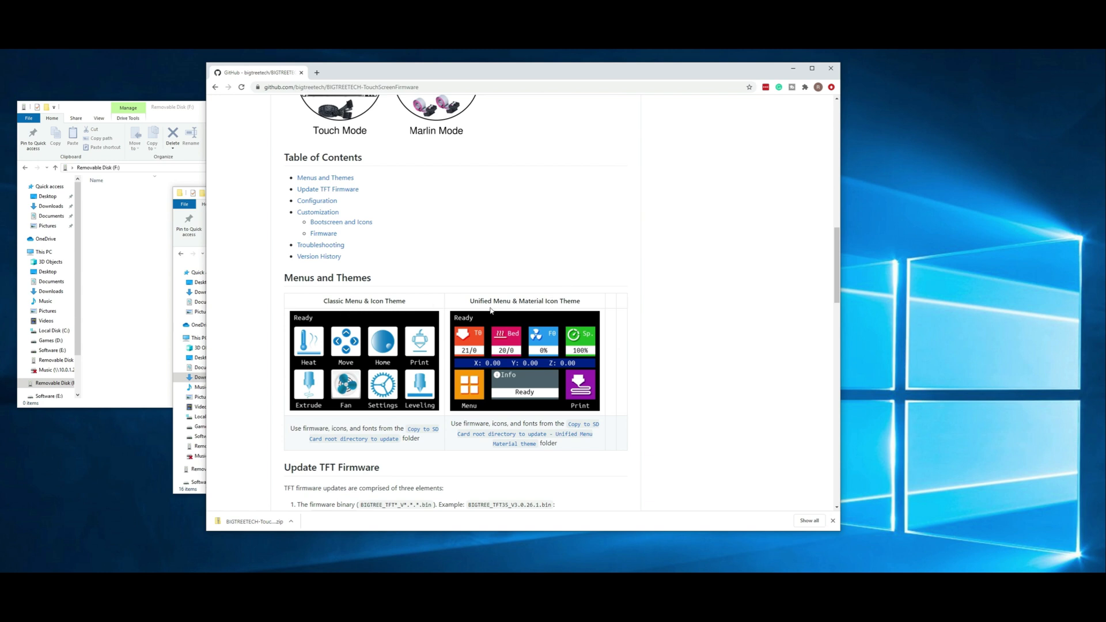
mouse_move(537, 325)
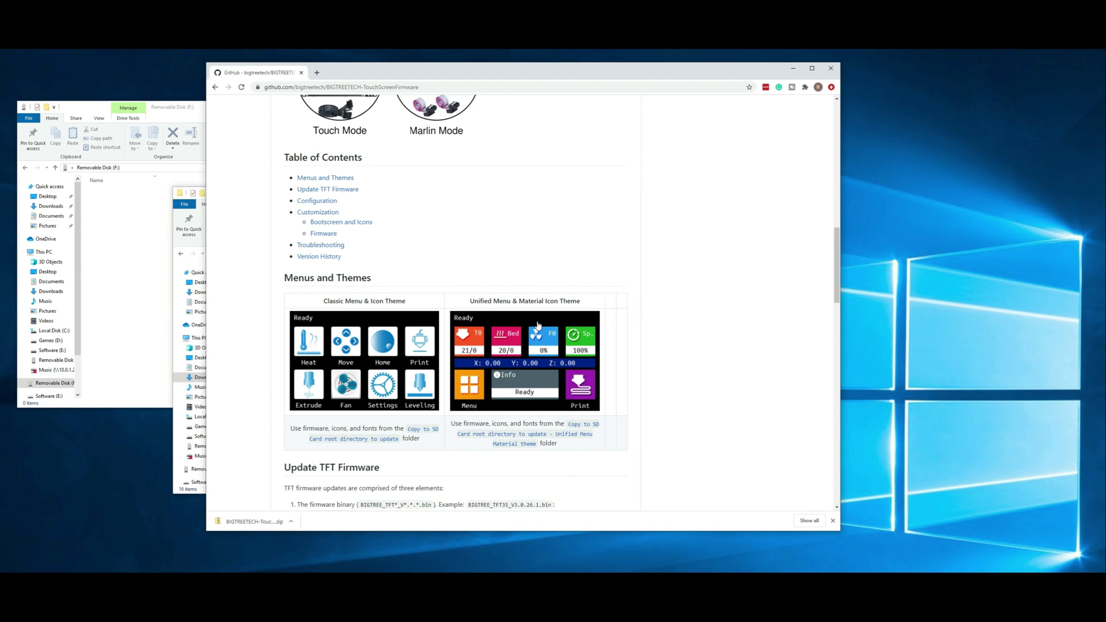
mouse_move(403, 308)
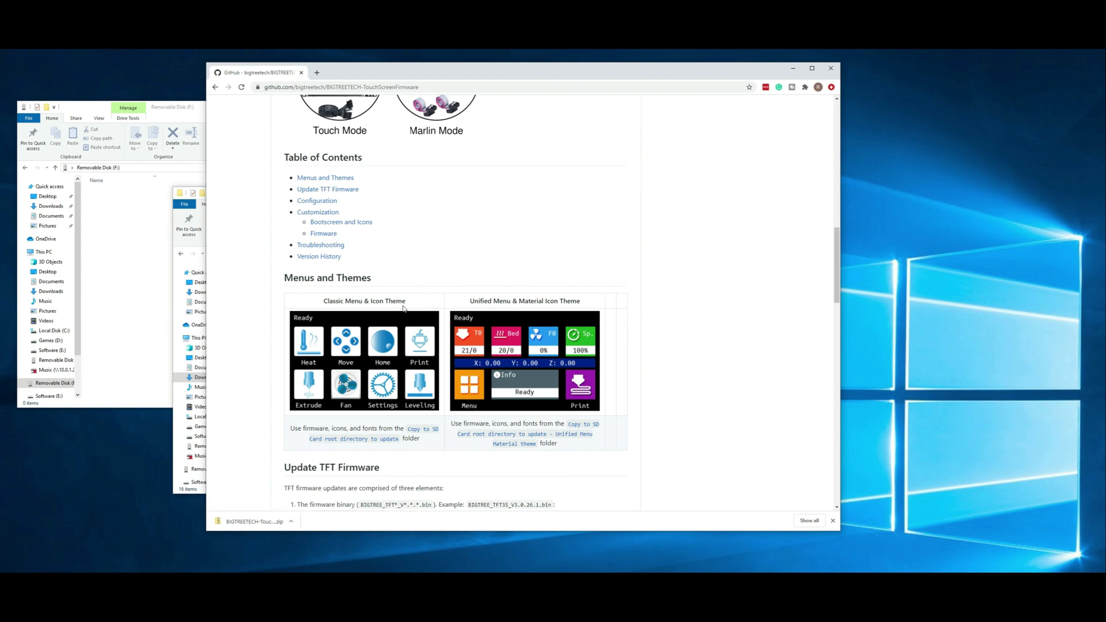
mouse_move(270, 357)
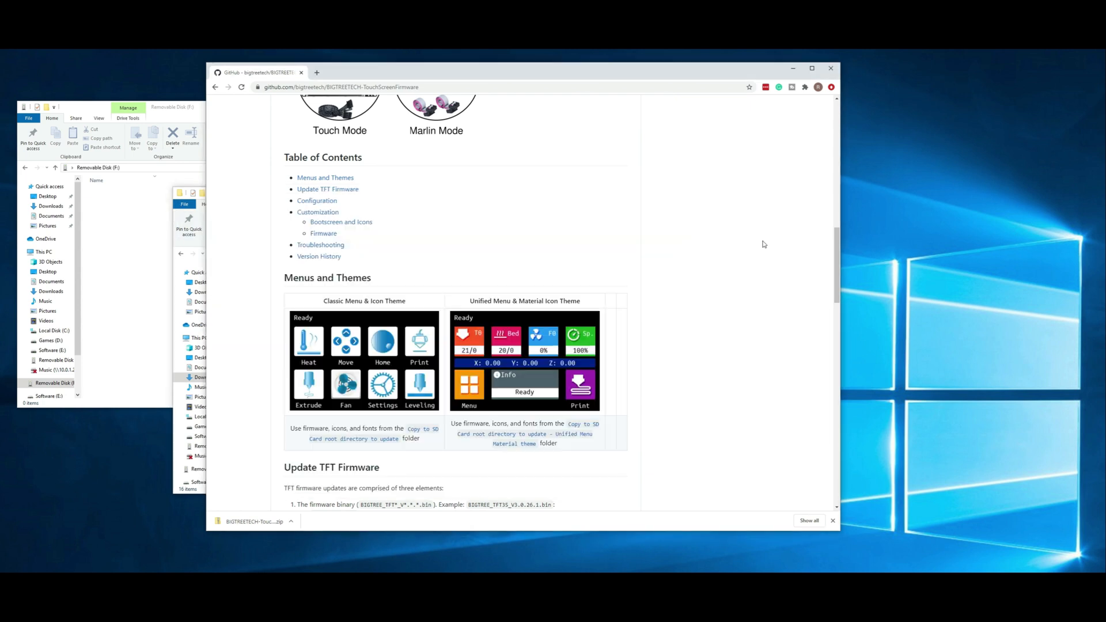
mouse_move(365, 443)
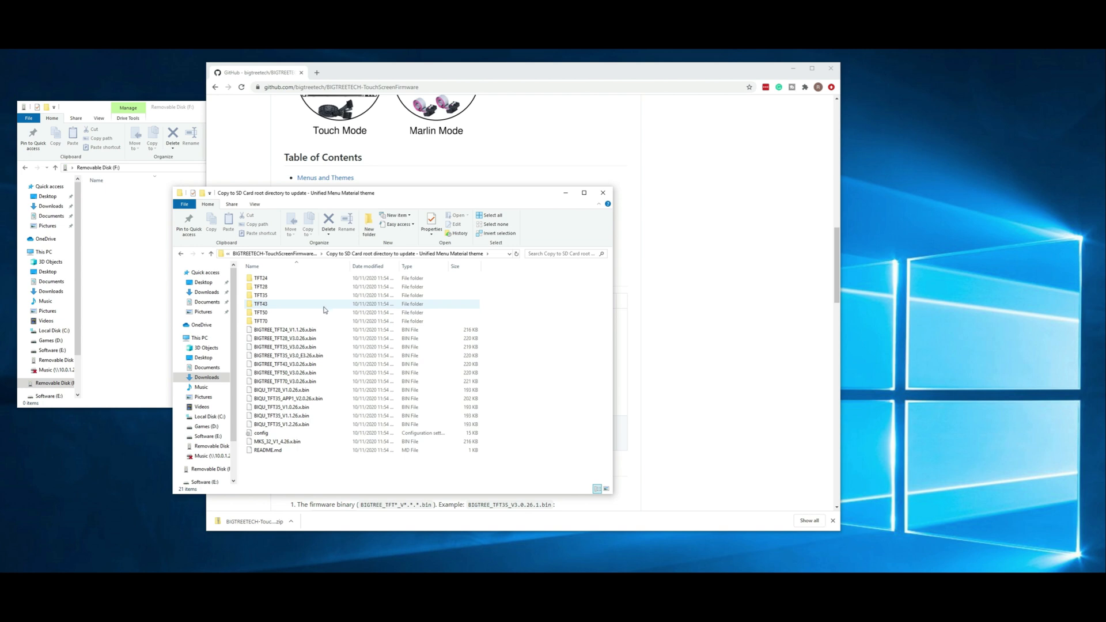
Paste the TFT35 folder and config file onto SD card F:, then select the TFT35 firmware .bin
left_click(262, 295)
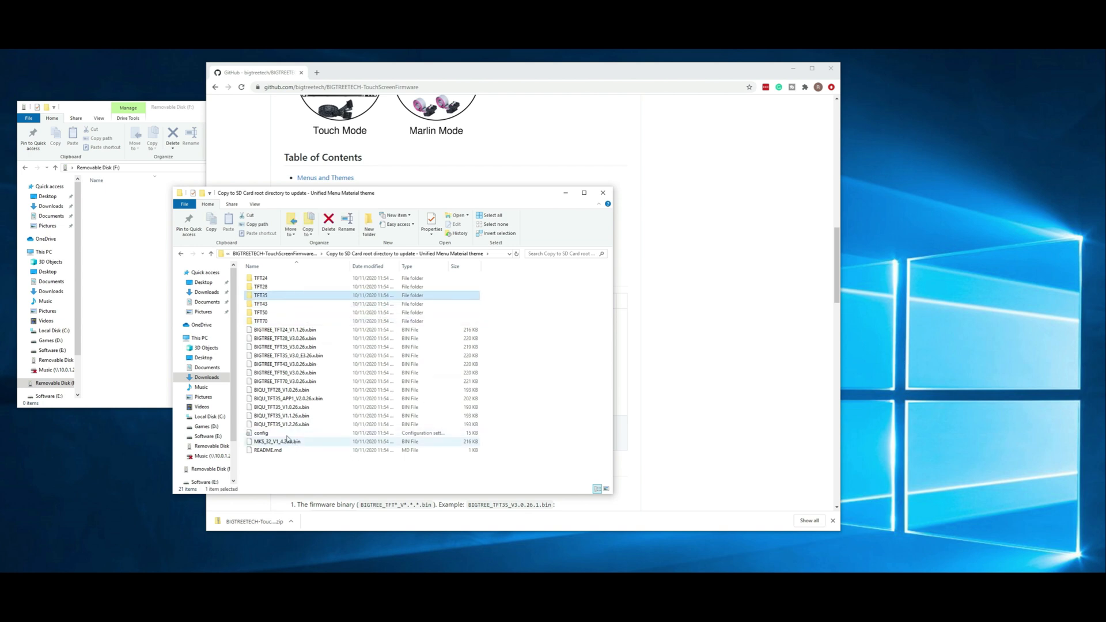
right_click(260, 433)
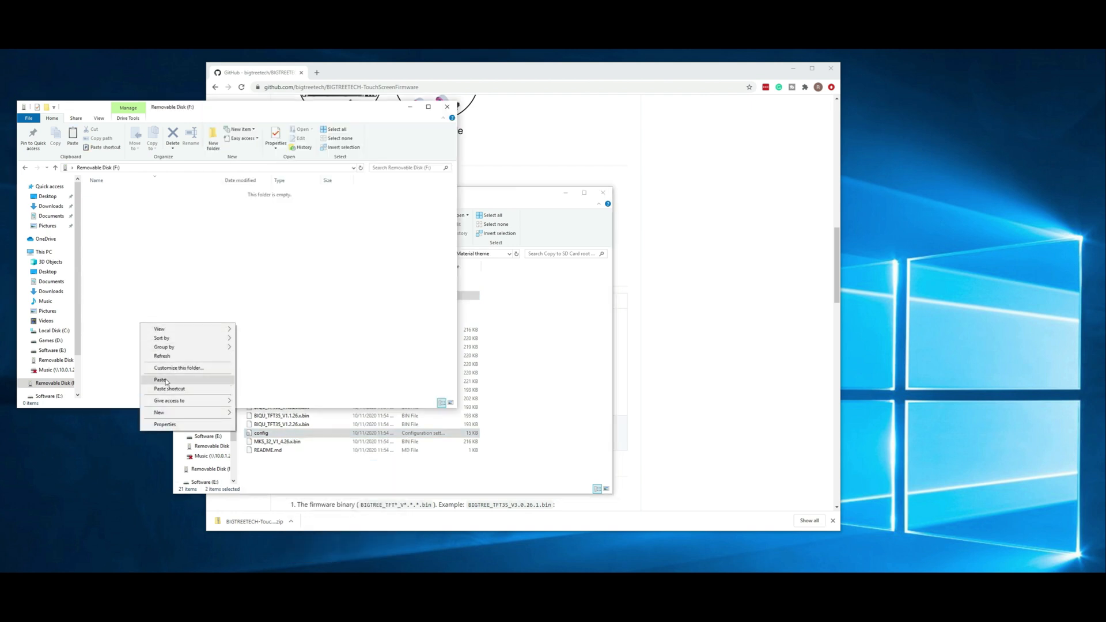
left_click(160, 379)
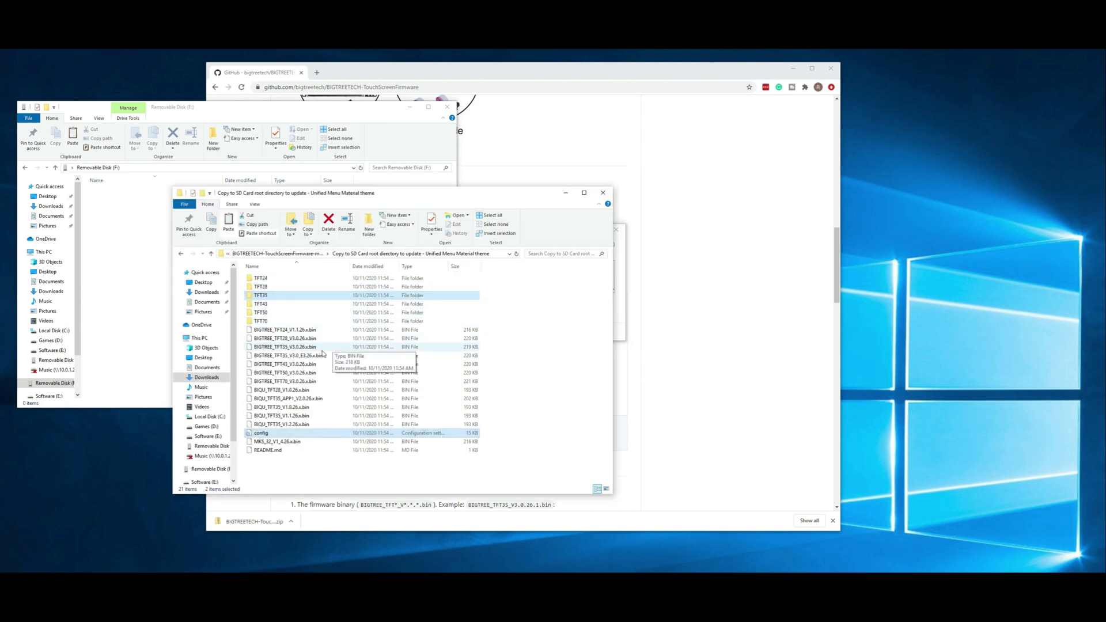
mouse_move(315, 346)
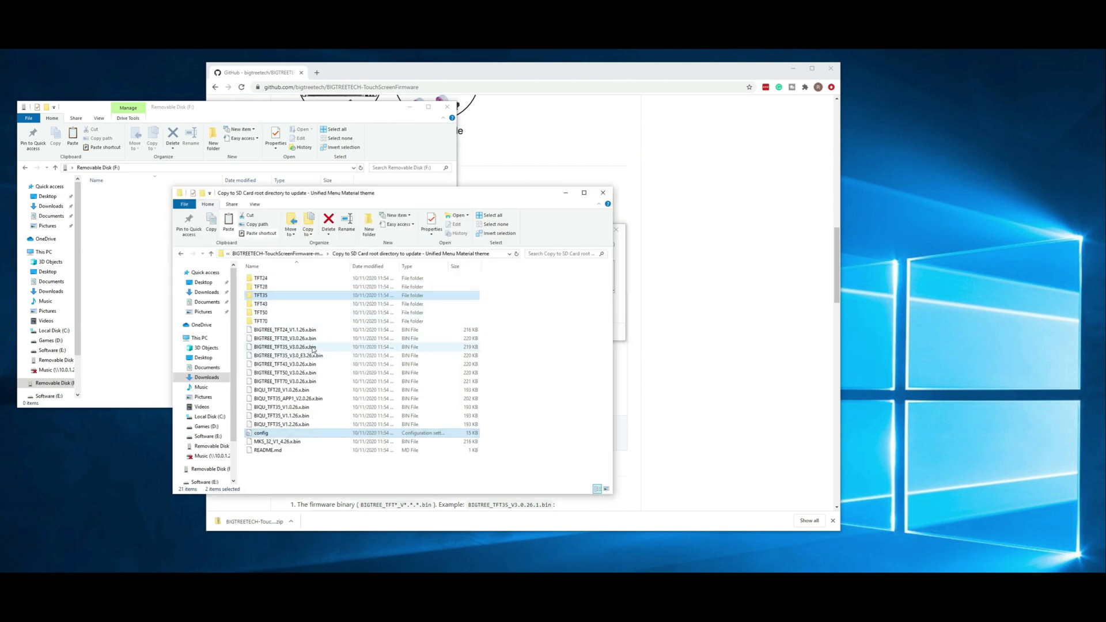
mouse_move(328, 351)
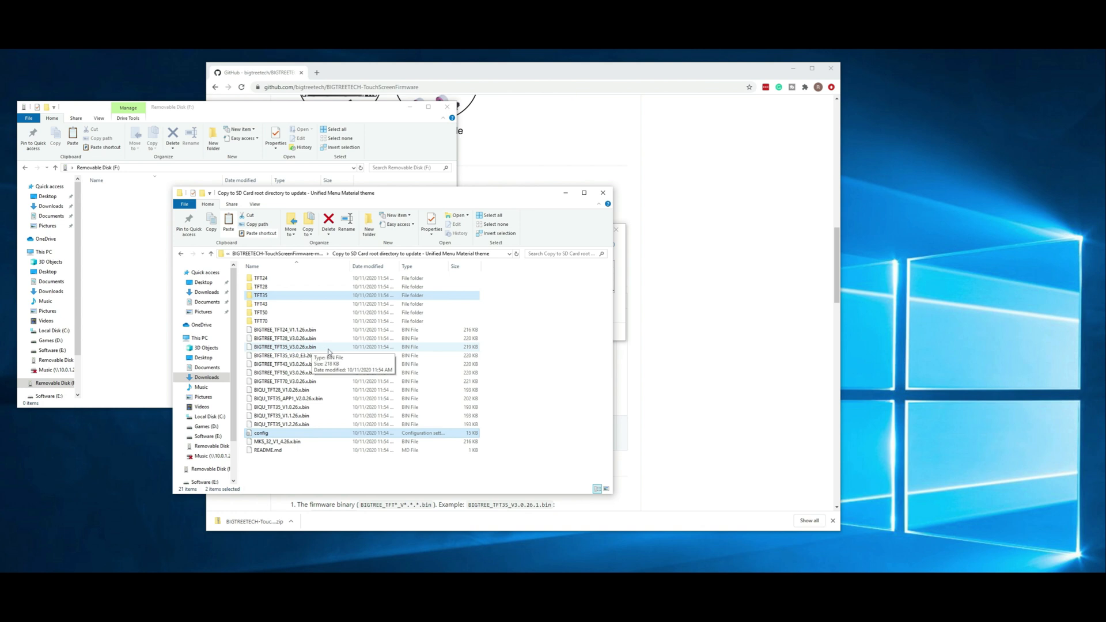
left_click(286, 346)
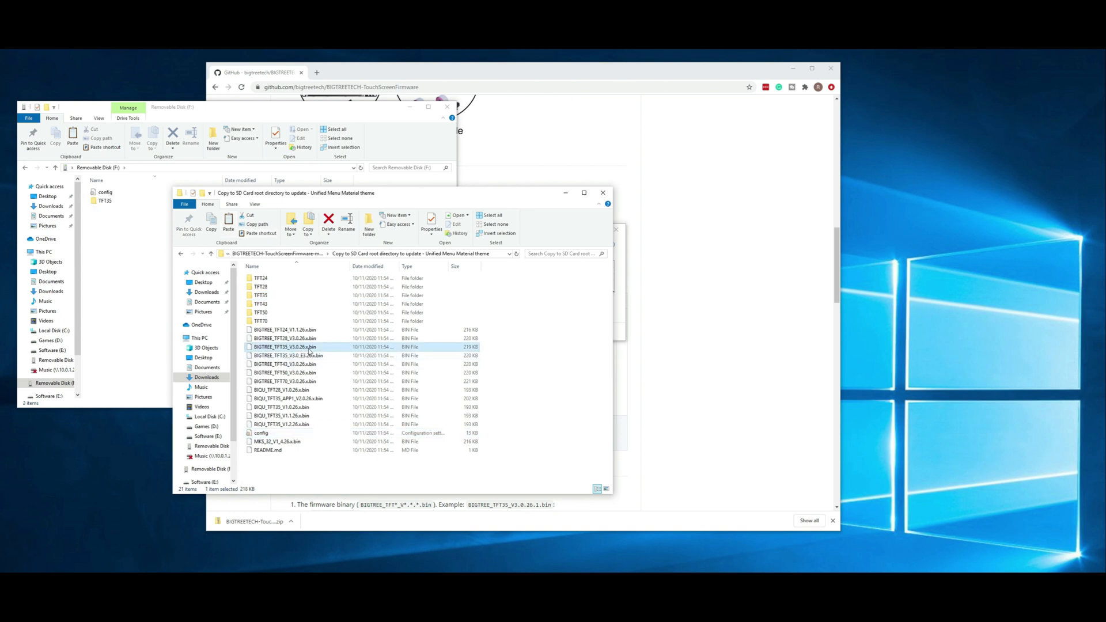
mouse_move(306, 355)
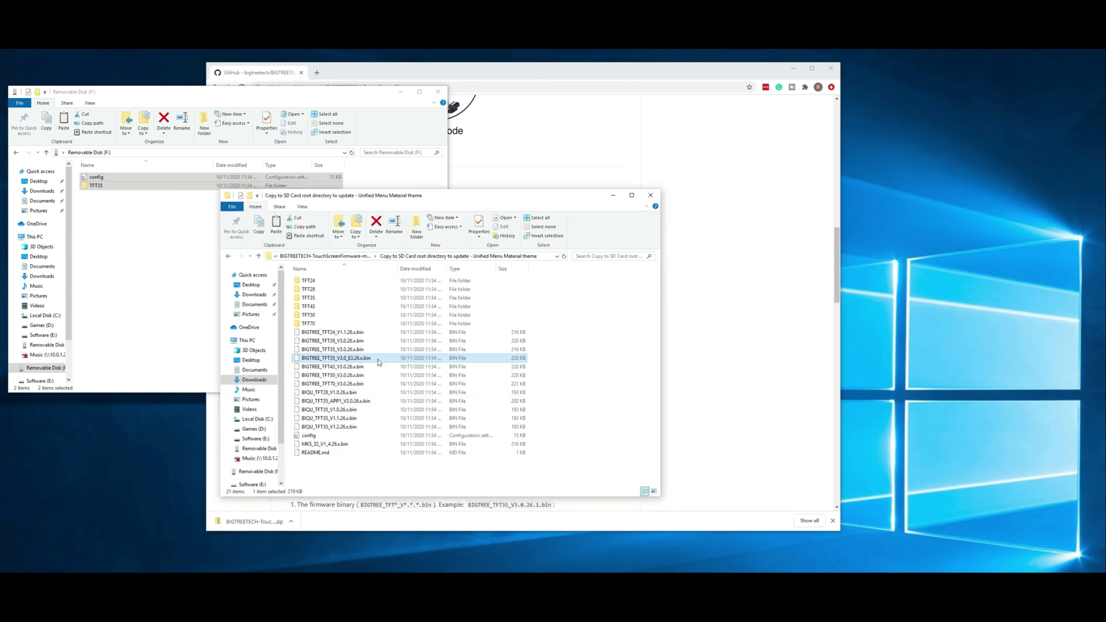
mouse_move(378, 359)
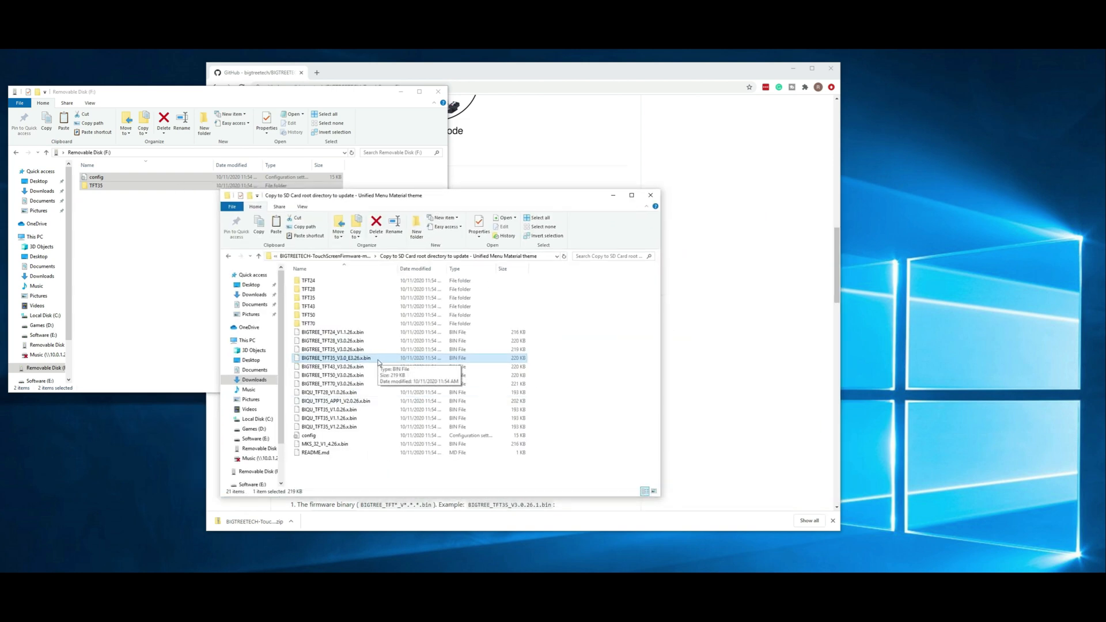
mouse_move(397, 364)
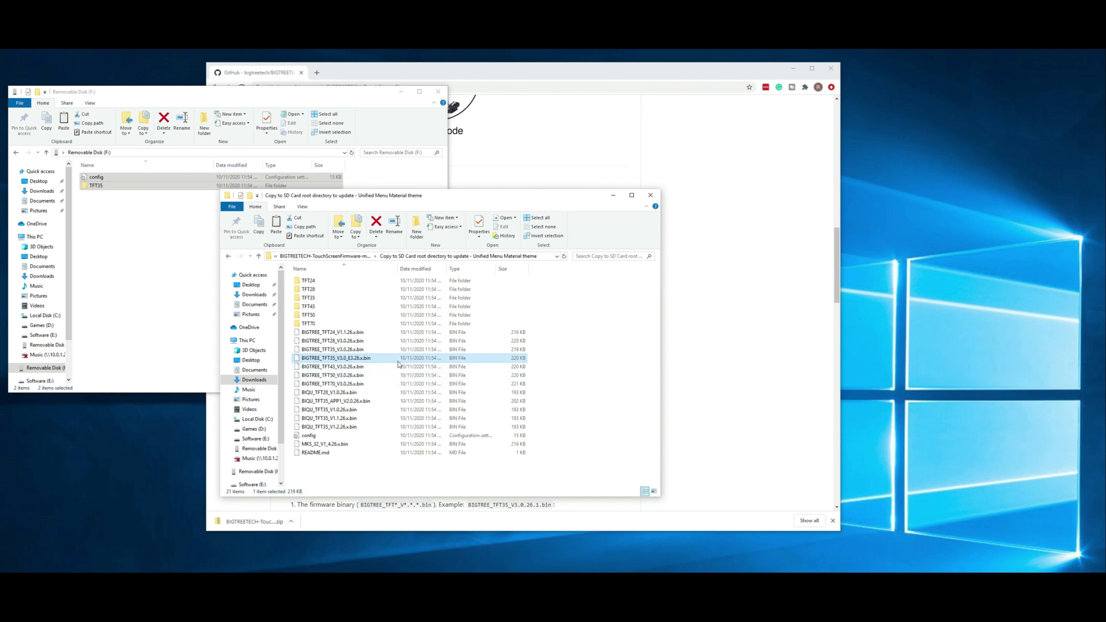
mouse_move(356, 357)
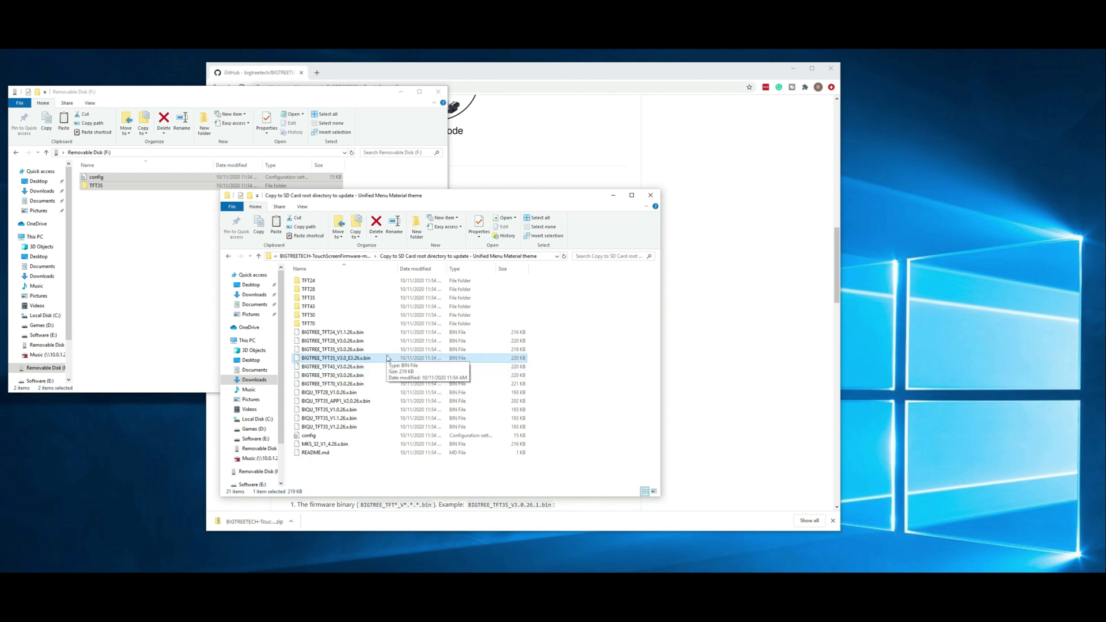
mouse_move(386, 360)
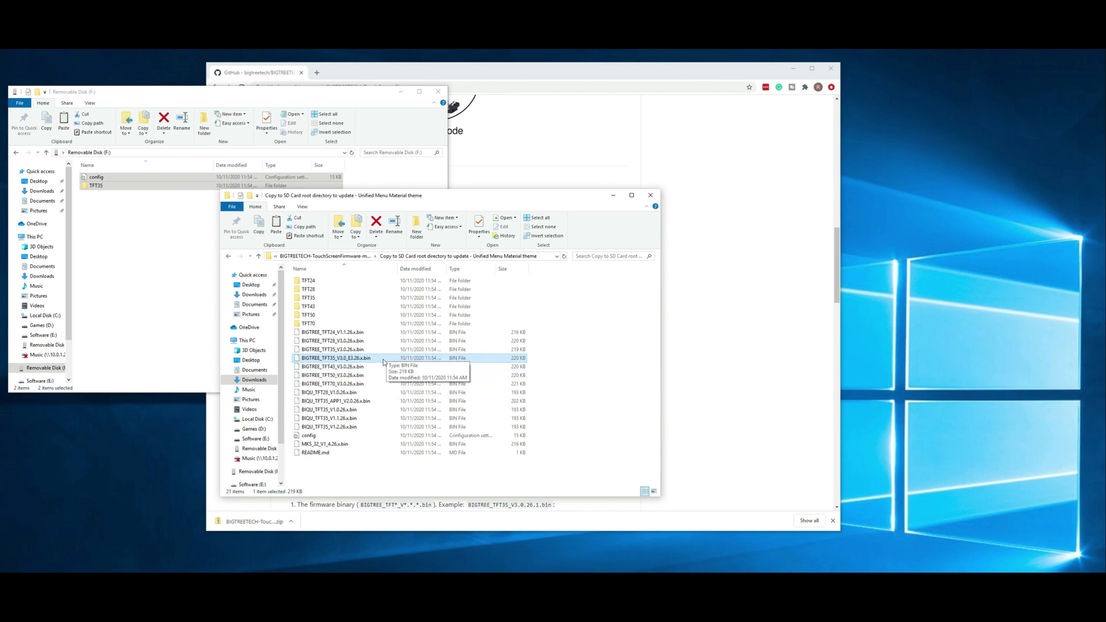
mouse_move(402, 366)
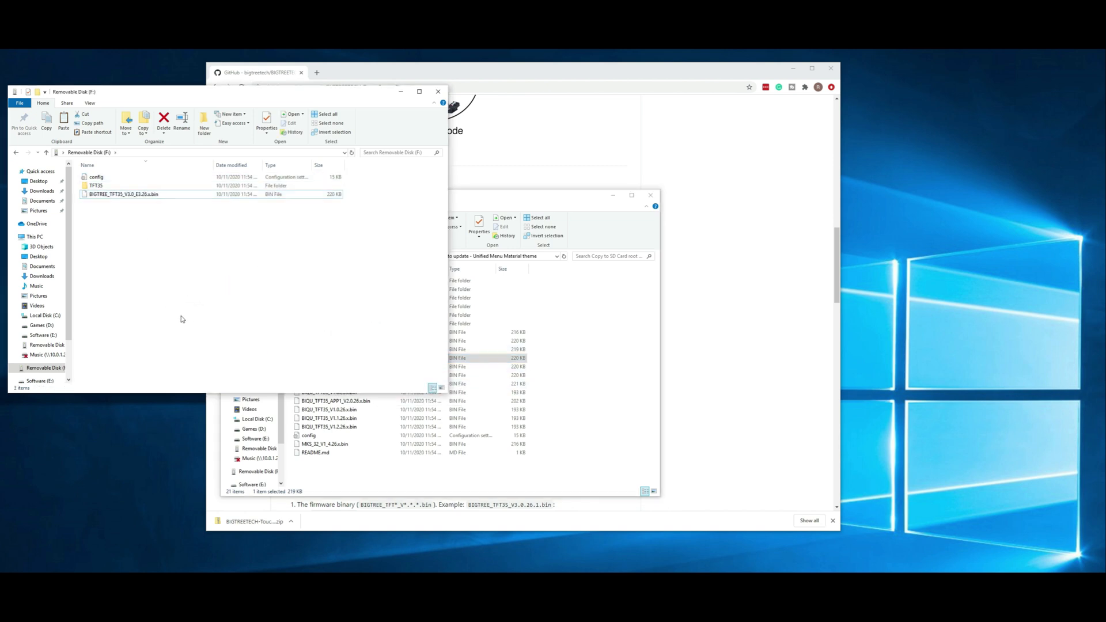
Open config.ini from the SD card in Notepad++
left_click(98, 177)
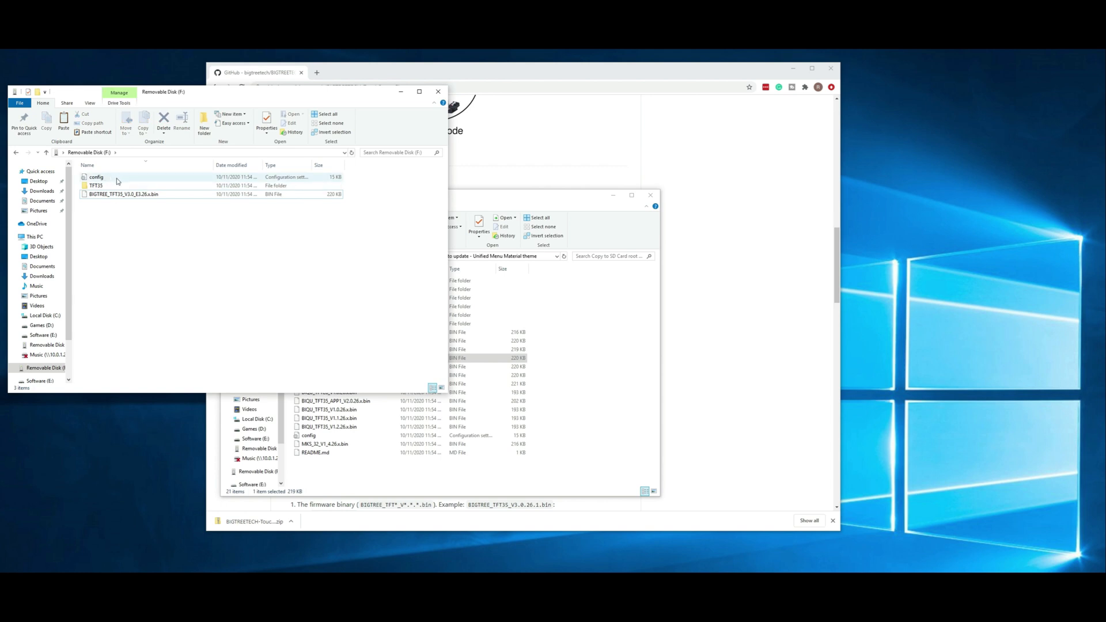
right_click(96, 177)
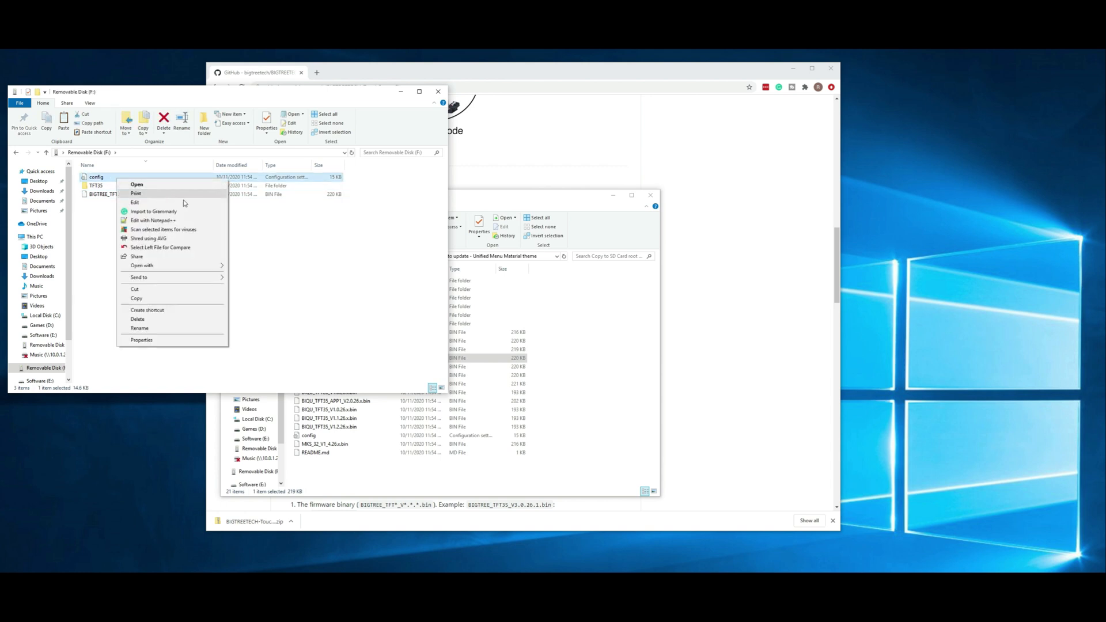
mouse_move(183, 220)
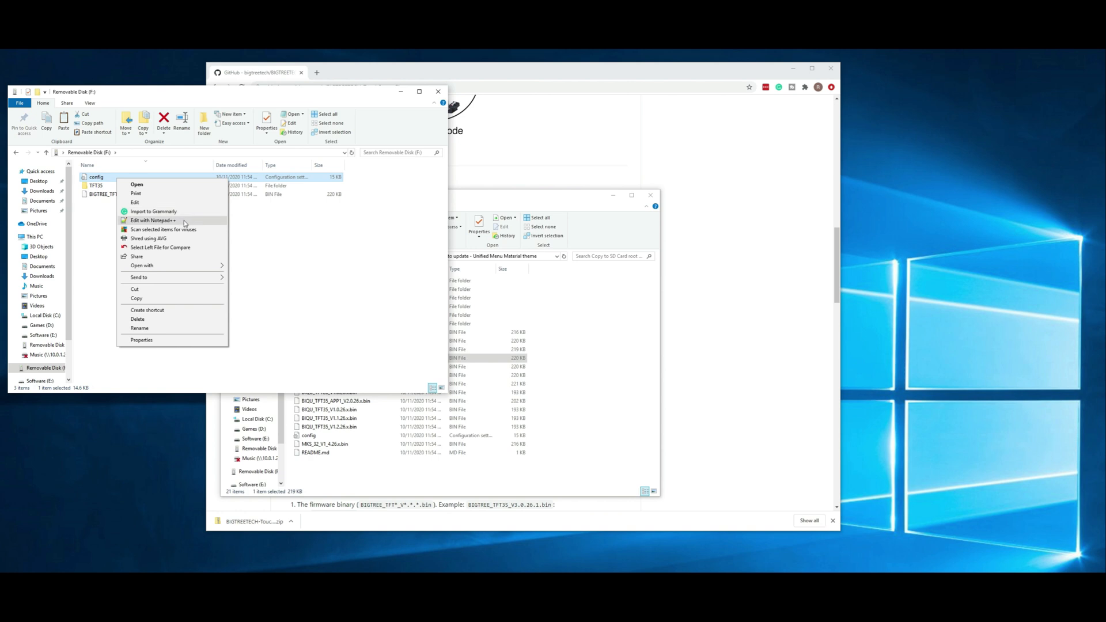
left_click(151, 220)
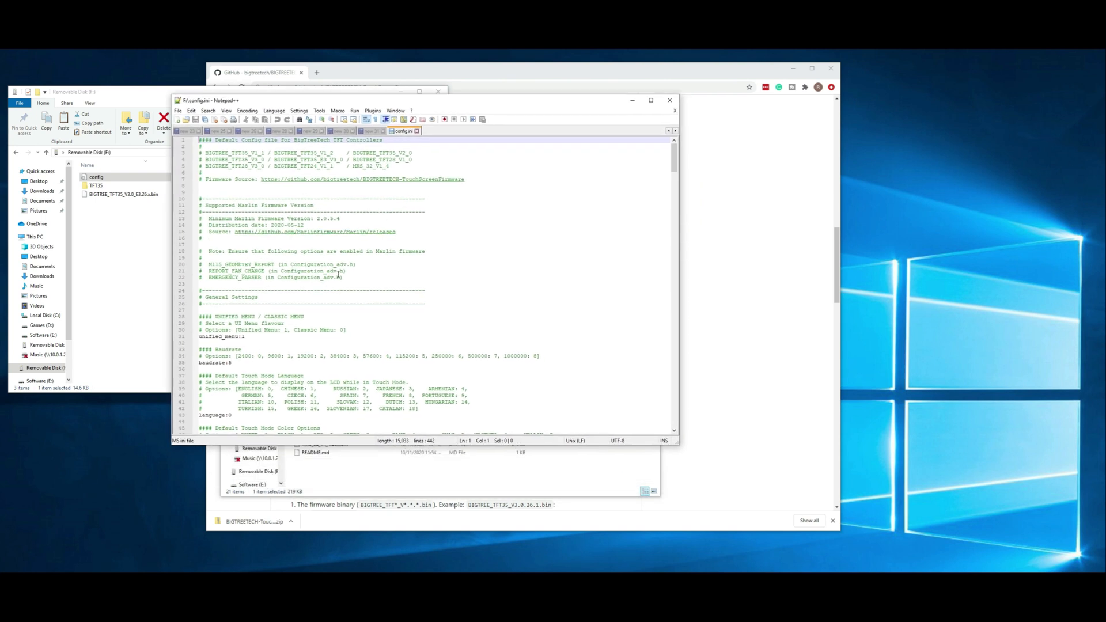
Scroll through config.ini to review its touchscreen settings
scroll("down", 3)
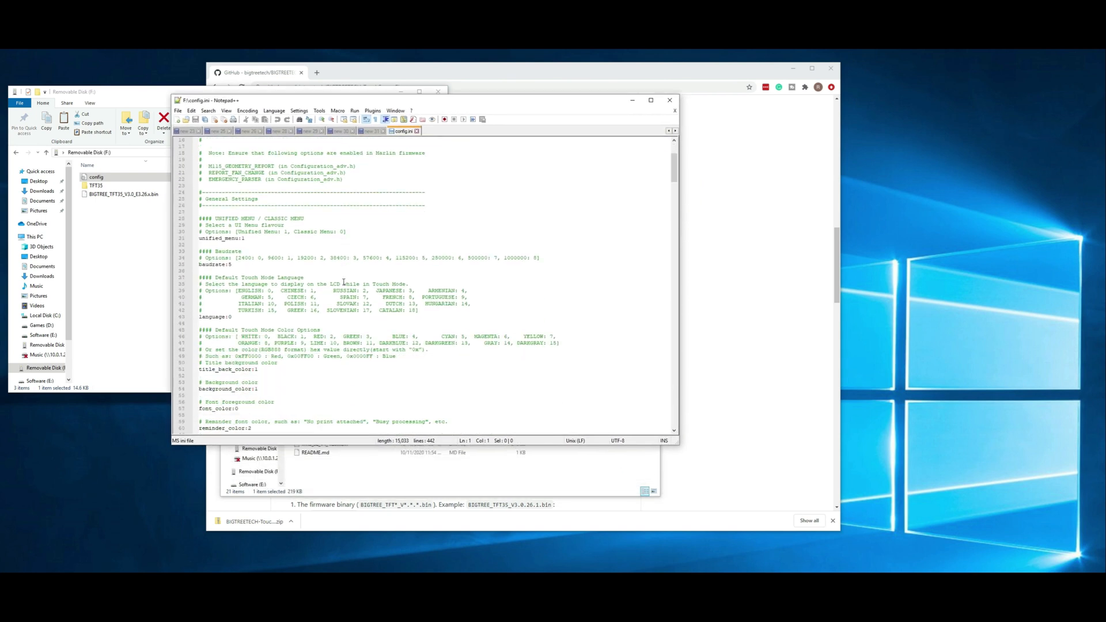
scroll("down", 3)
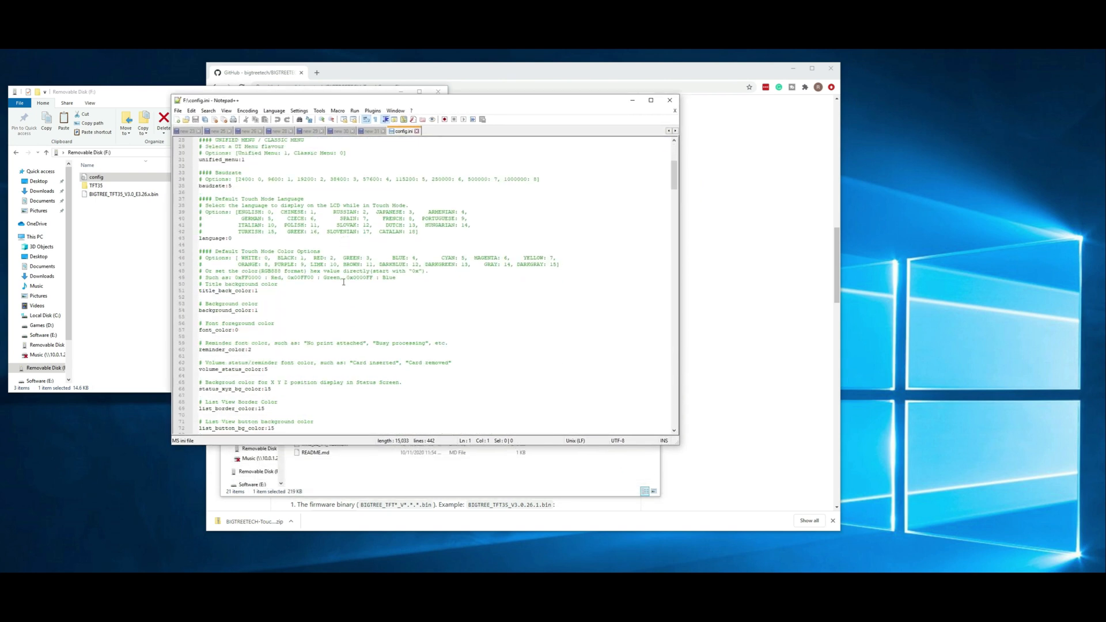
scroll("down", 3)
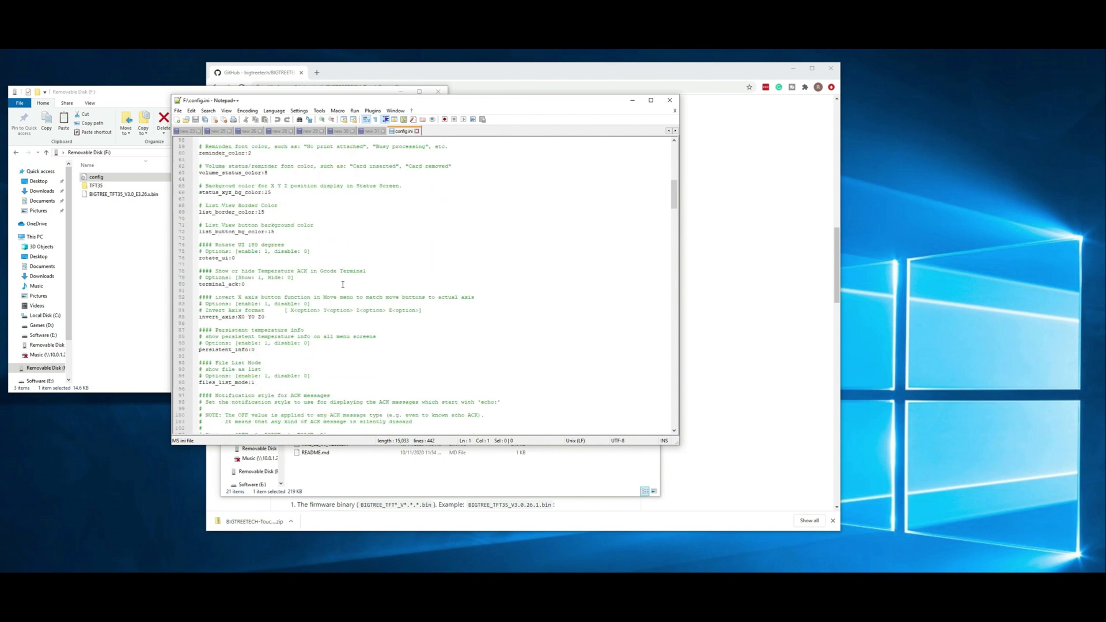
scroll("down", 3)
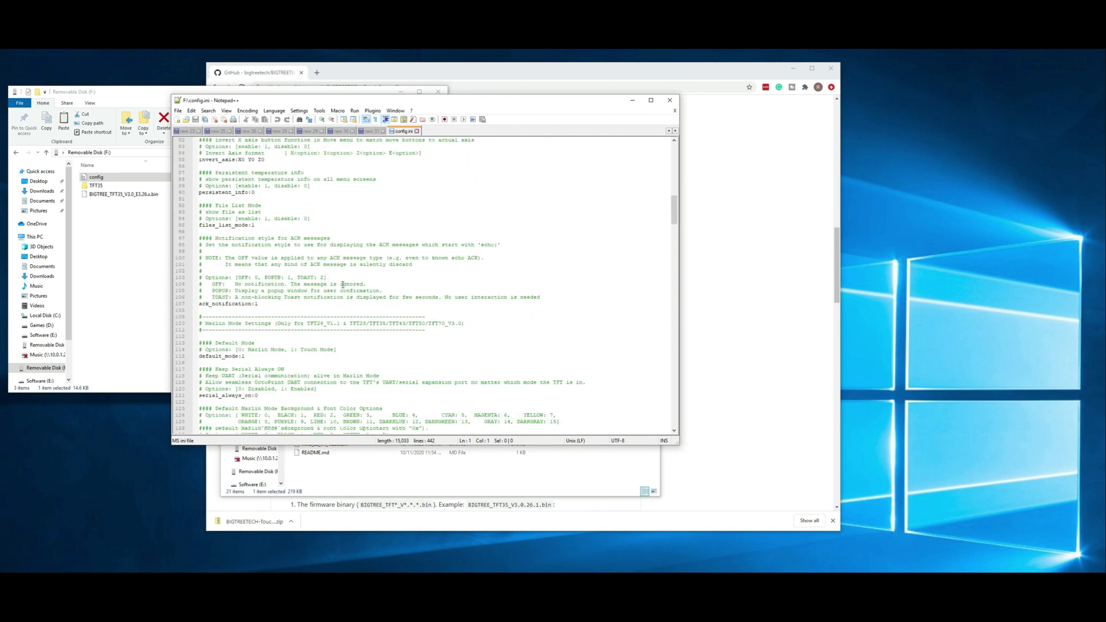
scroll("down", 3)
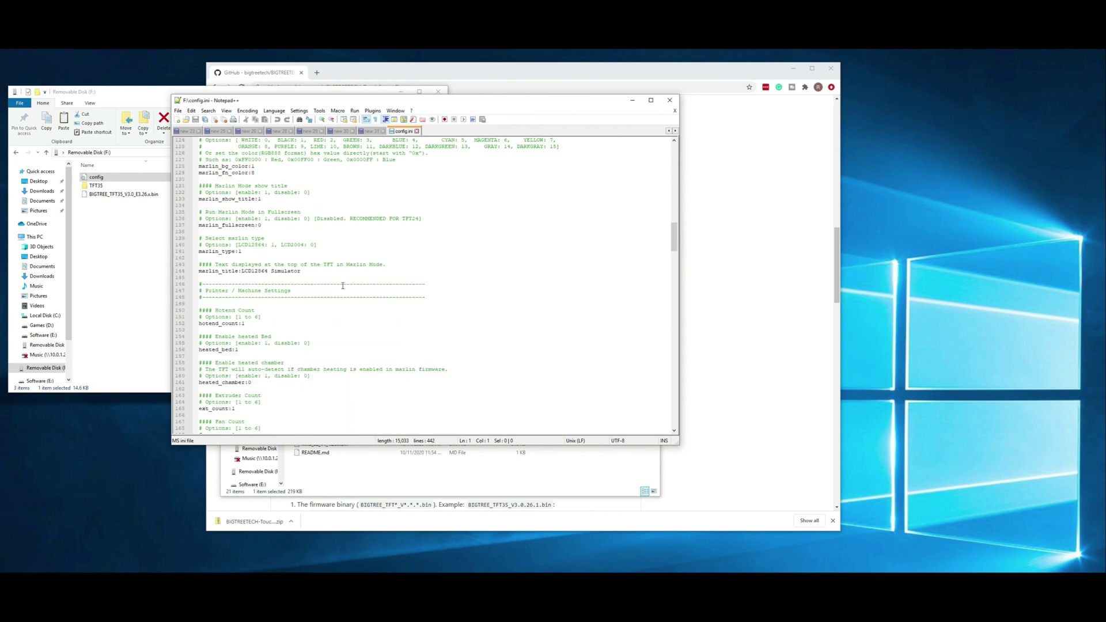
scroll("down", 3)
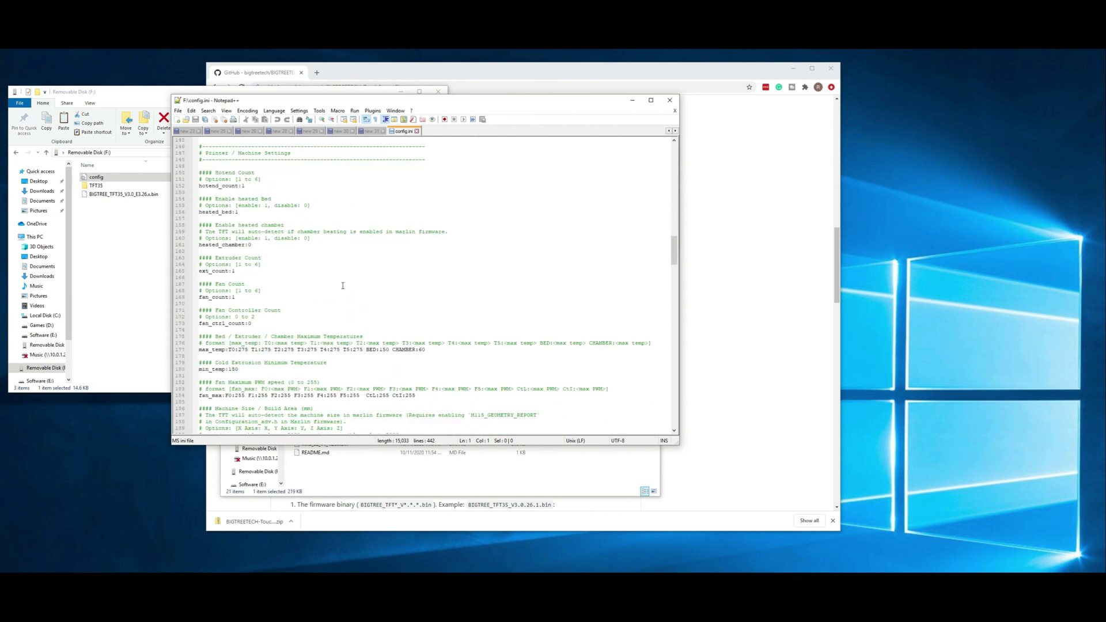
scroll("down", 3)
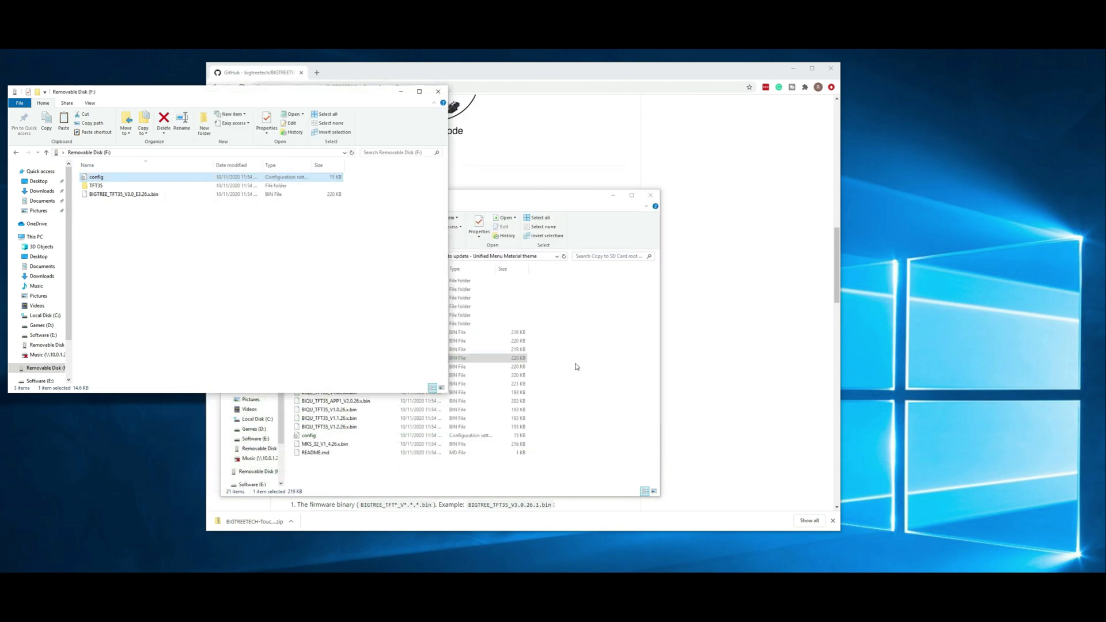
left_click(155, 265)
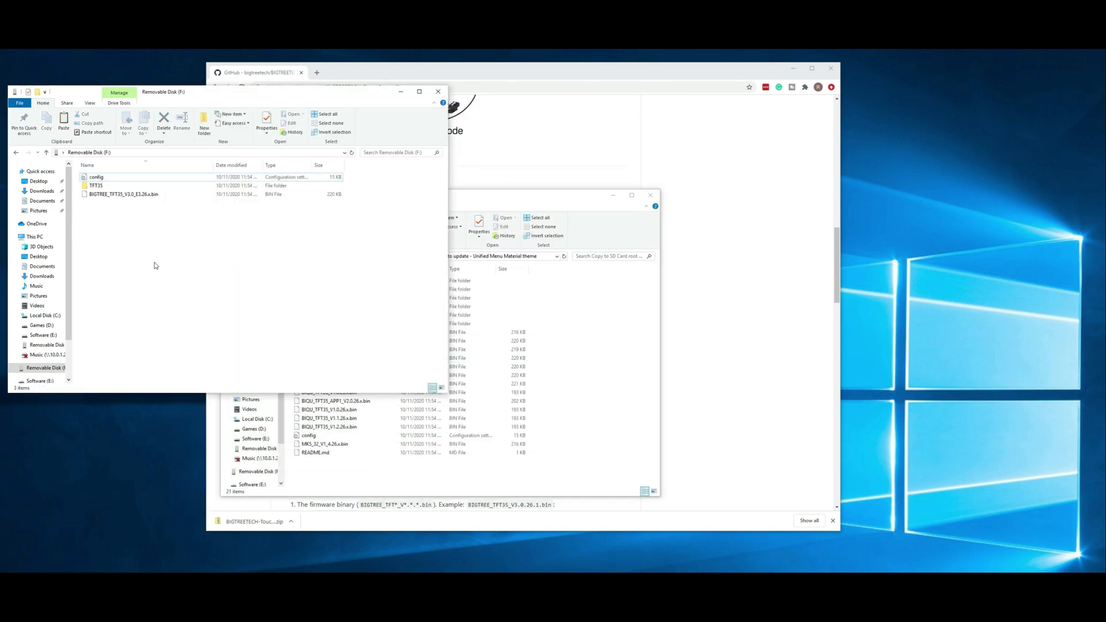
mouse_move(175, 240)
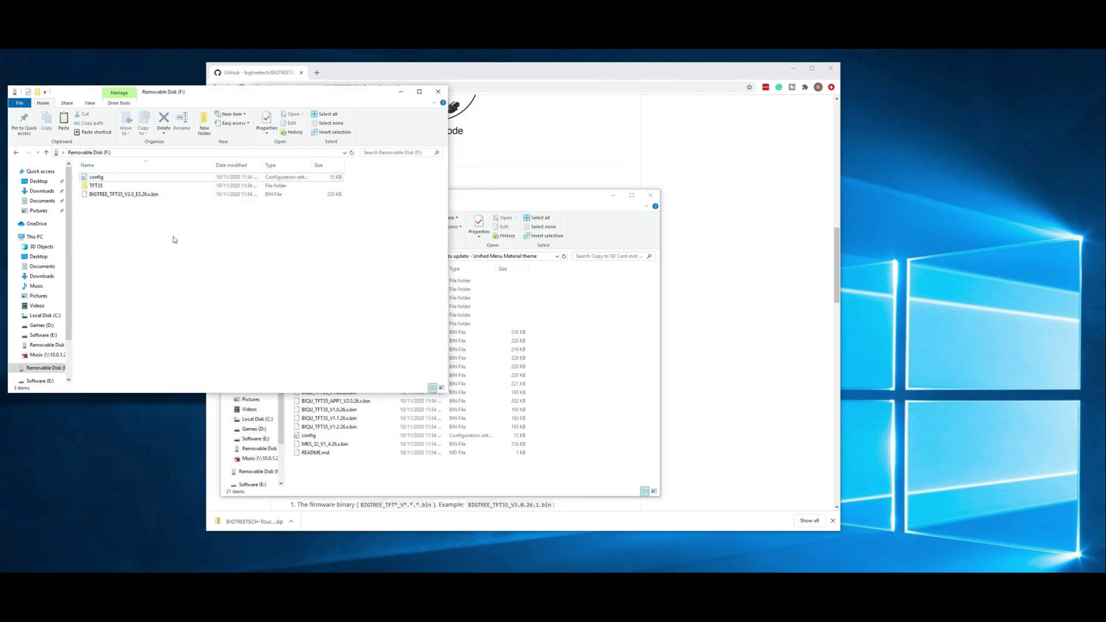
left_click(42, 367)
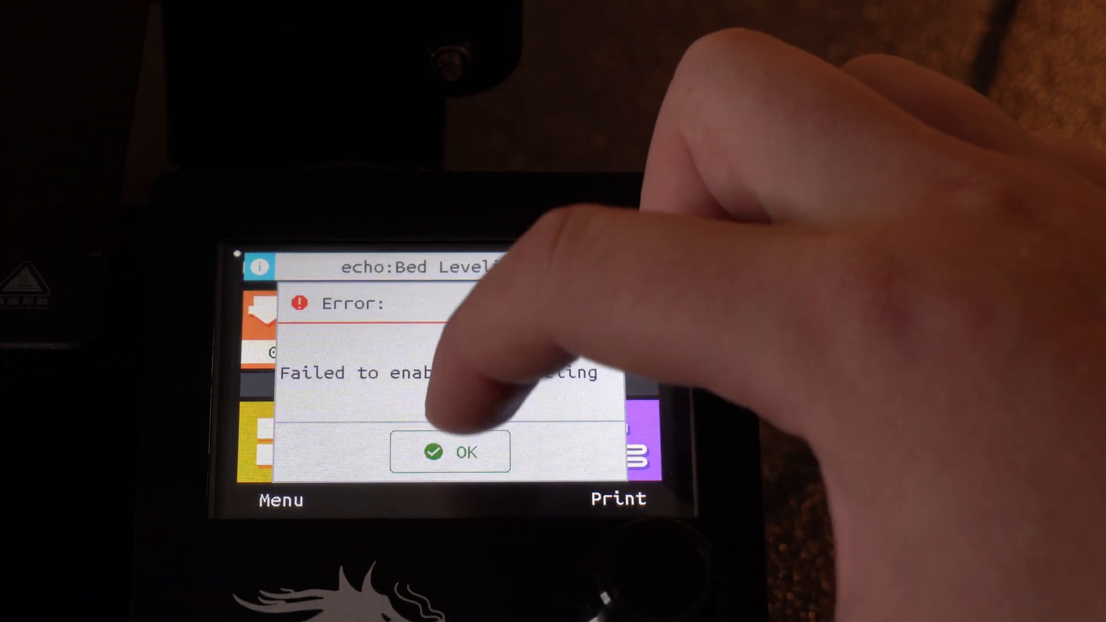
Dismiss the bed leveling error, browse Menu > Movement > ABL, then return to the status screen
left_click(449, 453)
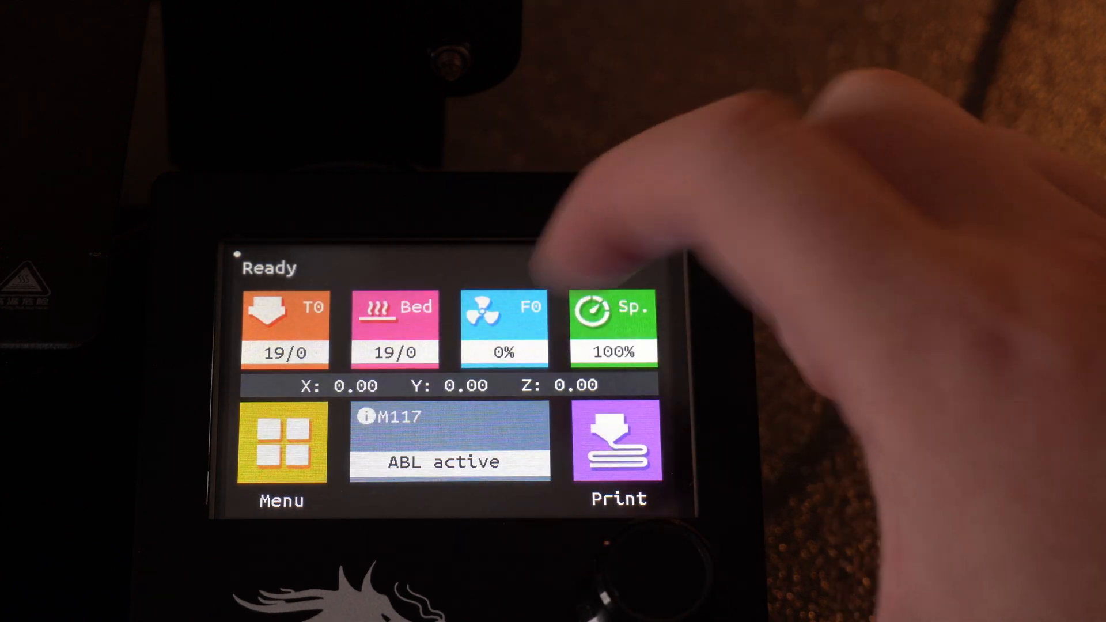
left_click(281, 444)
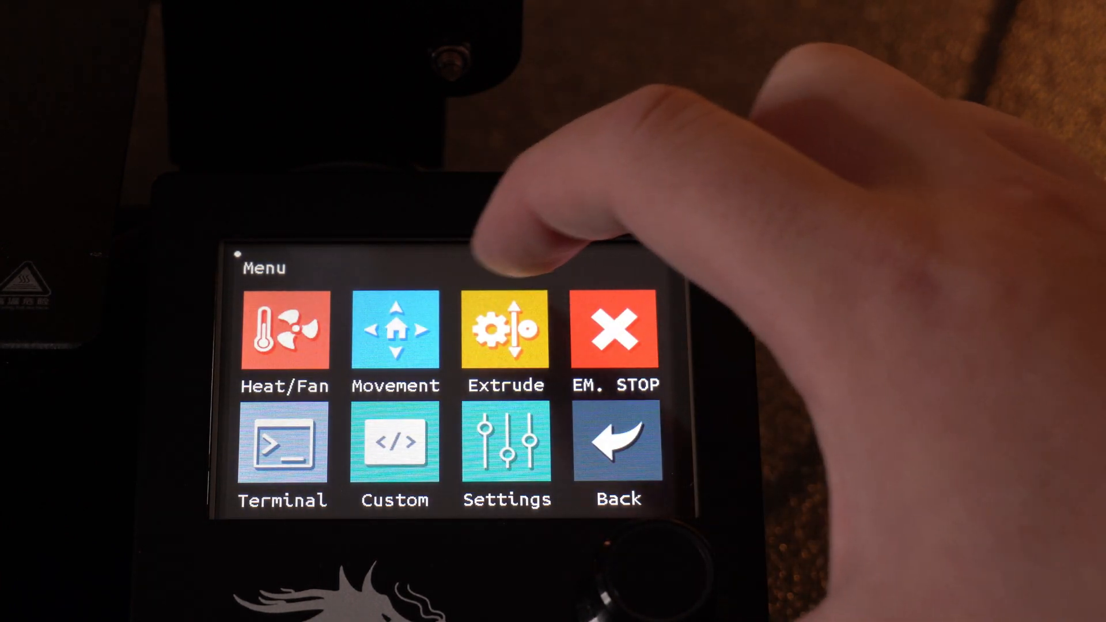
left_click(394, 329)
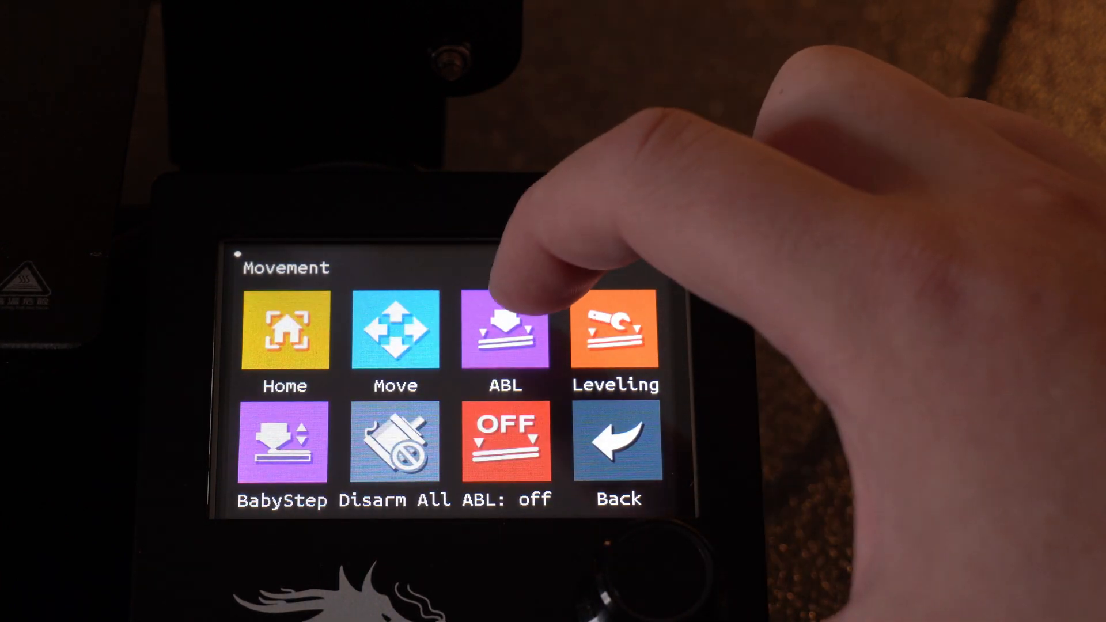
left_click(505, 329)
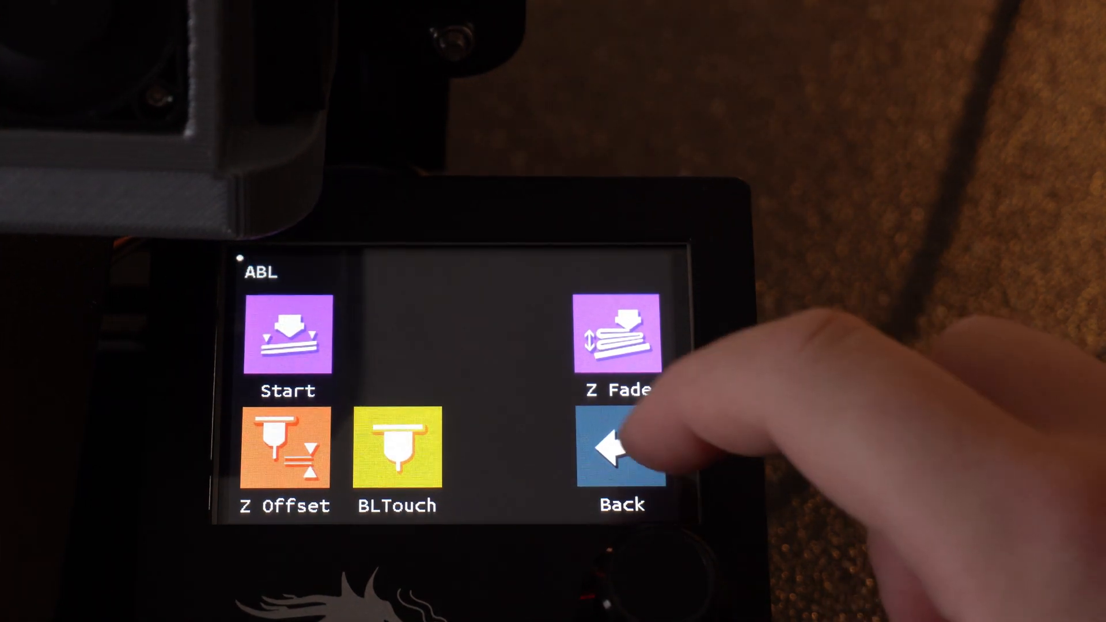
left_click(622, 448)
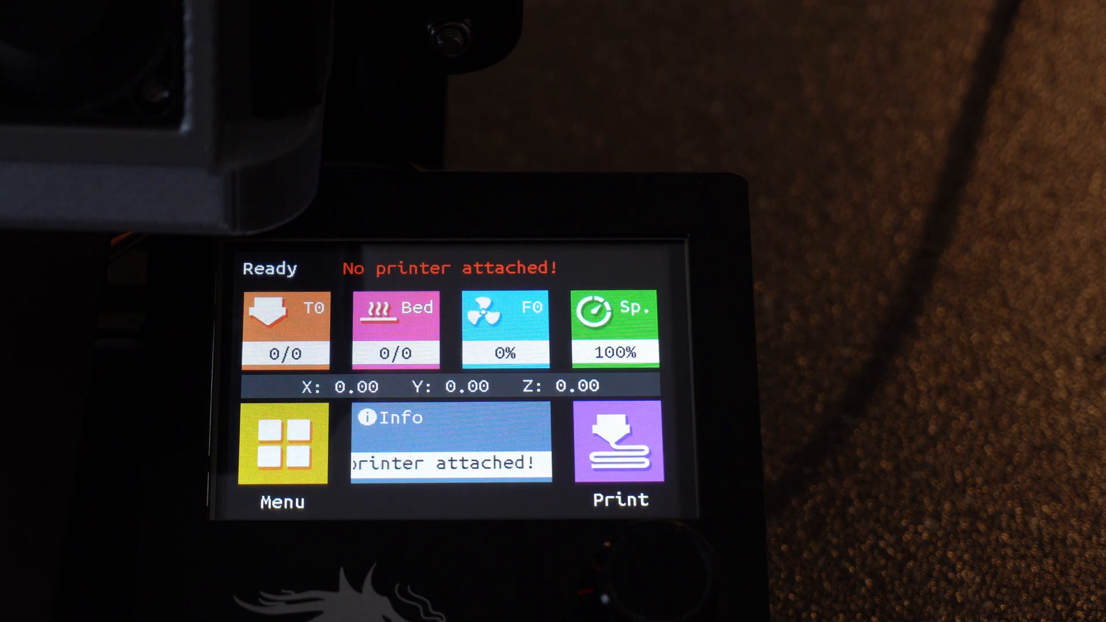
Check Settings > Connection > BaudRate shows 115200, back out, and reopen the main menu
left_click(615, 328)
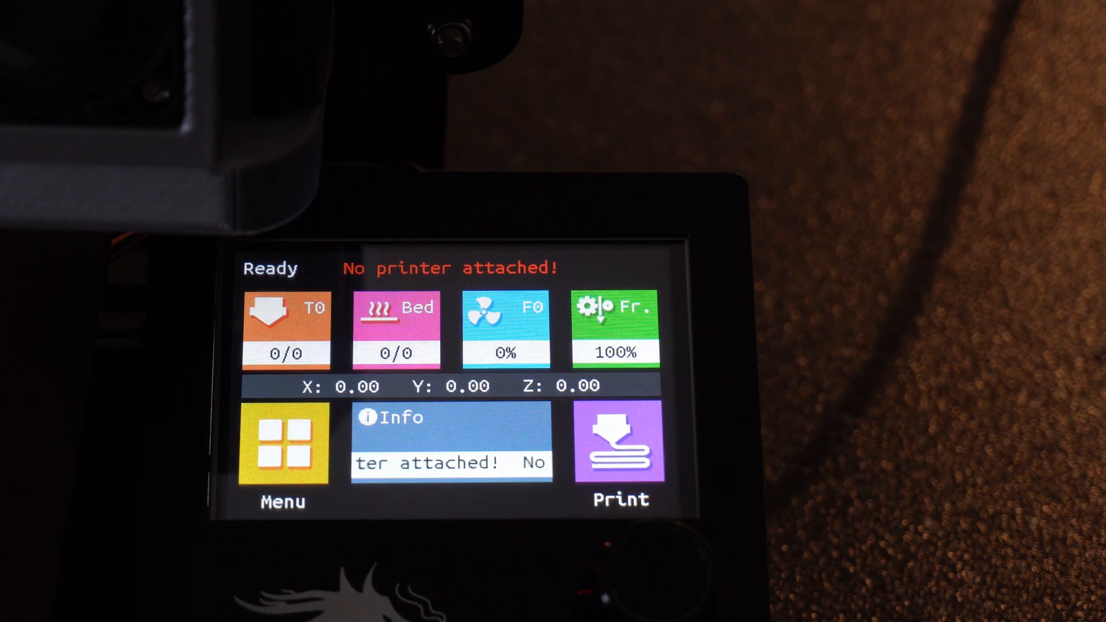
left_click(615, 324)
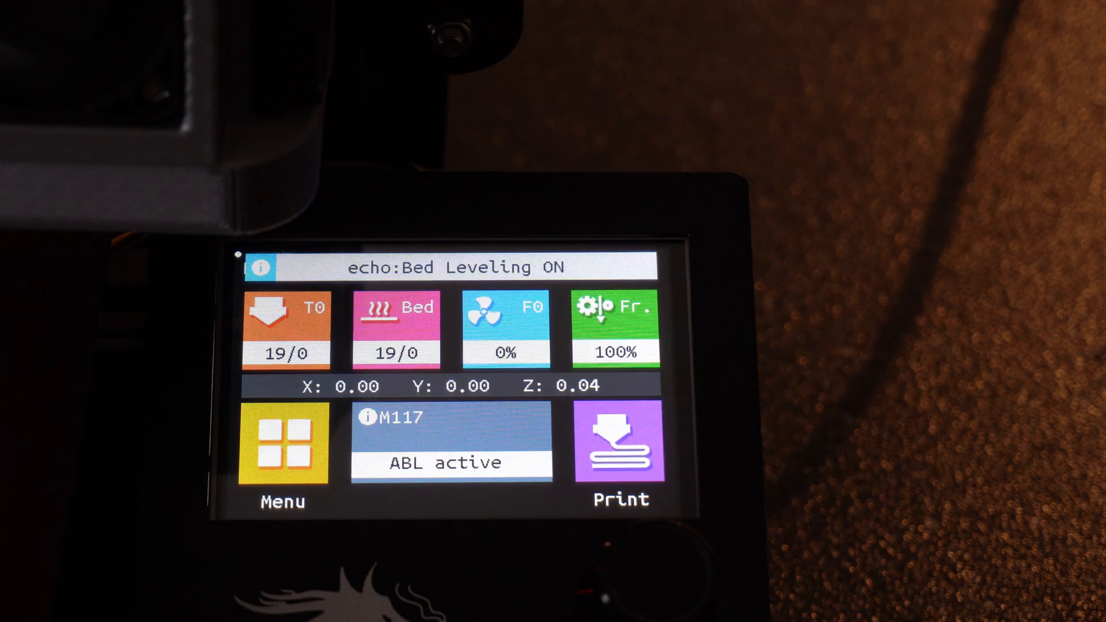
left_click(615, 324)
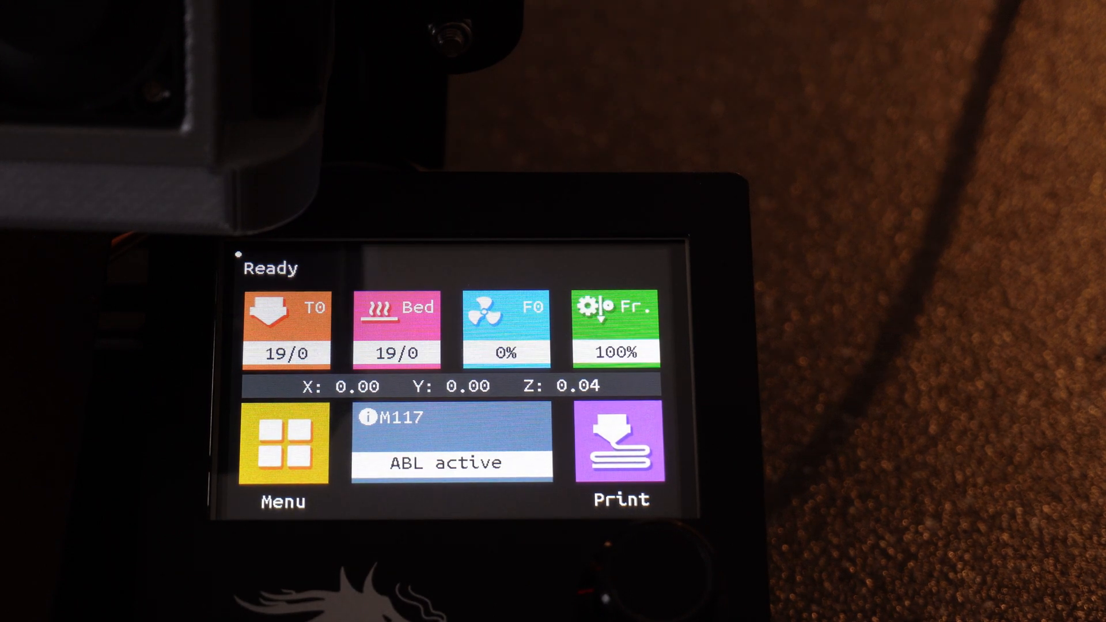
left_click(615, 324)
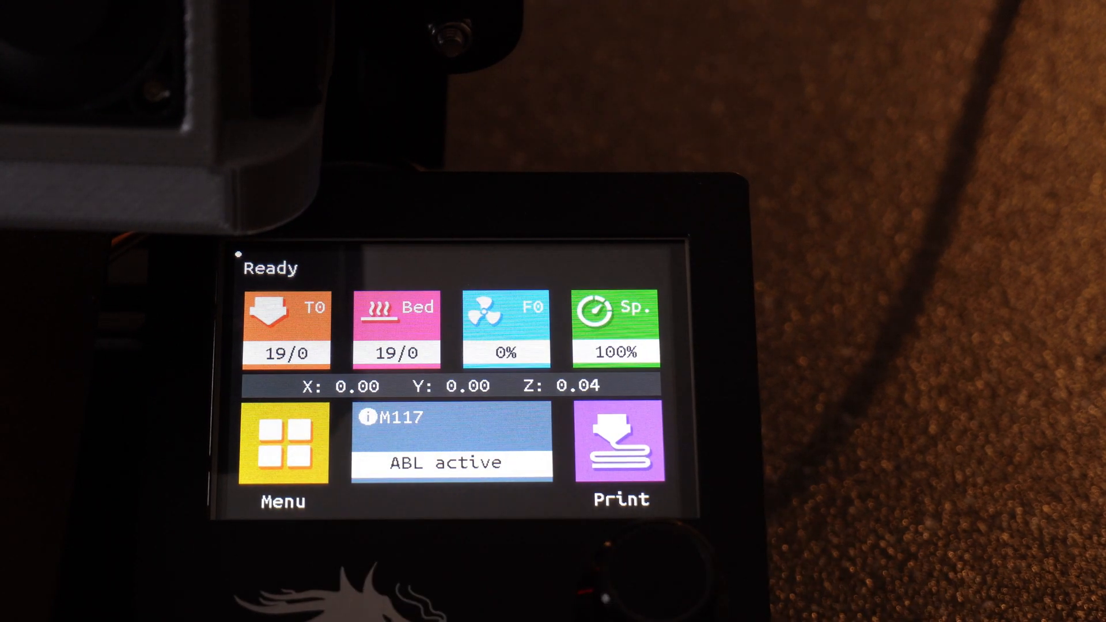
left_click(615, 326)
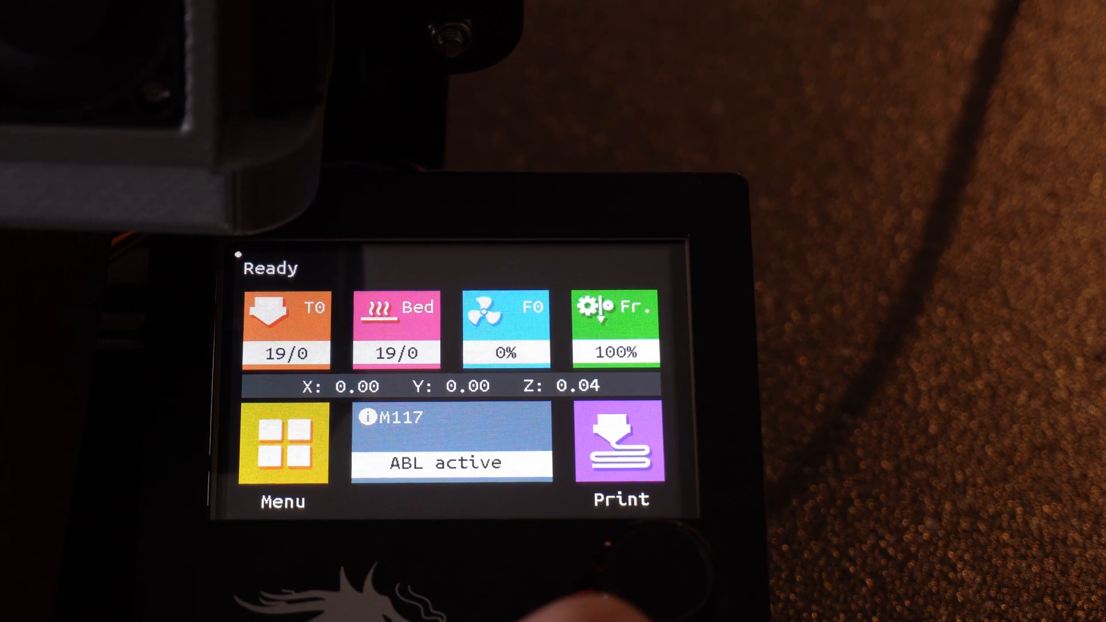
left_click(283, 447)
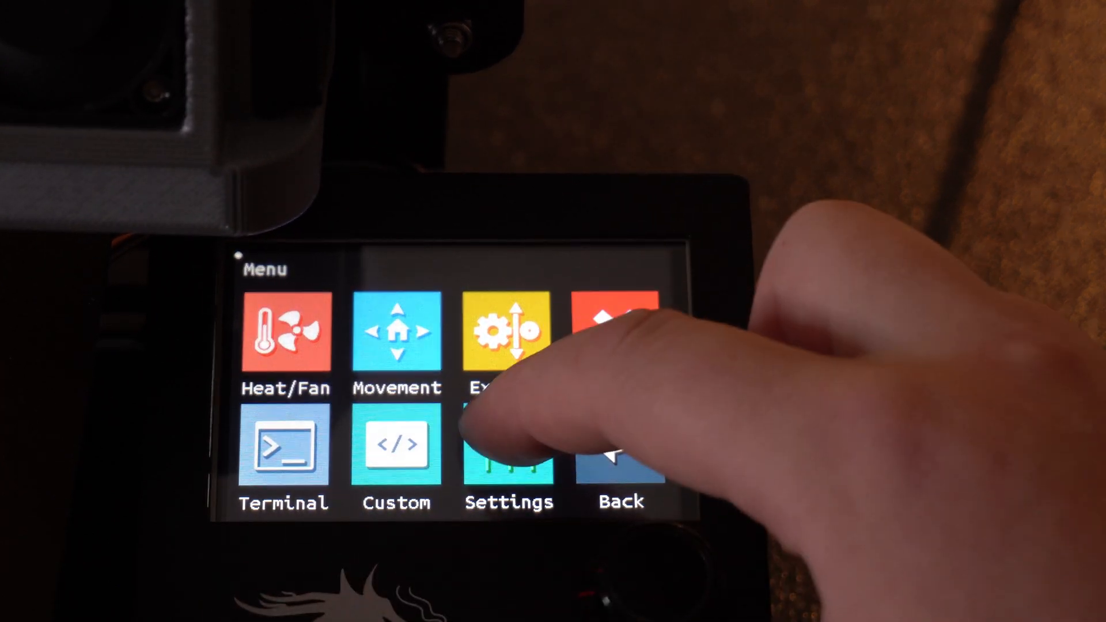
left_click(508, 458)
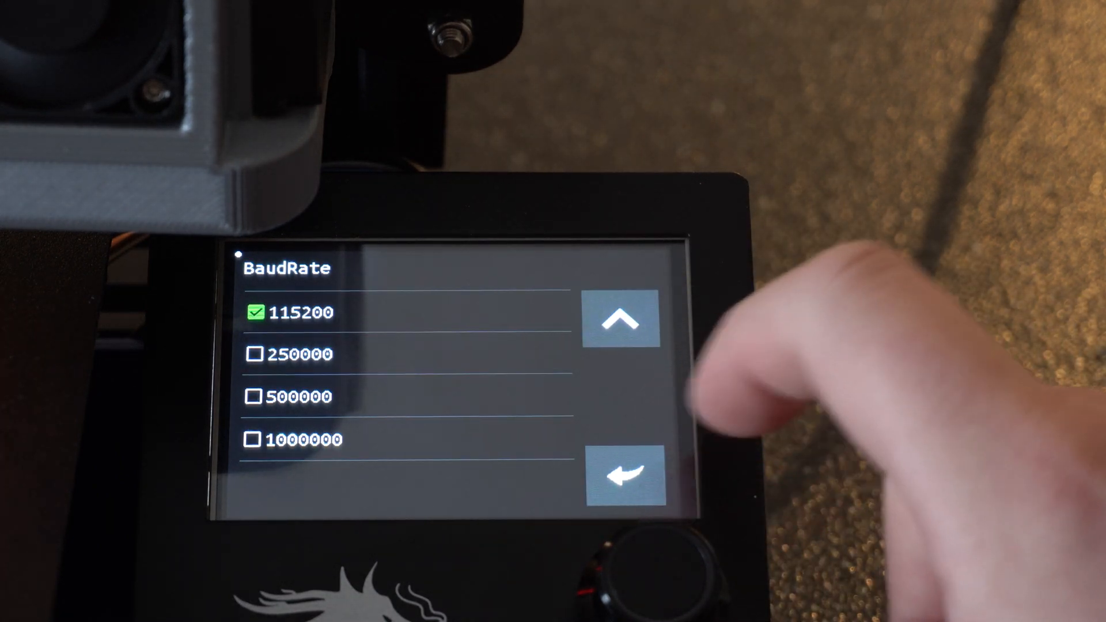
left_click(621, 475)
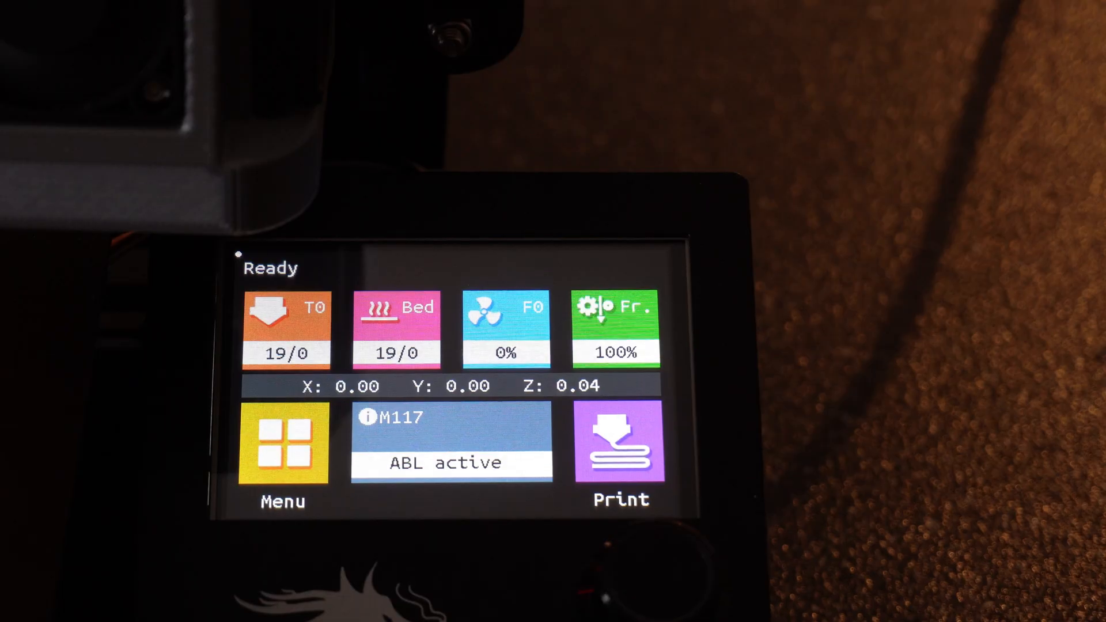
left_click(615, 327)
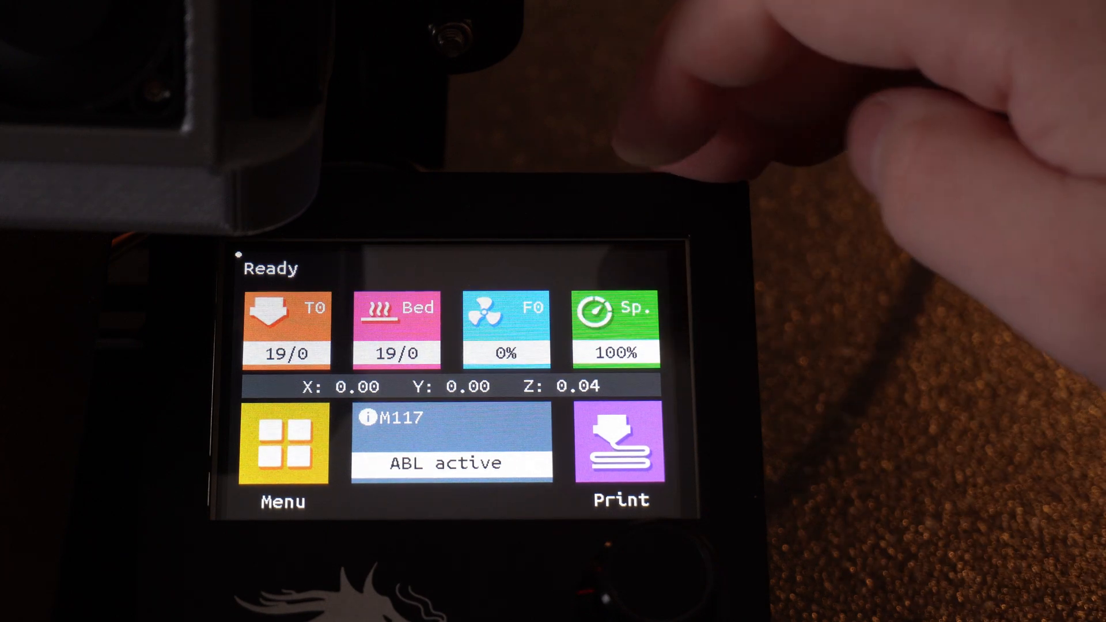
left_click(282, 452)
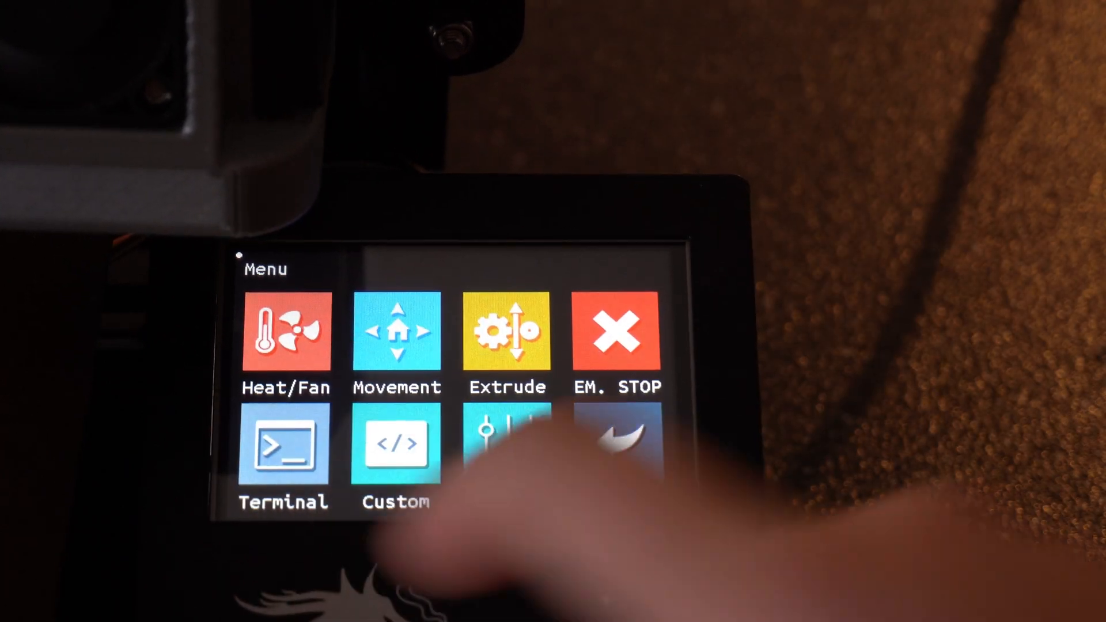